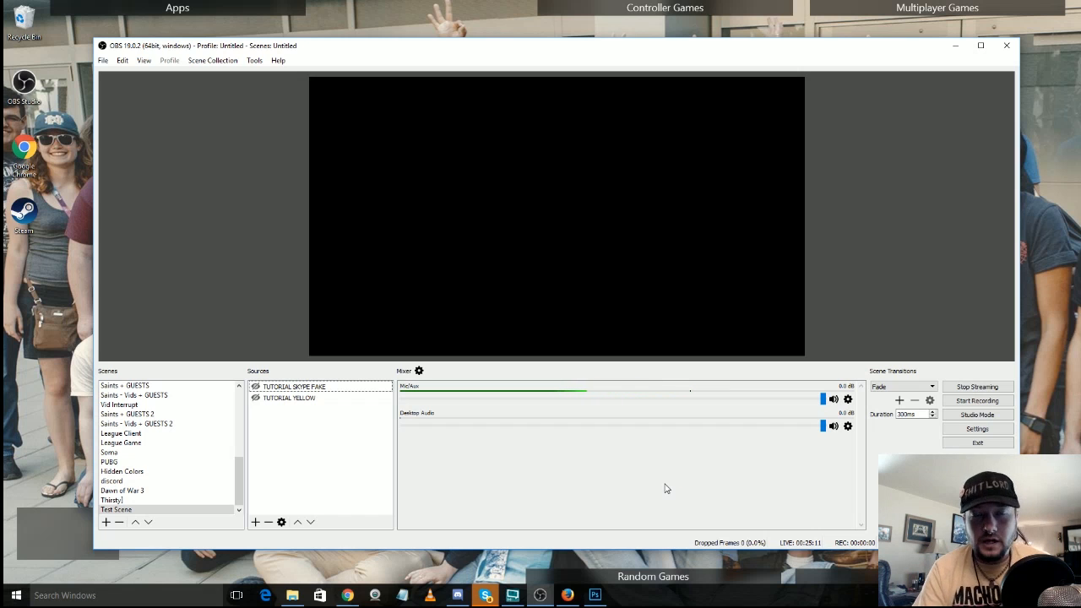
- Toggle between the Saints MAIN and Saints - Vids scenes, ending on Saints - Vids
left_click(294, 386)
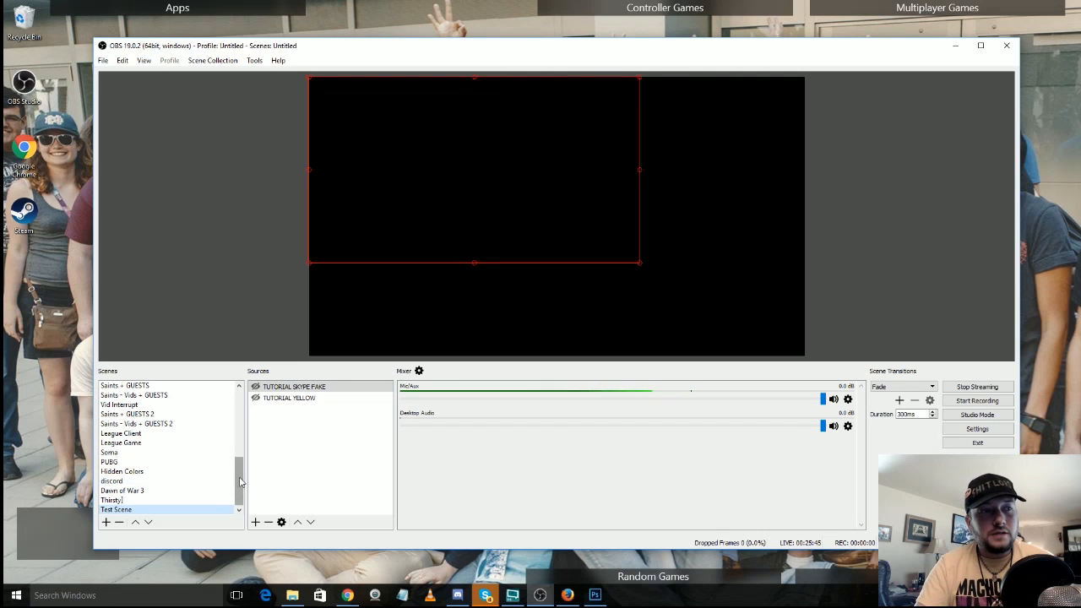
scroll("up", 3)
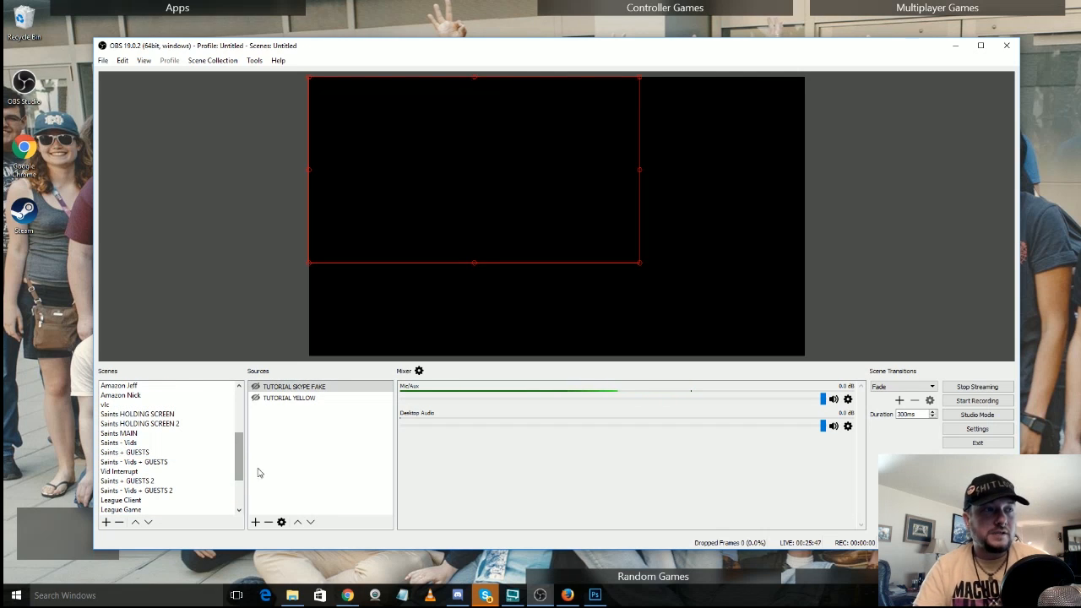
left_click(118, 433)
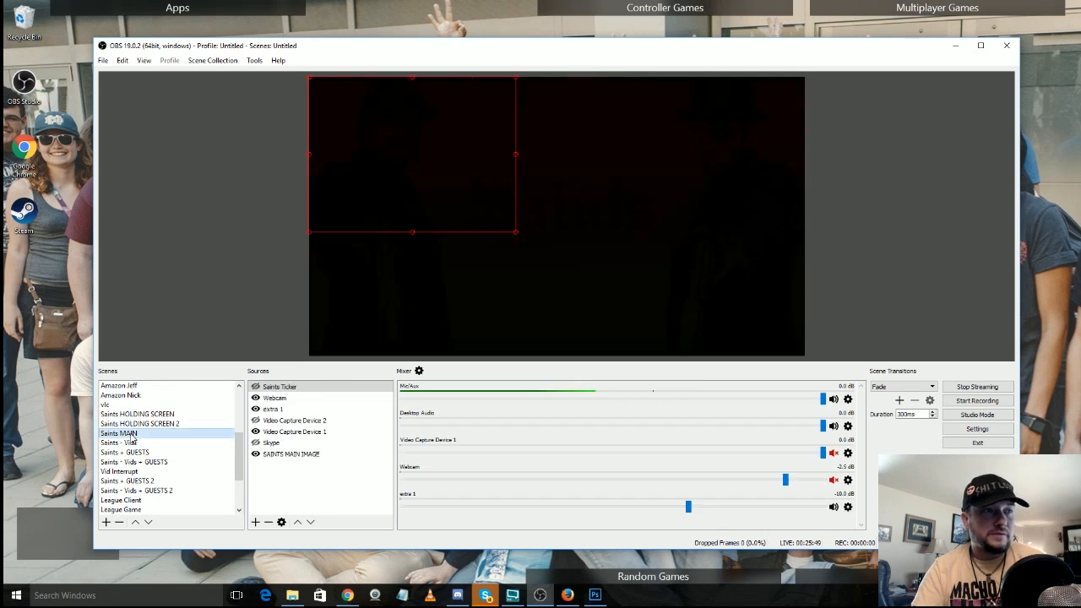
left_click(118, 434)
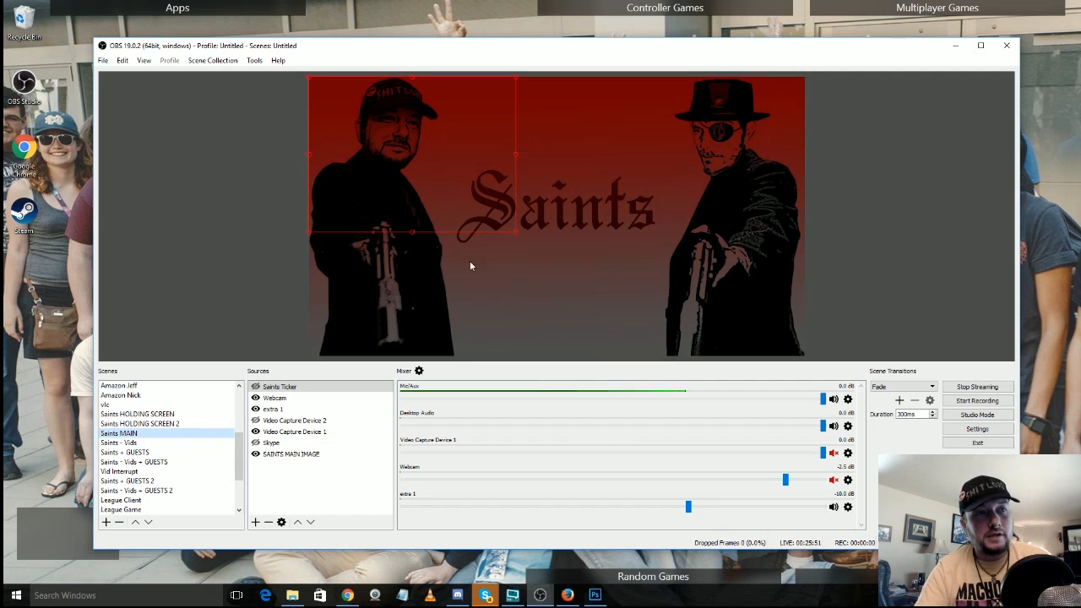
mouse_move(604, 169)
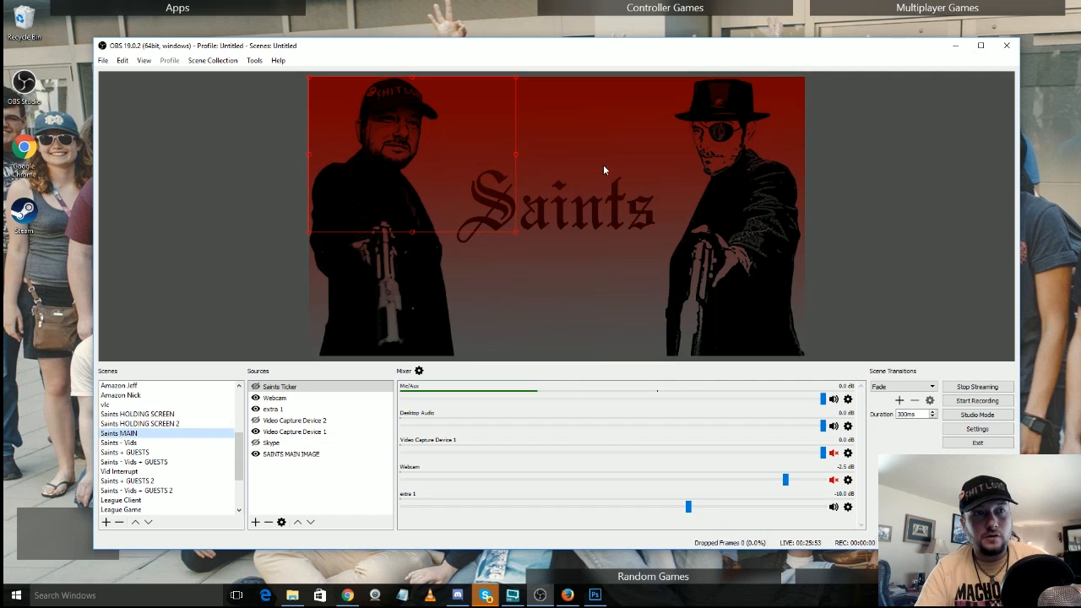
mouse_move(484, 262)
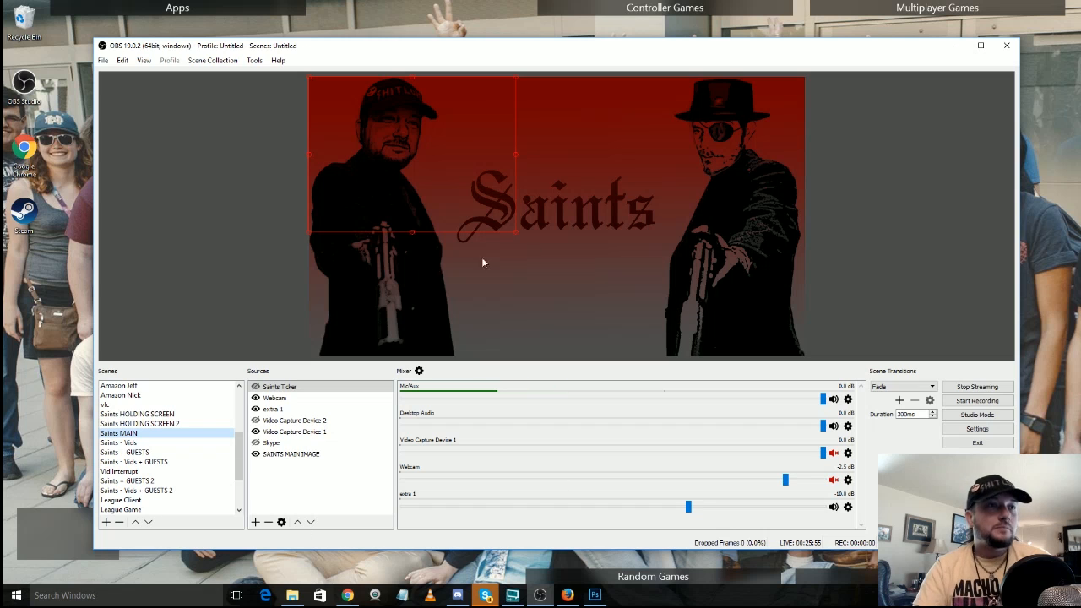
mouse_move(170, 335)
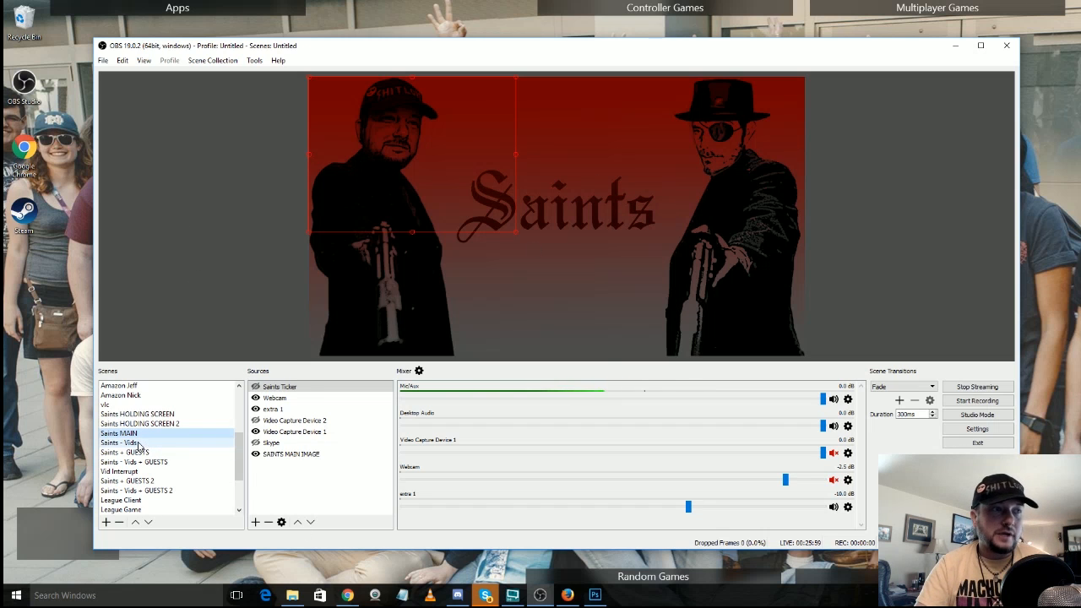
left_click(120, 443)
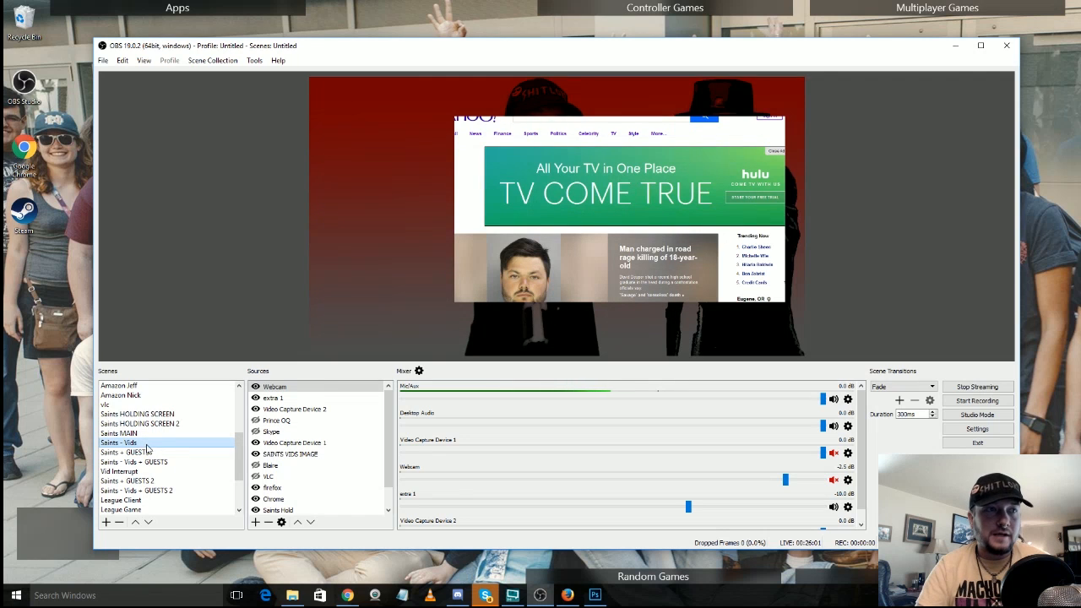
left_click(290, 454)
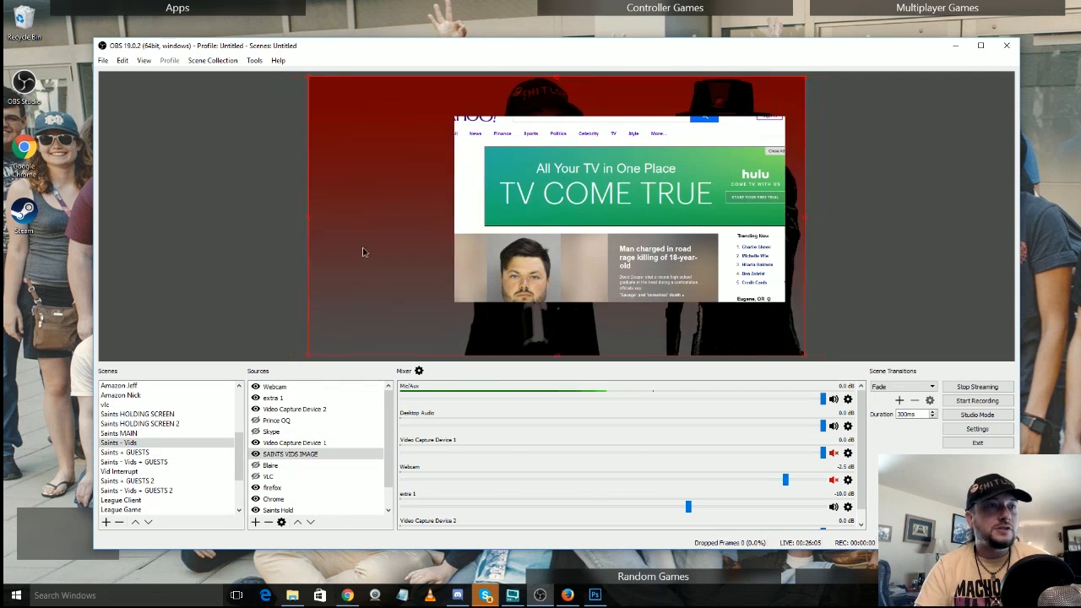
mouse_move(564, 174)
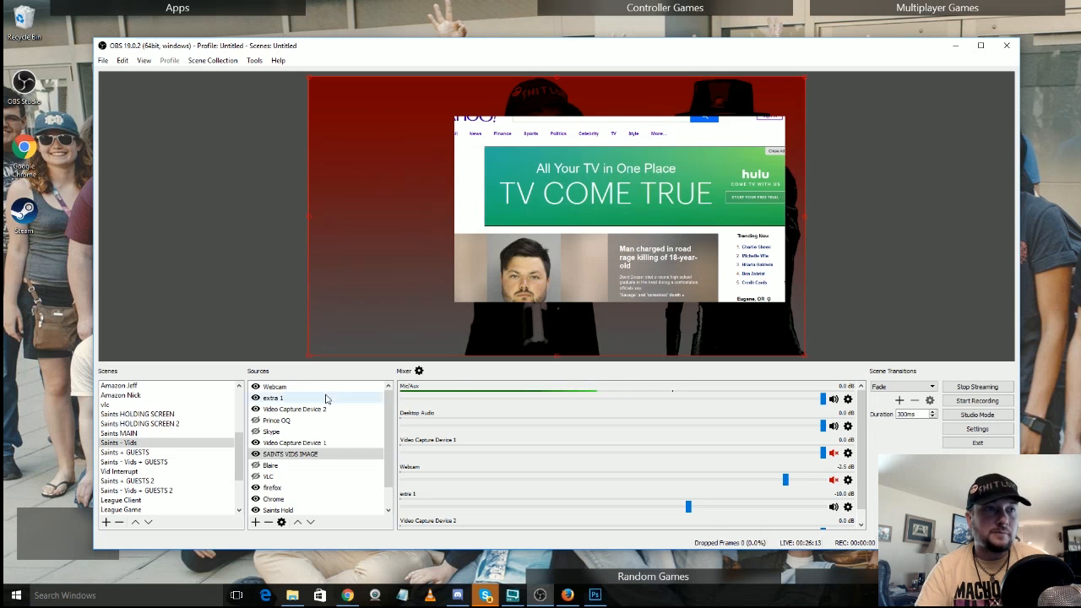
left_click(118, 433)
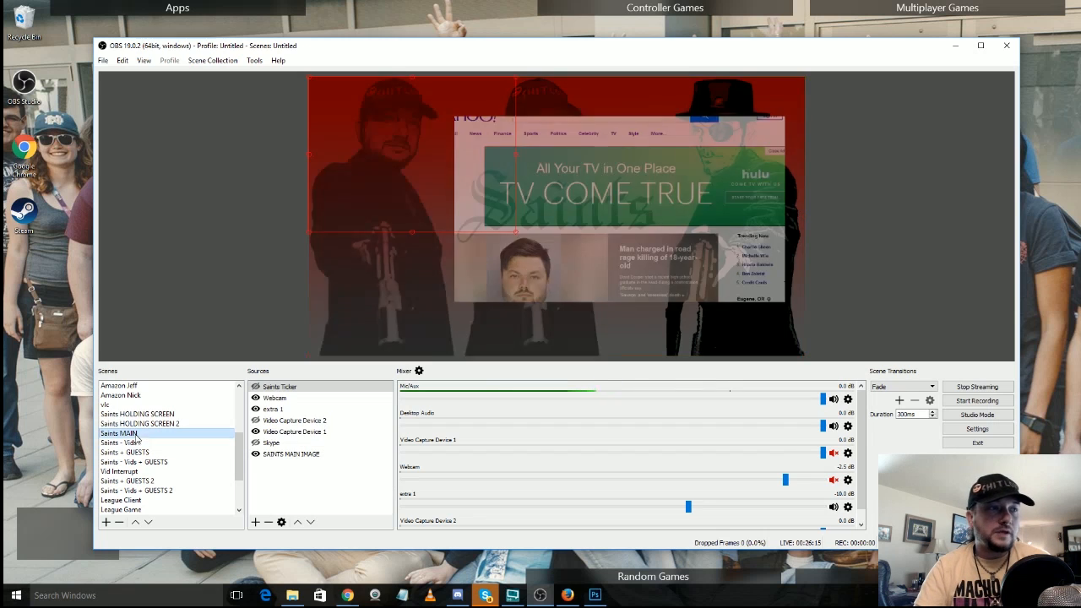
left_click(119, 442)
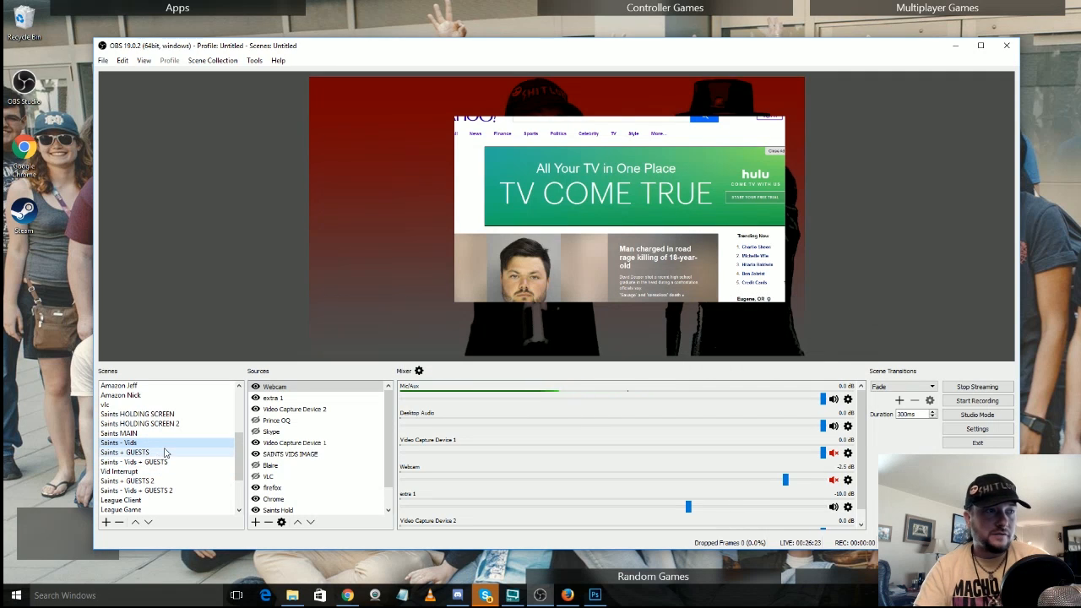
scroll("down", 3)
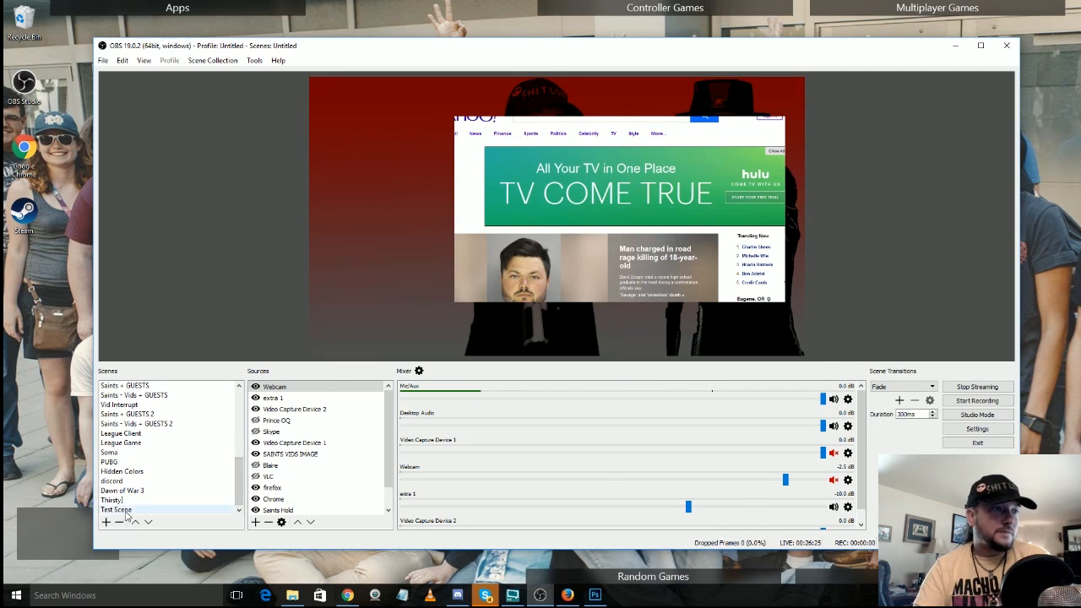
- Add the existing SAINTS MAIN IMAGE source to Test Scene and move it down the list
left_click(116, 509)
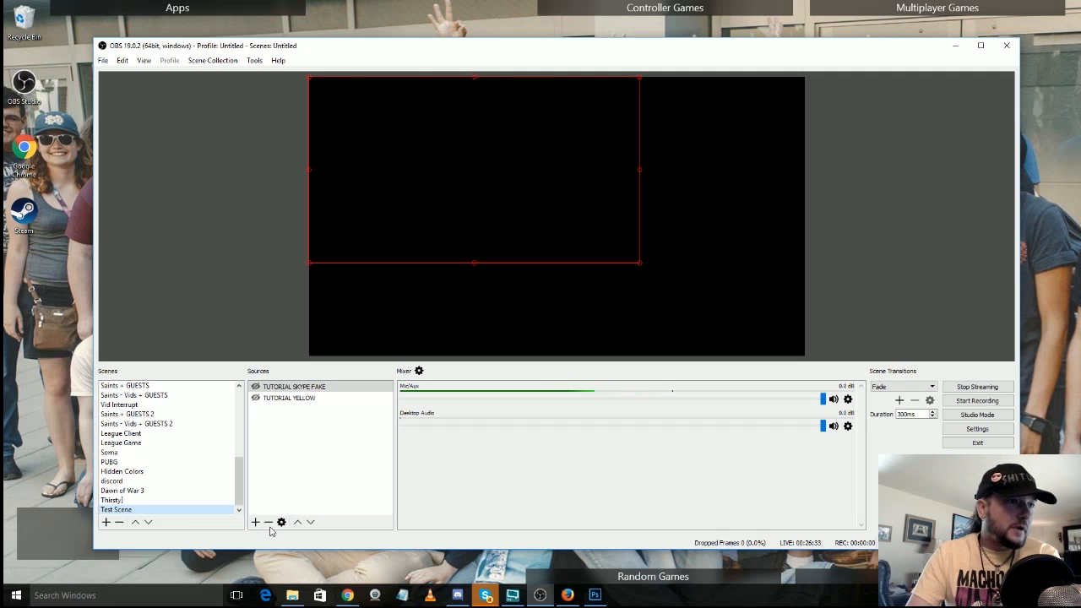
left_click(254, 522)
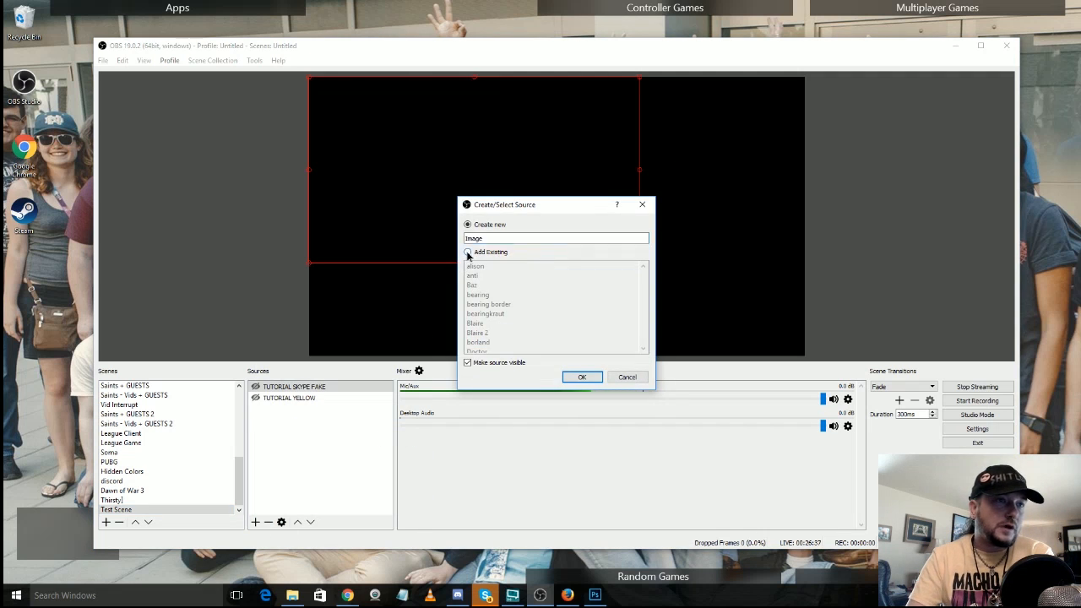
left_click(468, 252)
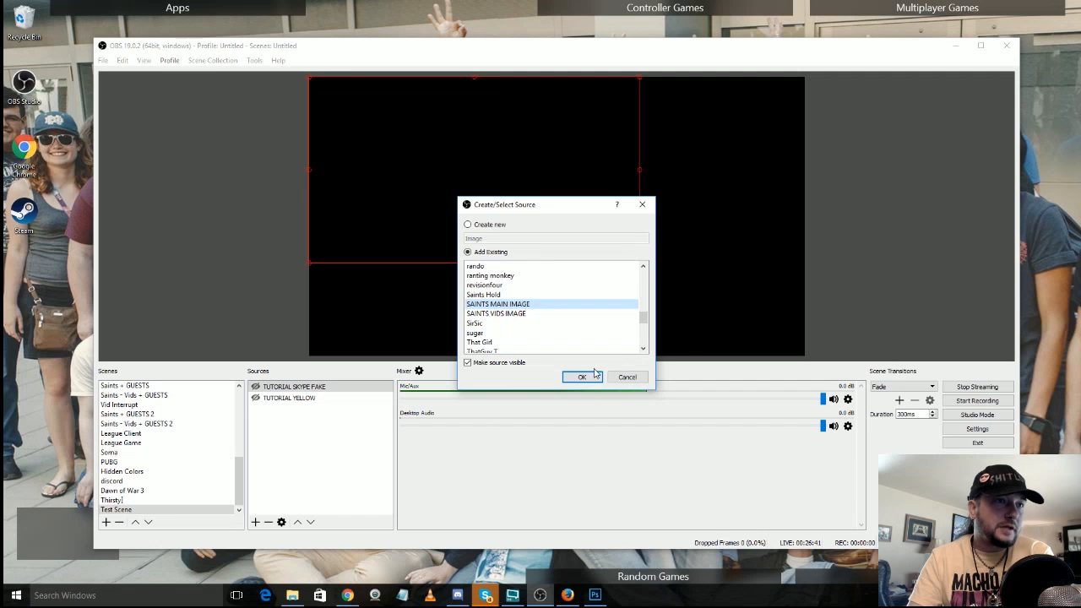
left_click(581, 377)
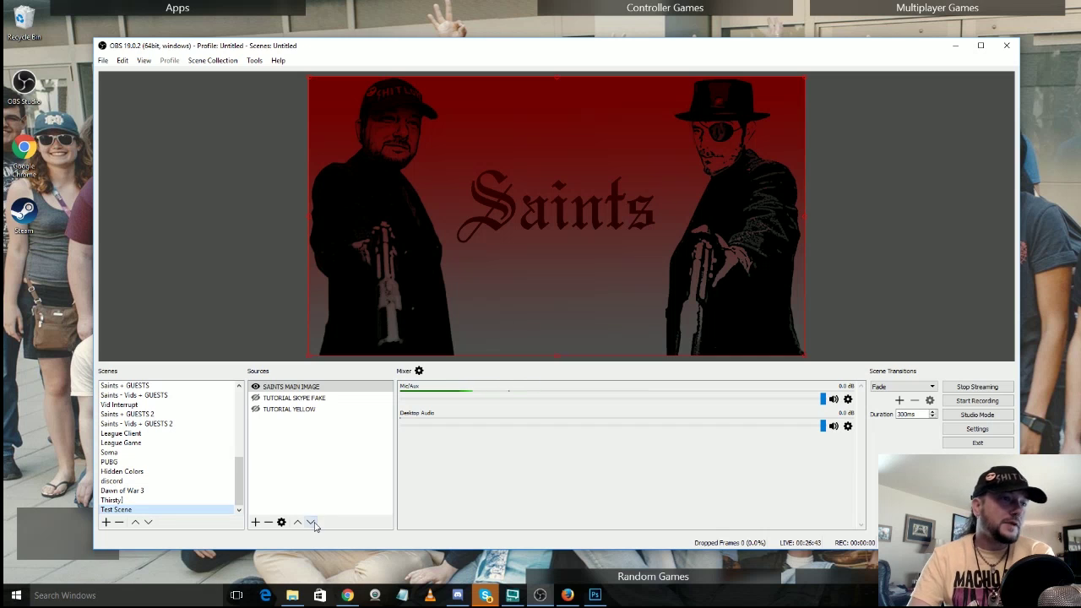
left_click(310, 522)
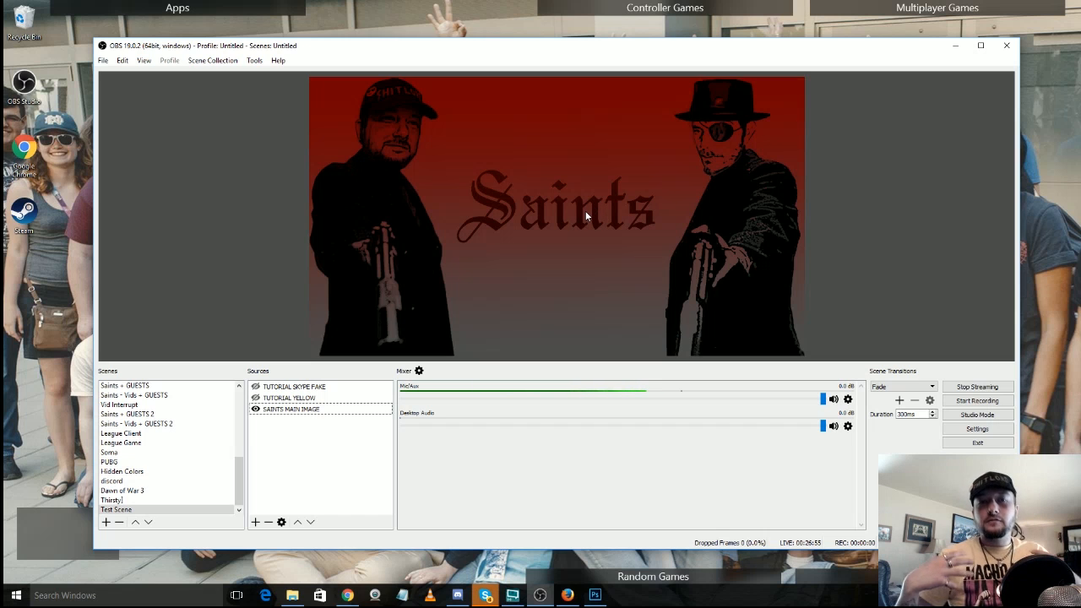
mouse_move(273, 372)
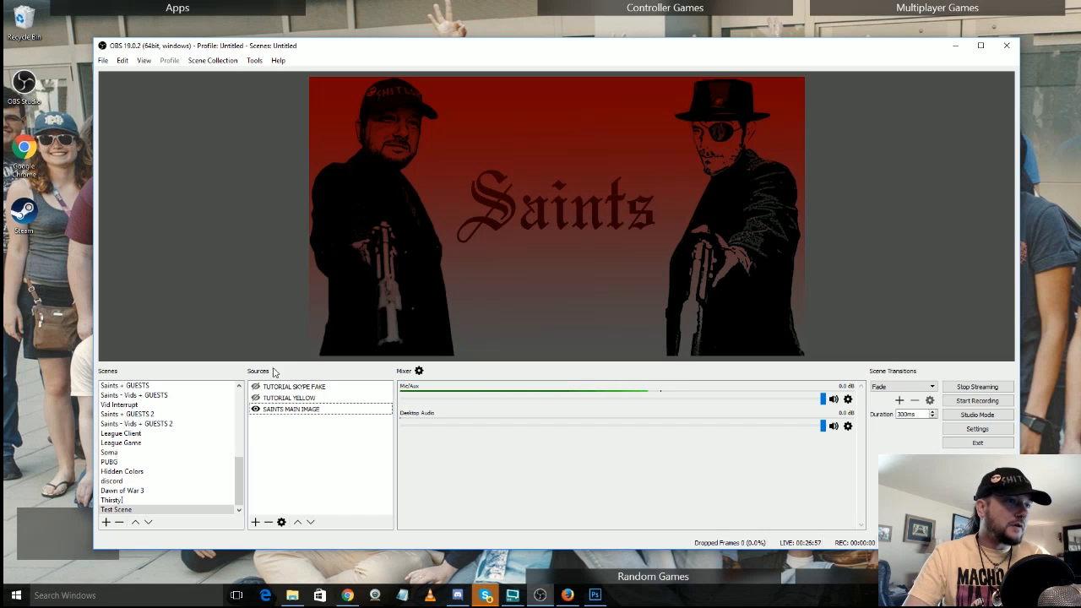
- Put SAINTS MAIN IMAGE at the bottom, unhide TUTORIAL YELLOW, and select it in the preview
left_click(289, 398)
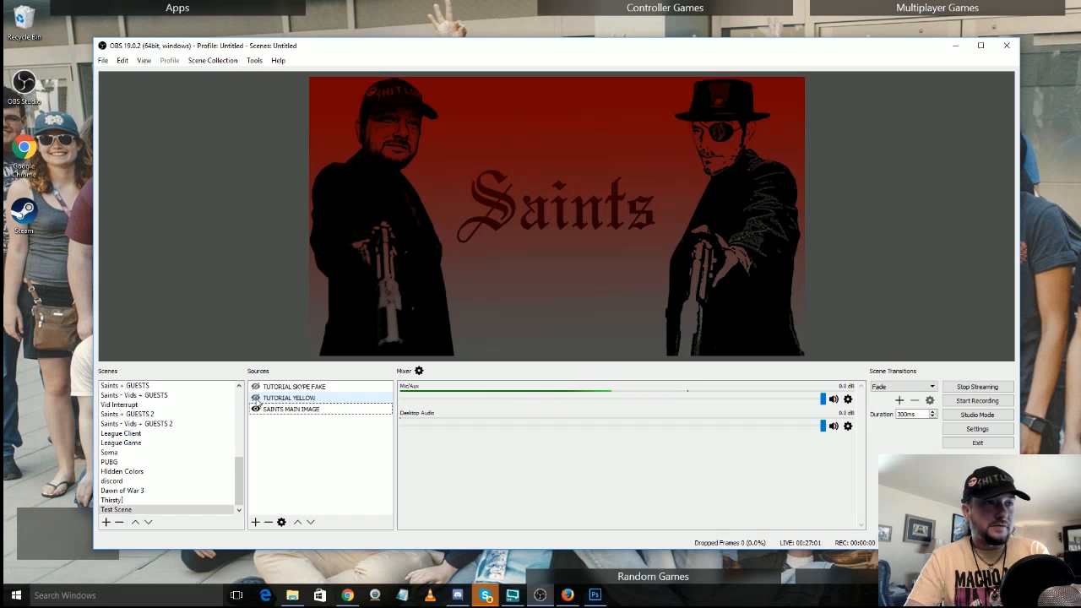
left_click(256, 398)
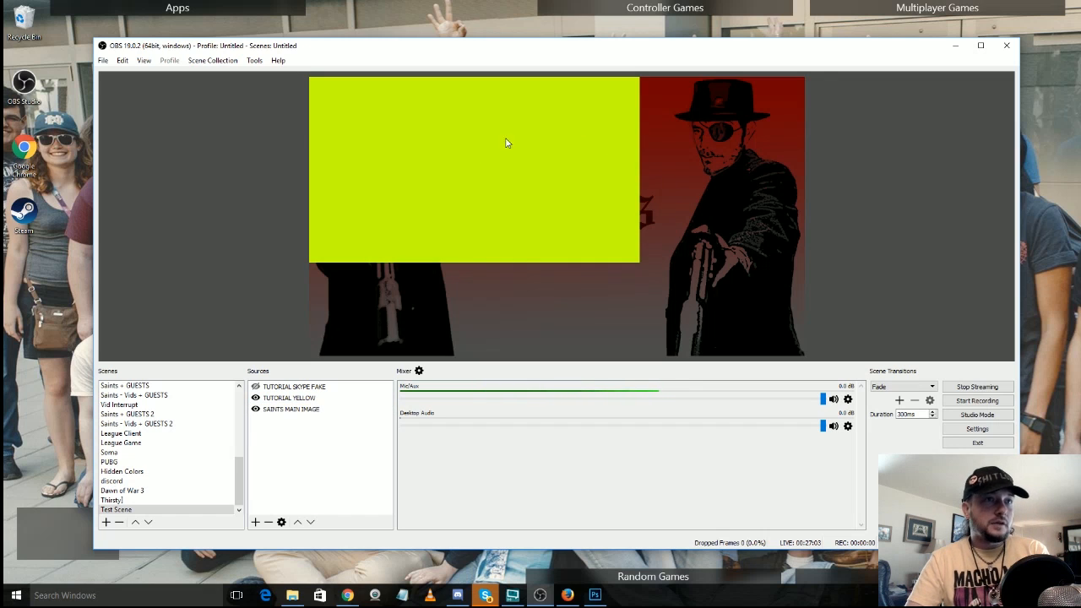
mouse_move(486, 120)
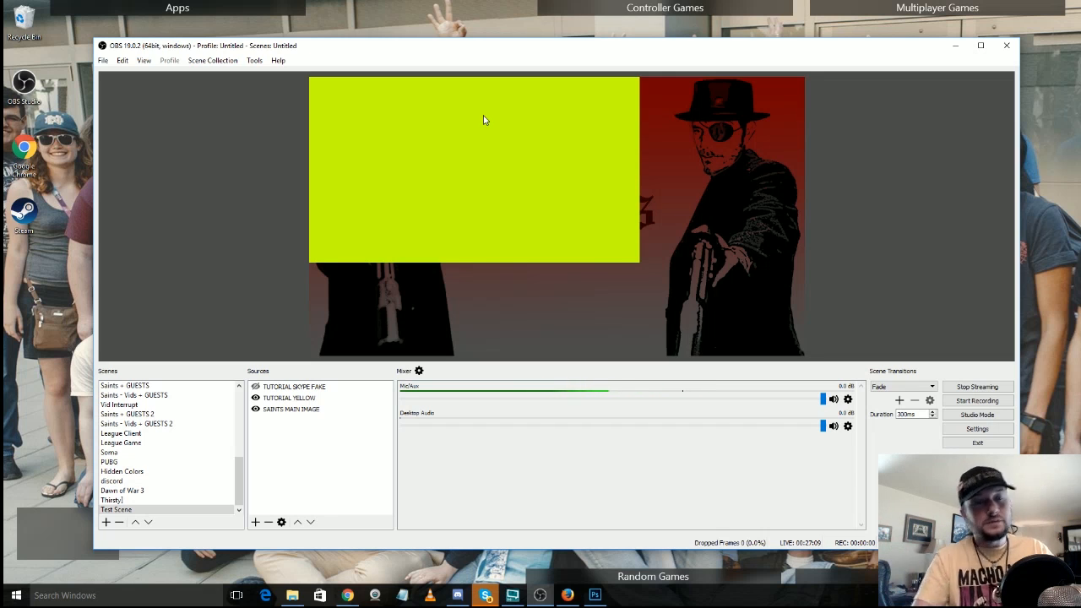
mouse_move(424, 167)
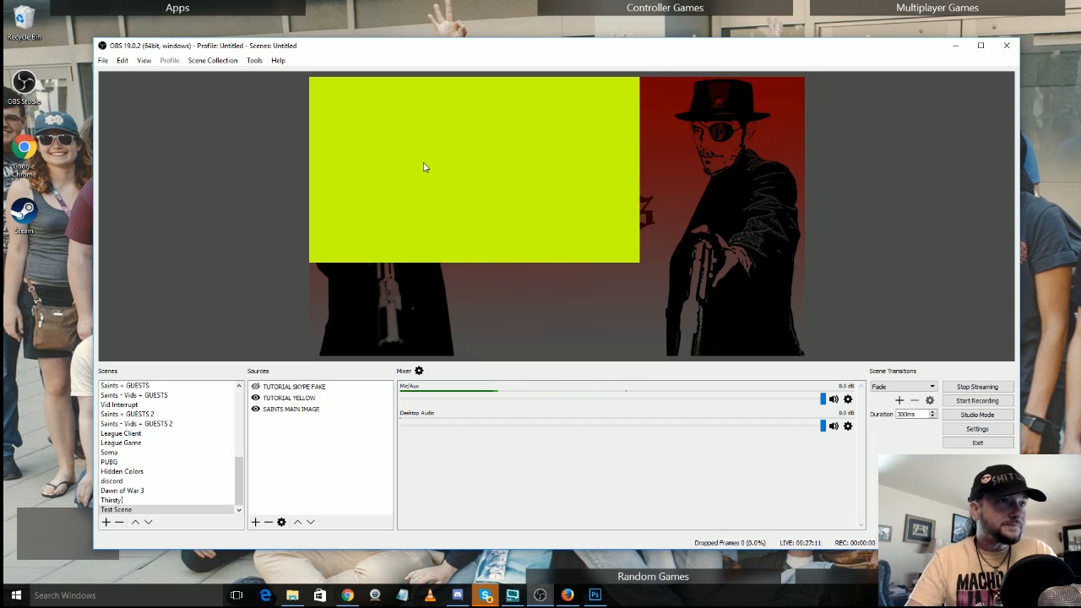
left_click(473, 169)
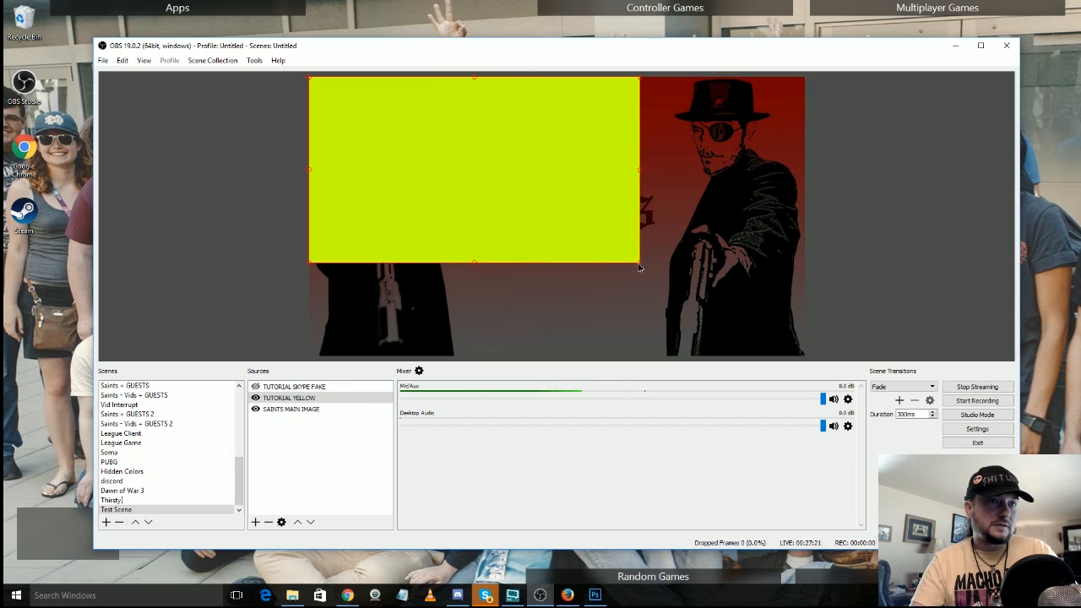
- Shrink the yellow tutorial box and drag it over the Saints image's upper left
left_click_drag(473, 169, 453, 218)
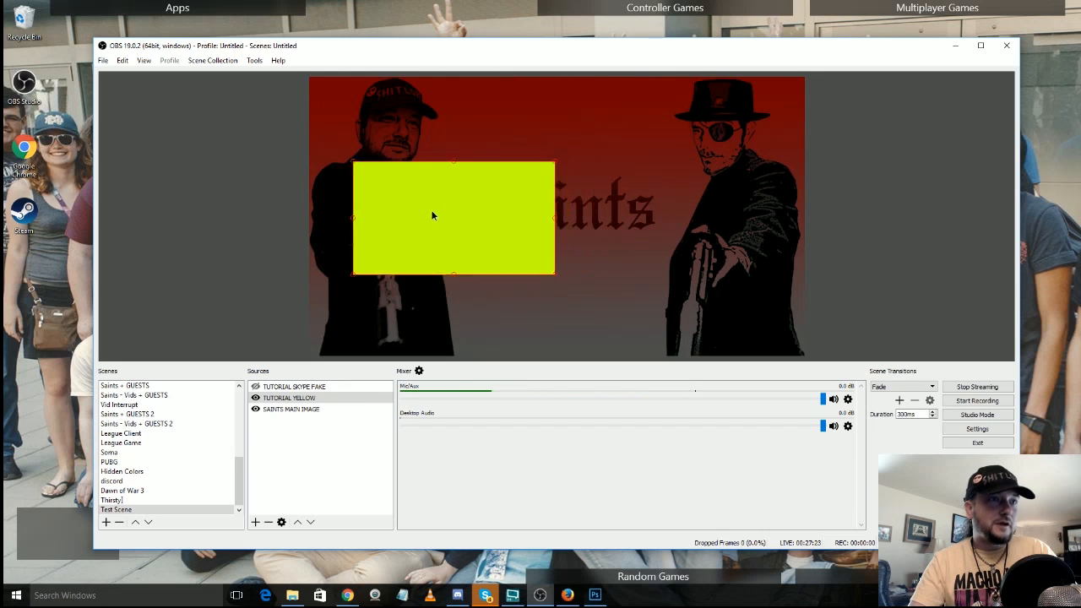
left_click_drag(431, 215, 450, 211)
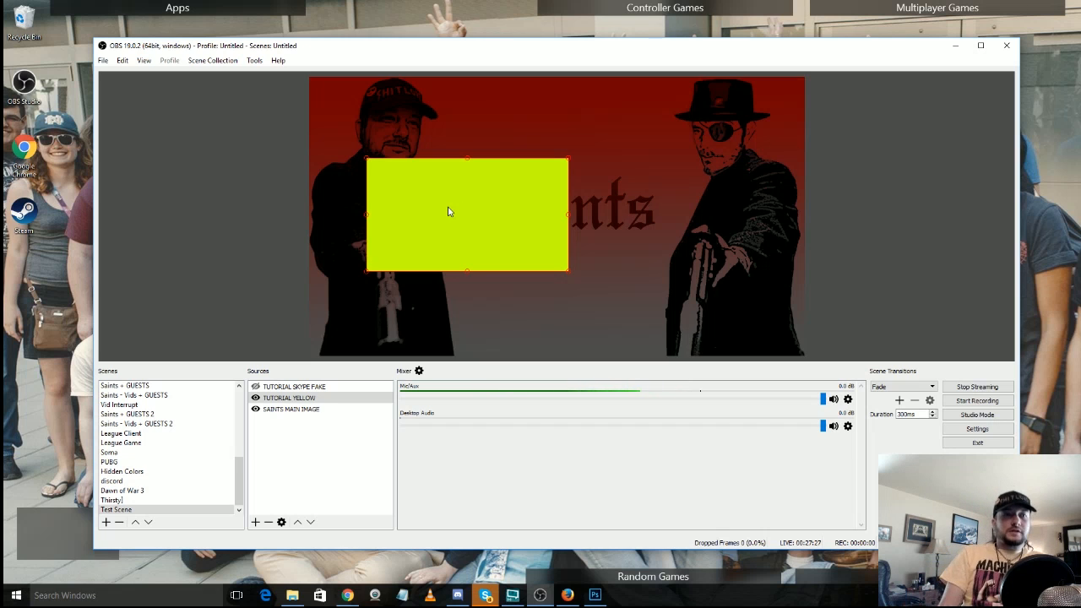
mouse_move(438, 208)
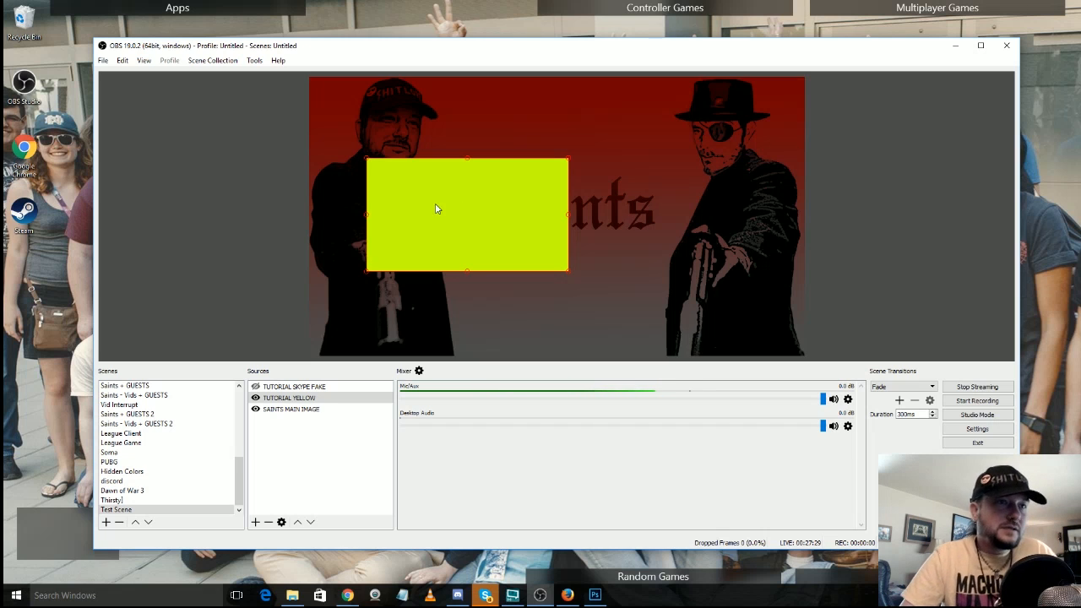
left_click_drag(438, 210, 430, 169)
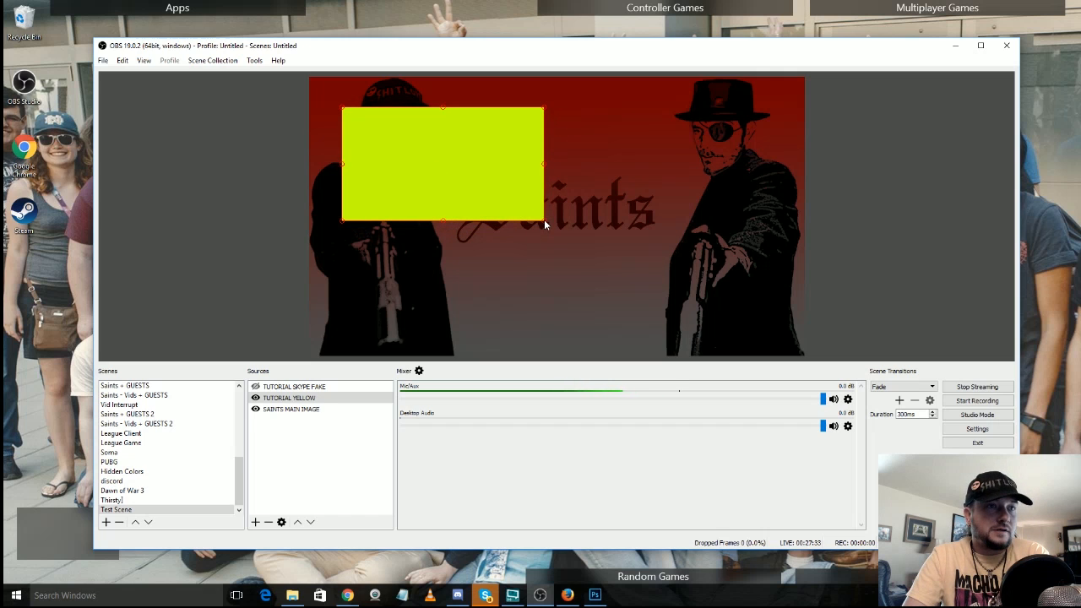
left_click_drag(544, 224, 496, 185)
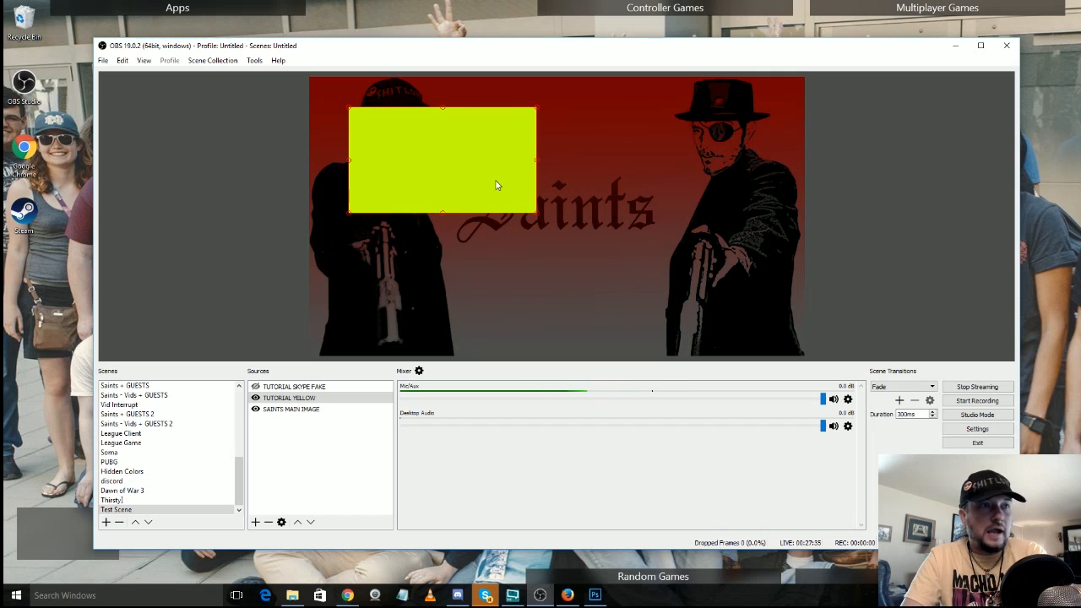
mouse_move(409, 381)
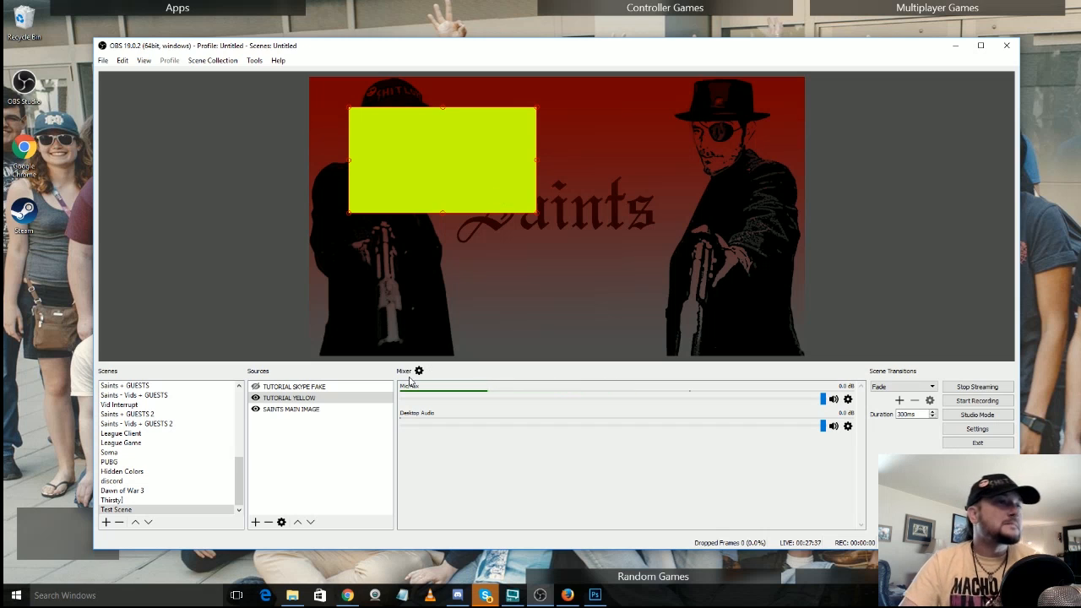
- Crop the TUTORIAL SKYPE FAKE source down to its red box at upper right
left_click(294, 386)
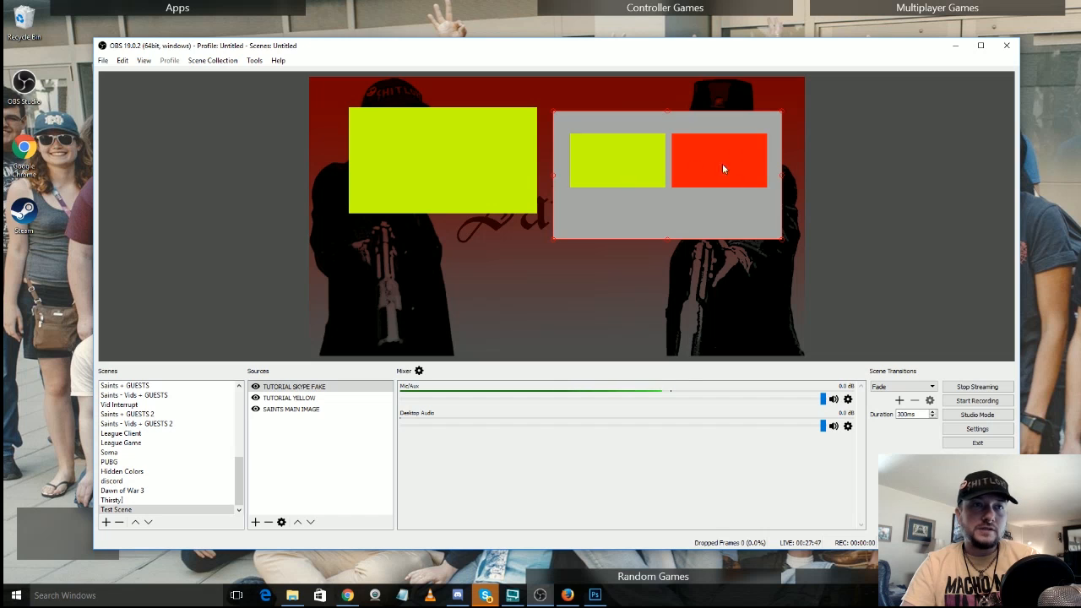
mouse_move(674, 145)
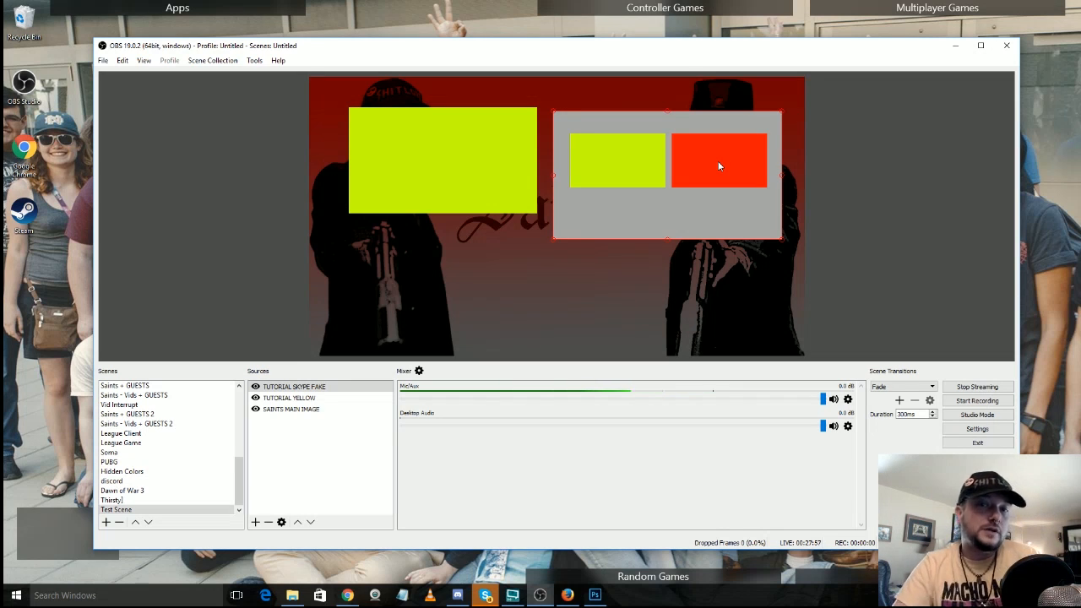
mouse_move(781, 186)
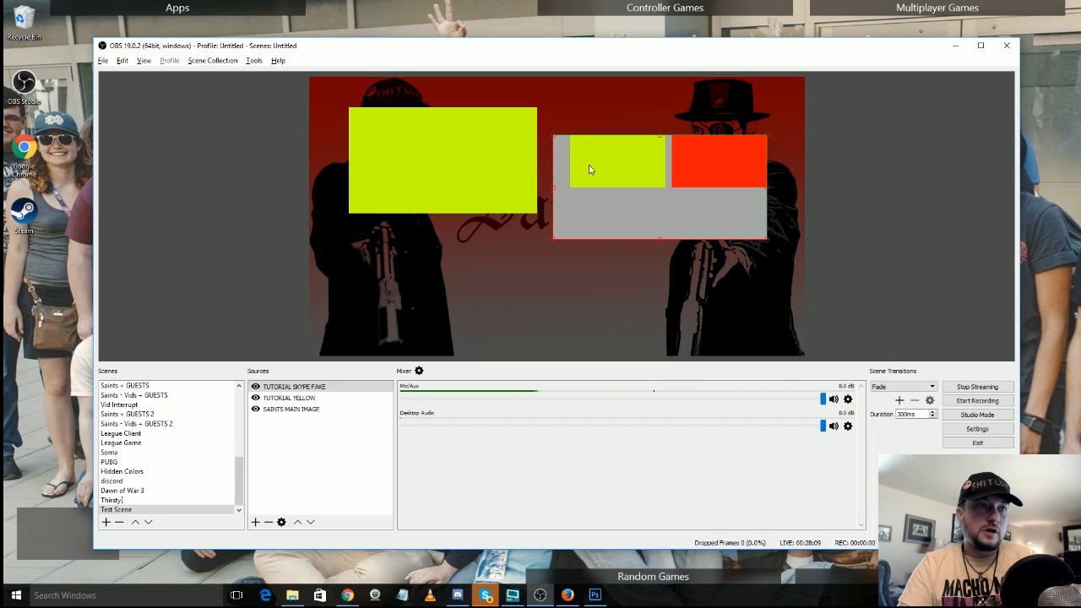
left_click_drag(591, 169, 650, 183)
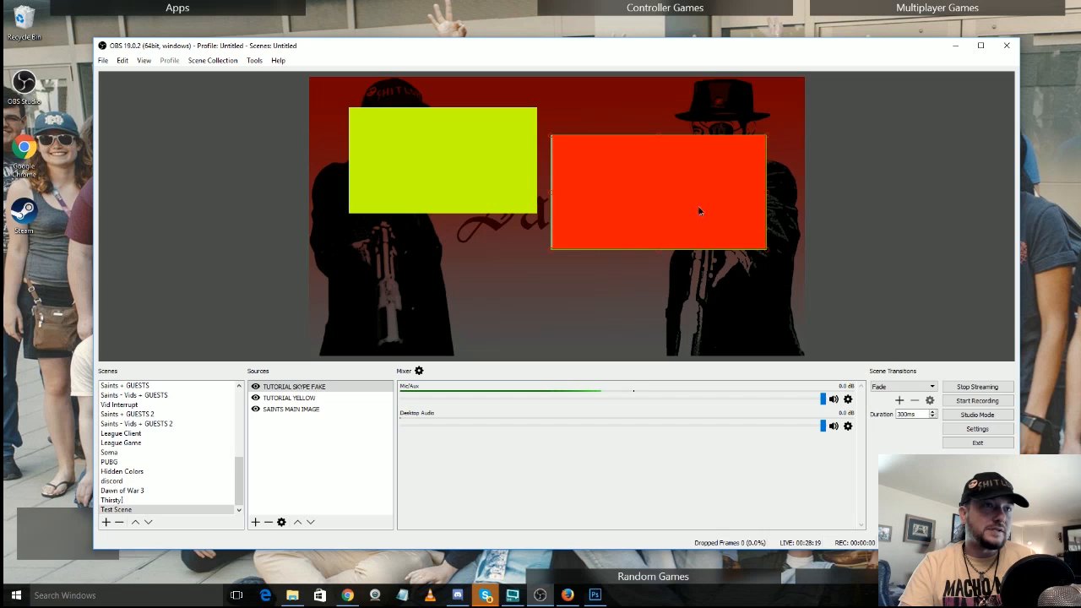
left_click_drag(658, 192, 674, 161)
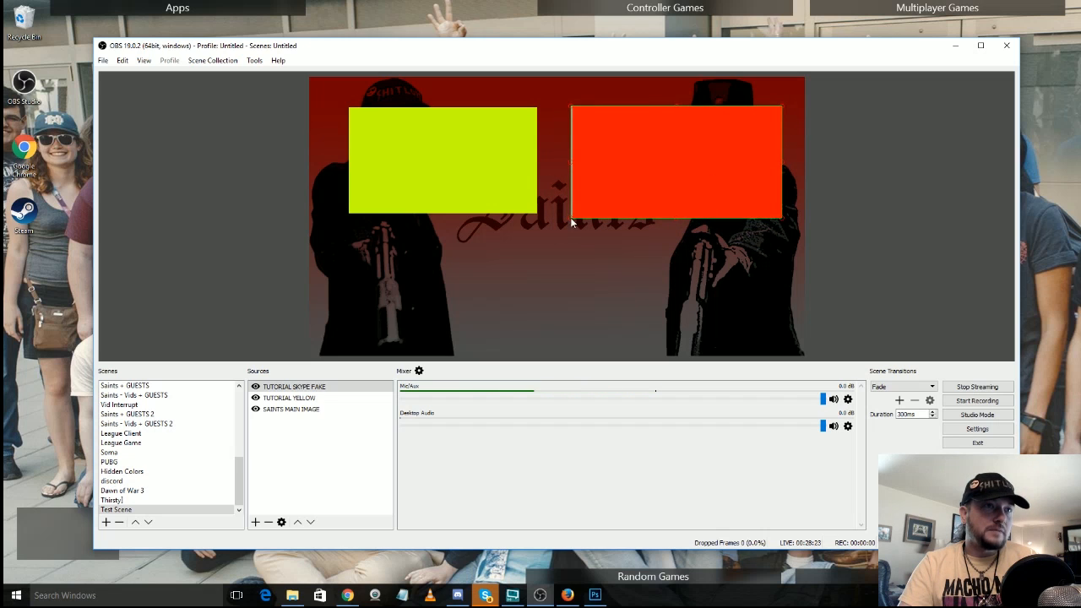
mouse_move(743, 152)
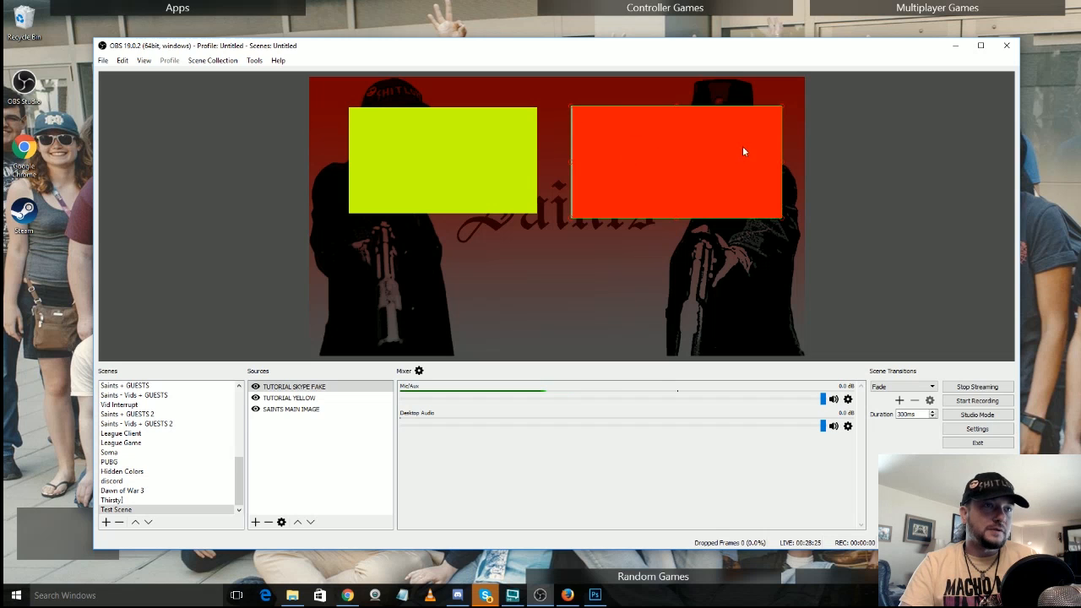
mouse_move(667, 115)
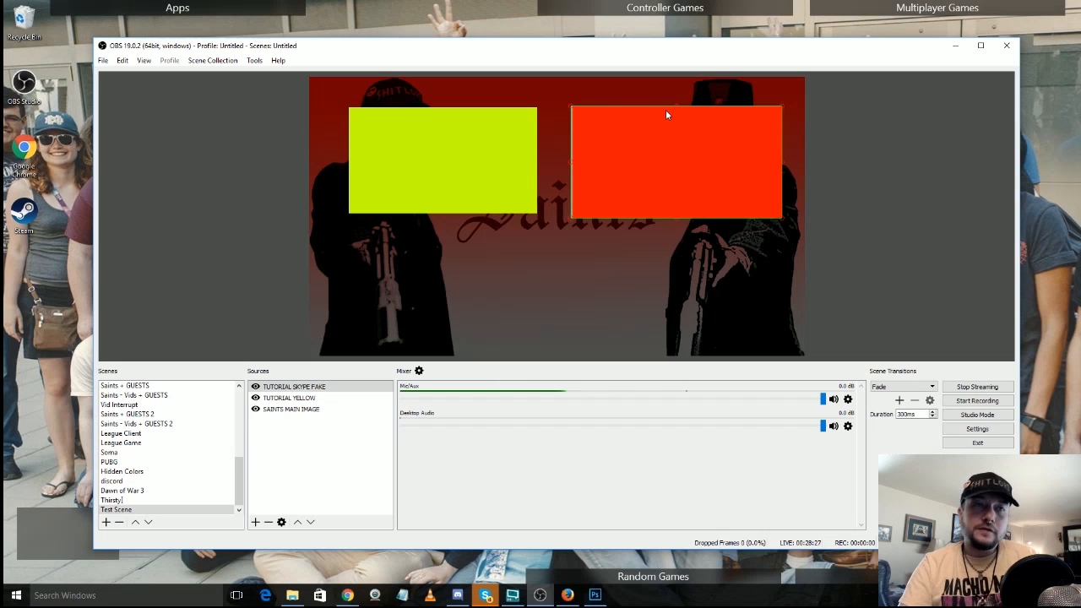
mouse_move(617, 182)
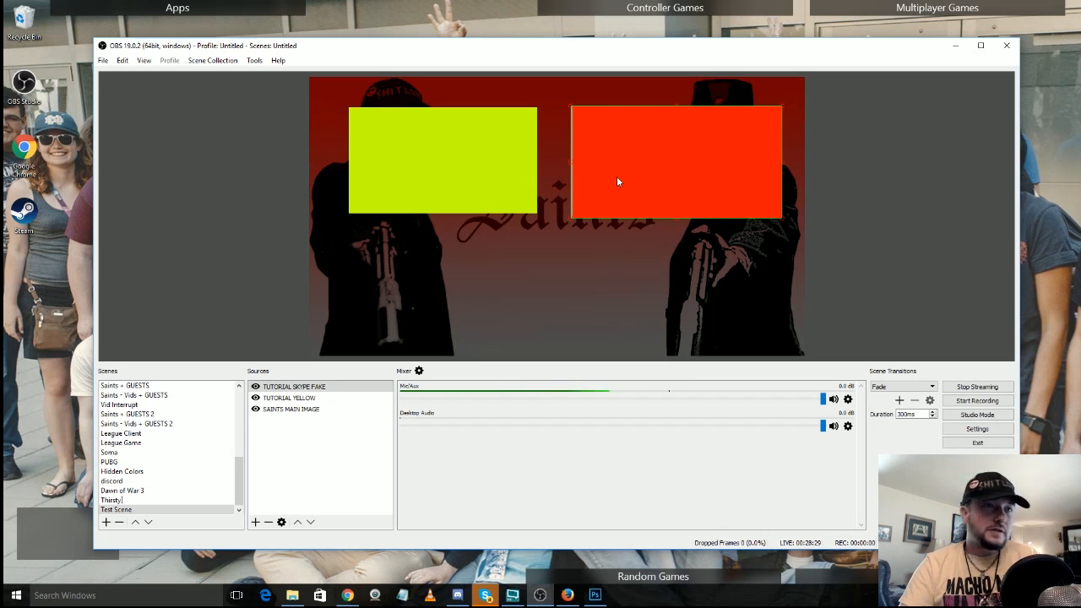
mouse_move(1052, 133)
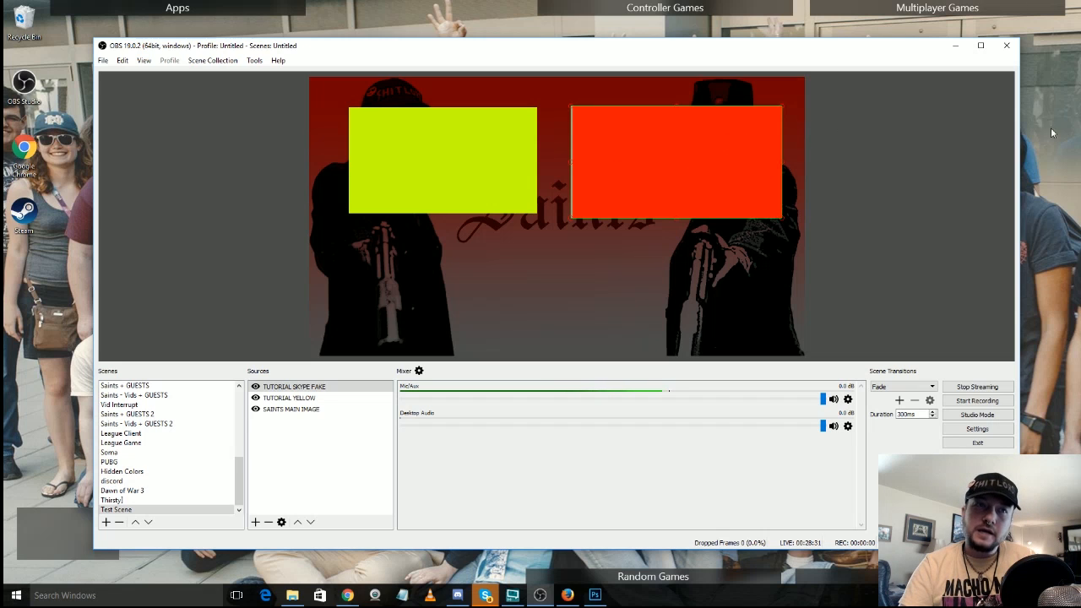
mouse_move(380, 272)
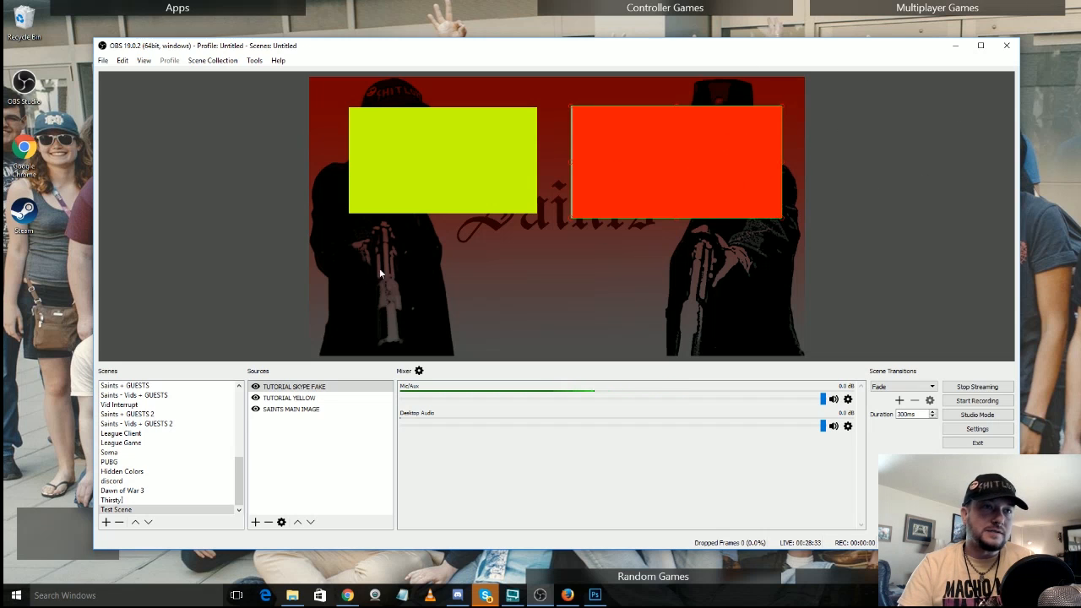
mouse_move(477, 342)
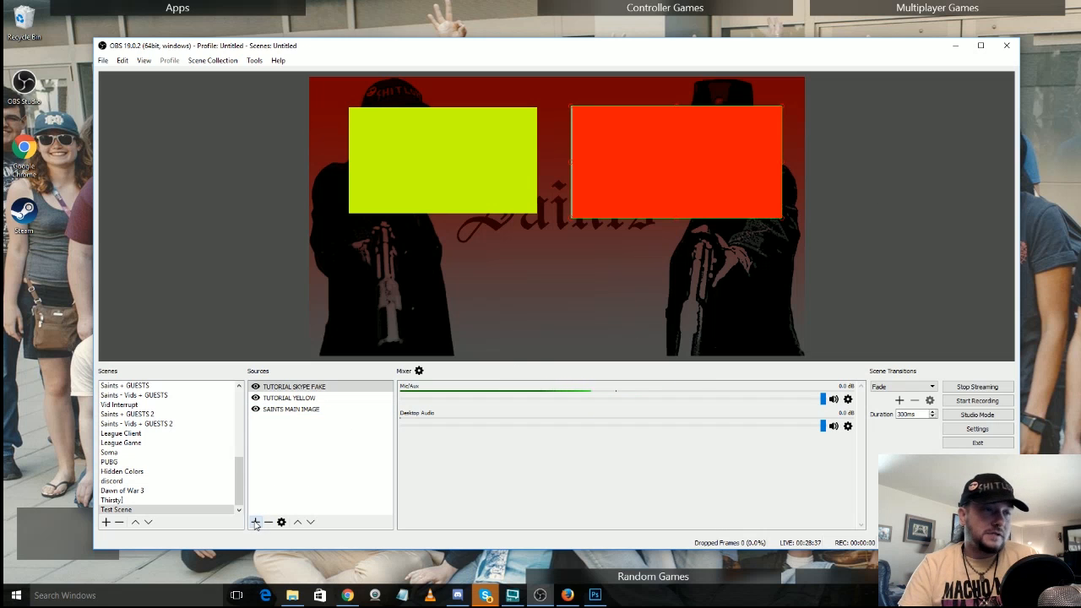
mouse_move(256, 522)
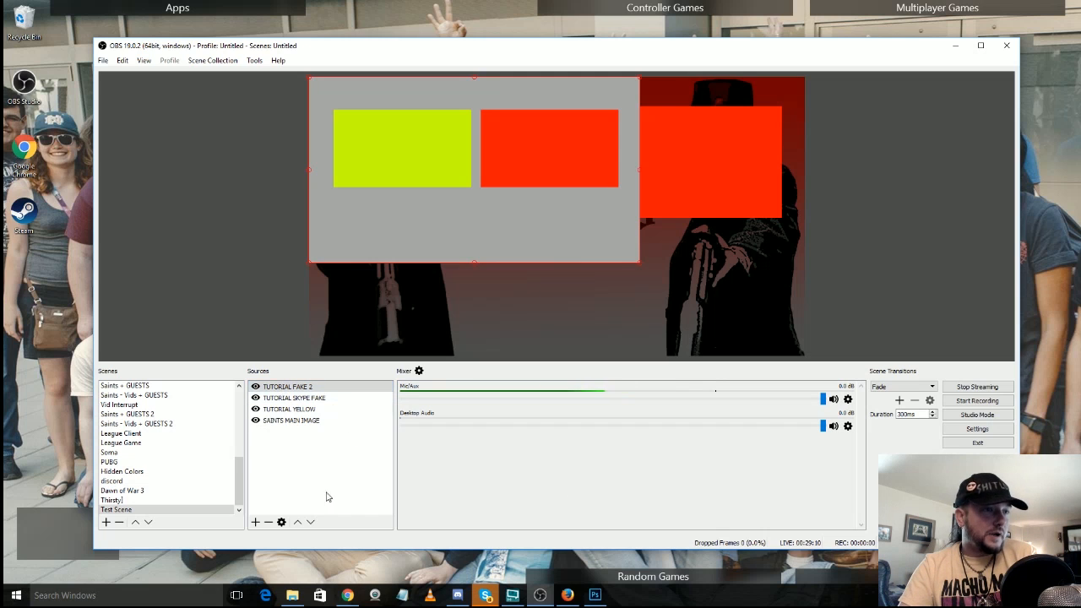
- Add TUTORIAL FAKE 2, crop it to its yellow box, and move it lower in the scene
left_click(287, 386)
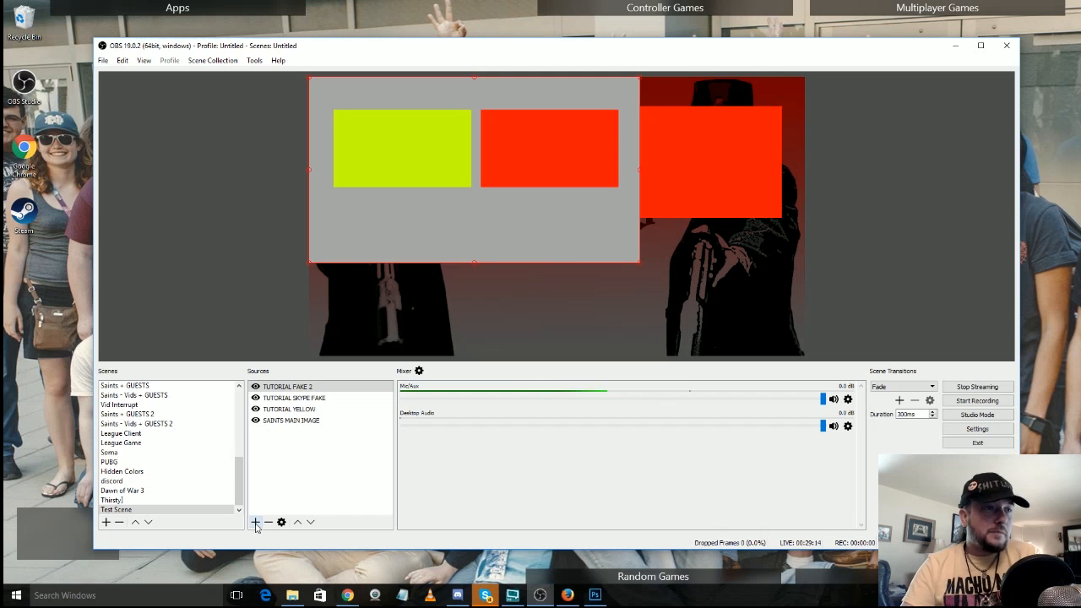
left_click(256, 522)
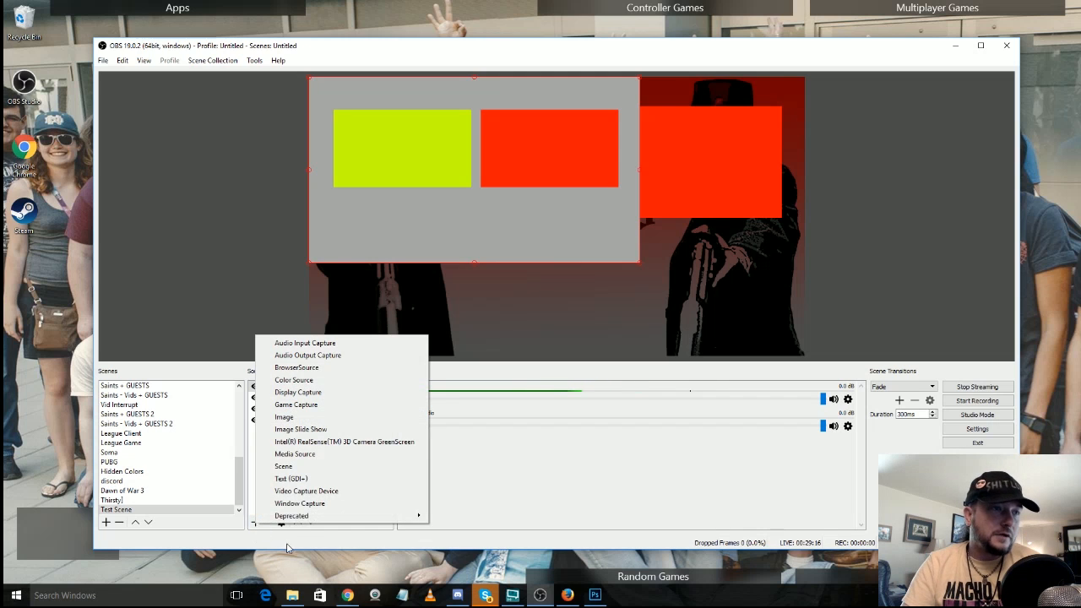
mouse_move(320, 429)
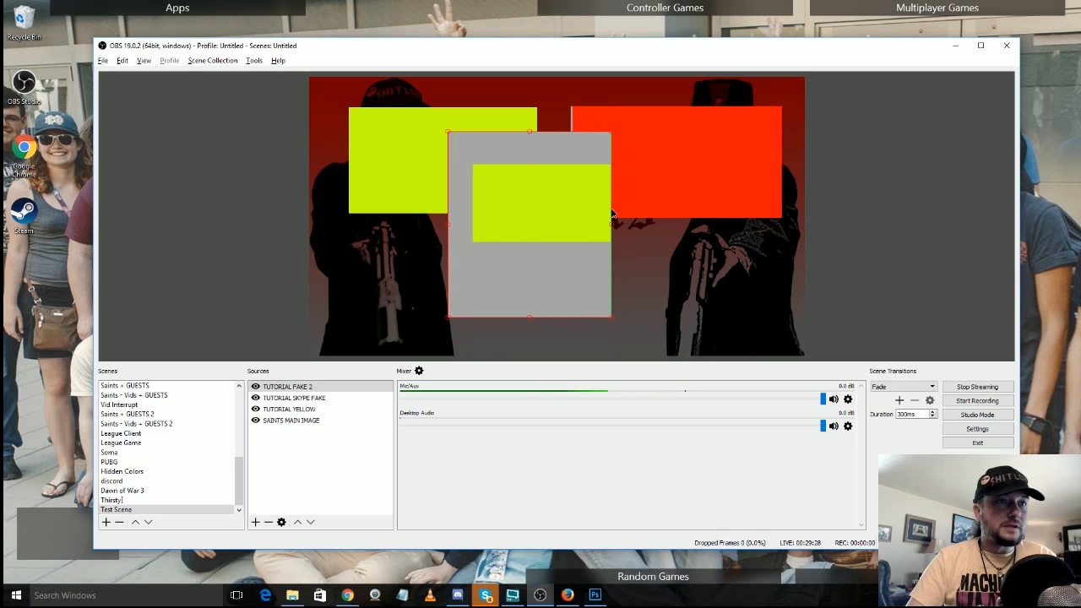
left_click_drag(540, 224, 524, 190)
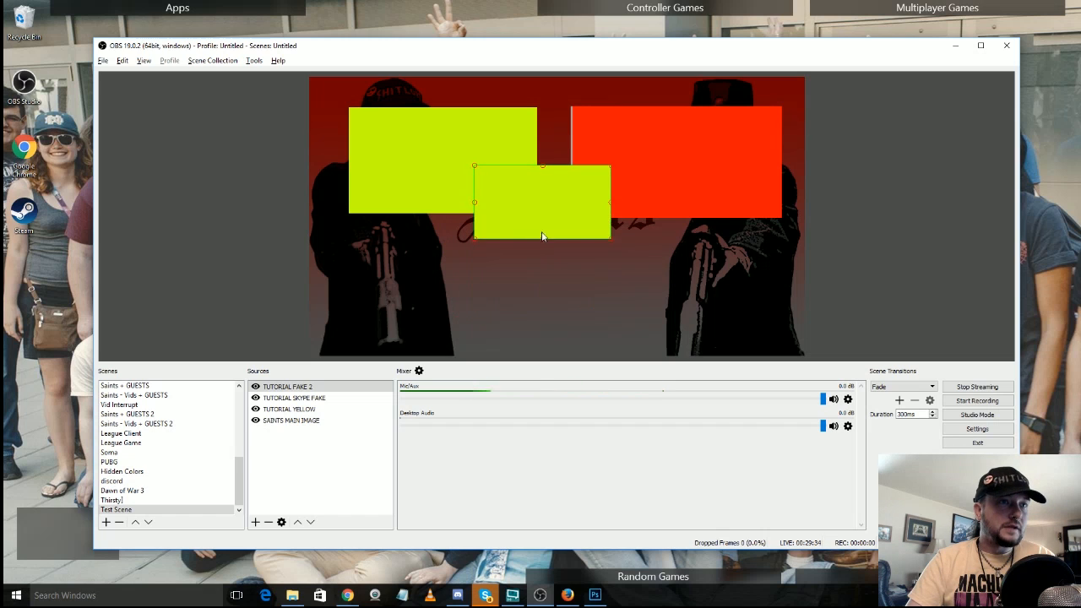
left_click_drag(543, 202, 561, 306)
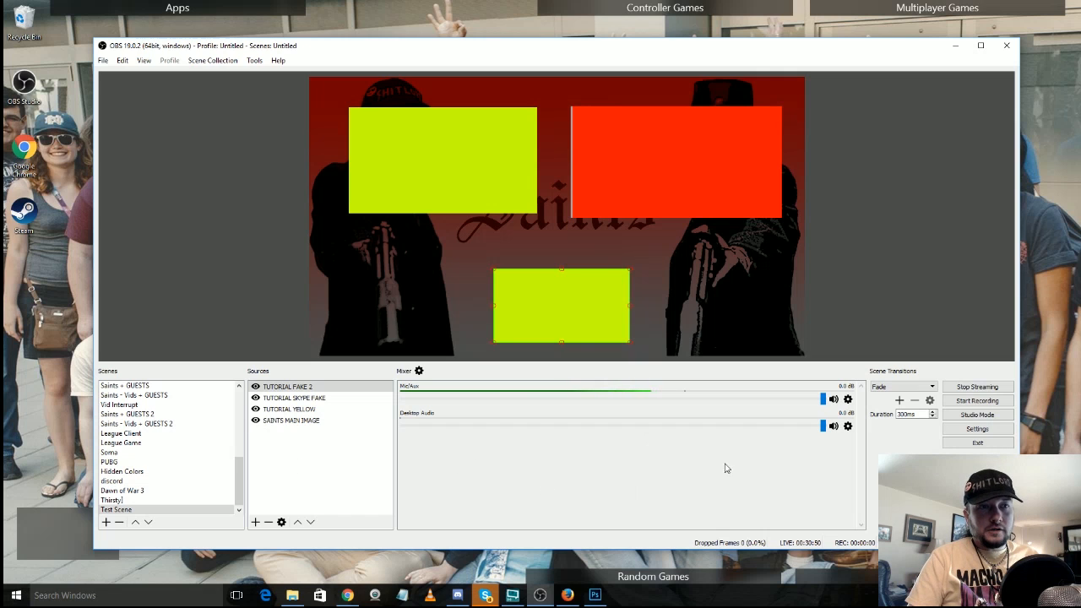
mouse_move(594, 475)
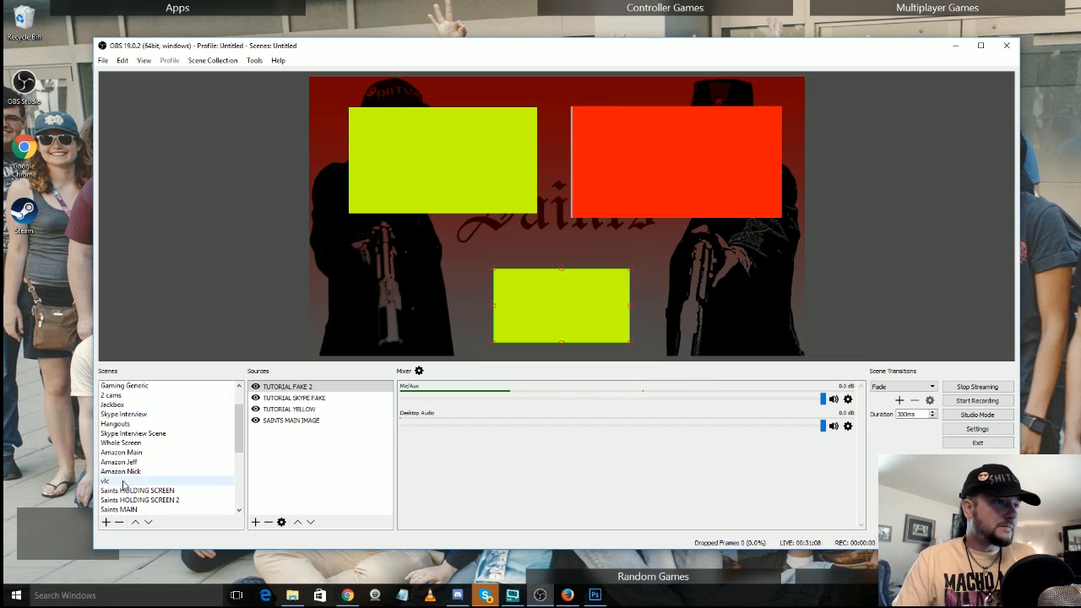
- Switch to the Saints HOLDING SCREEN scene and adjust the audio mixer controls
left_click(136, 490)
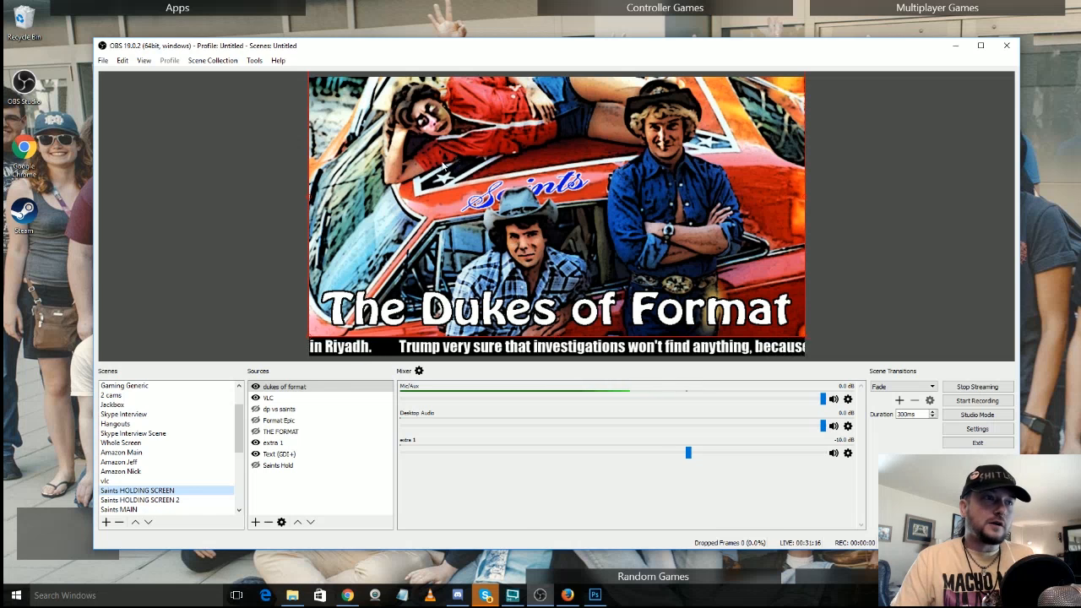
mouse_move(402, 452)
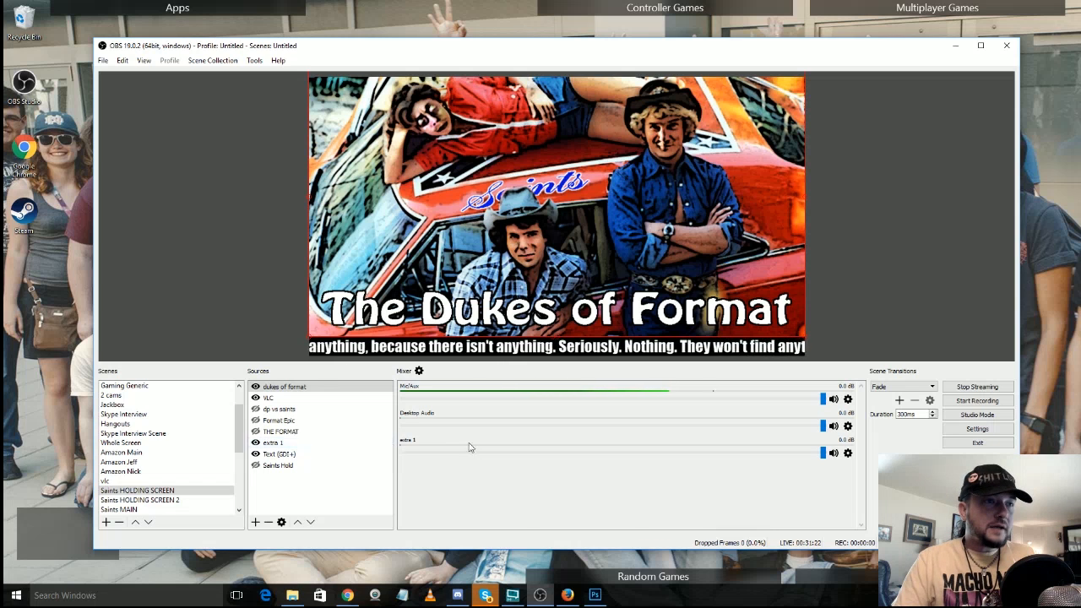
mouse_move(505, 471)
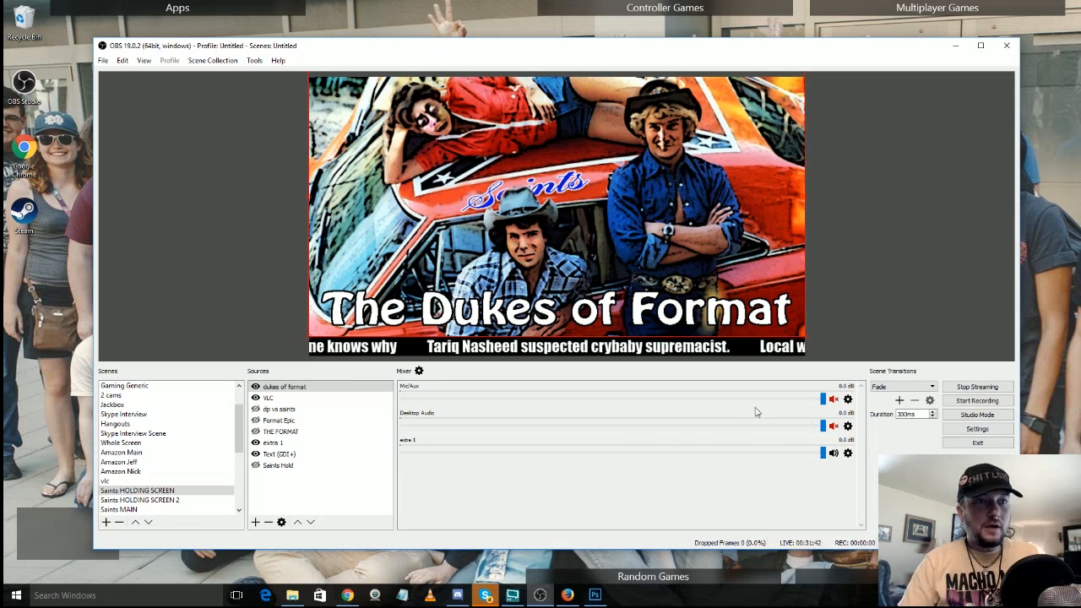
mouse_move(551, 449)
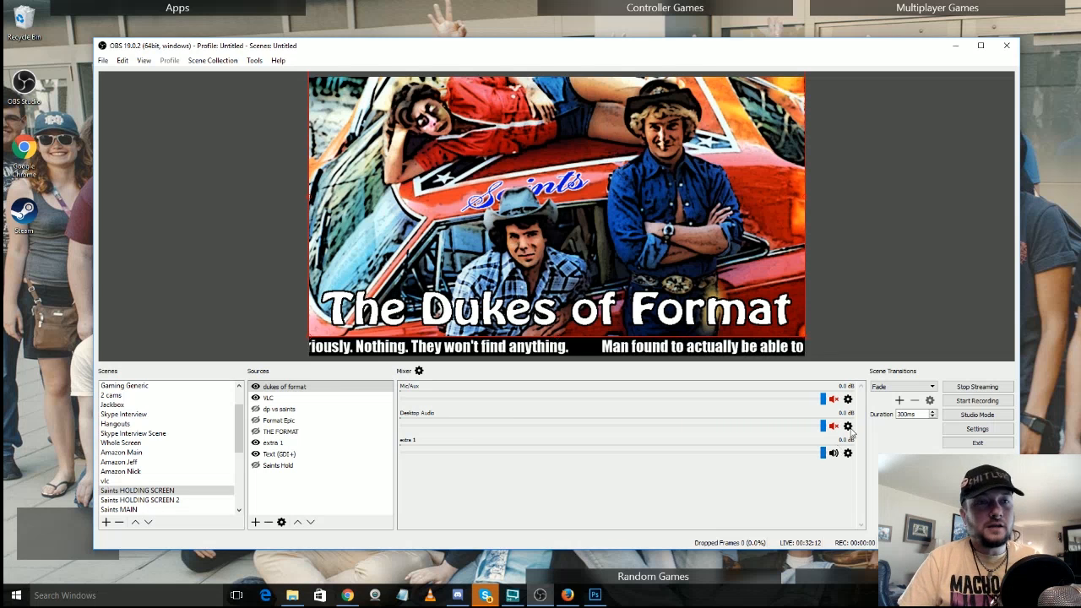
left_click(834, 400)
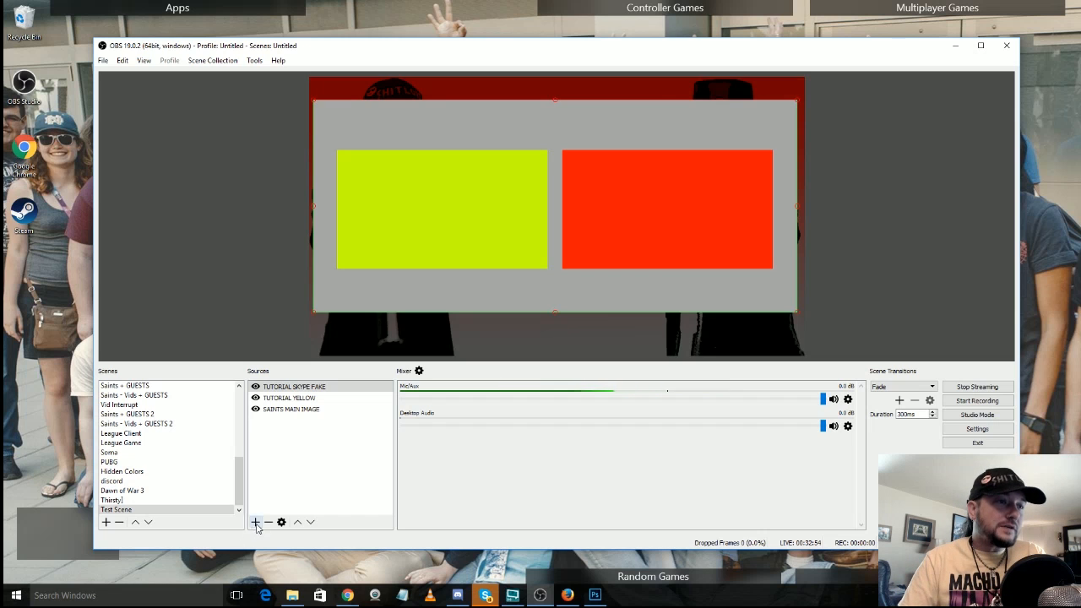
- Open the add-source menu under the Test Scene's Sources panel
left_click(256, 522)
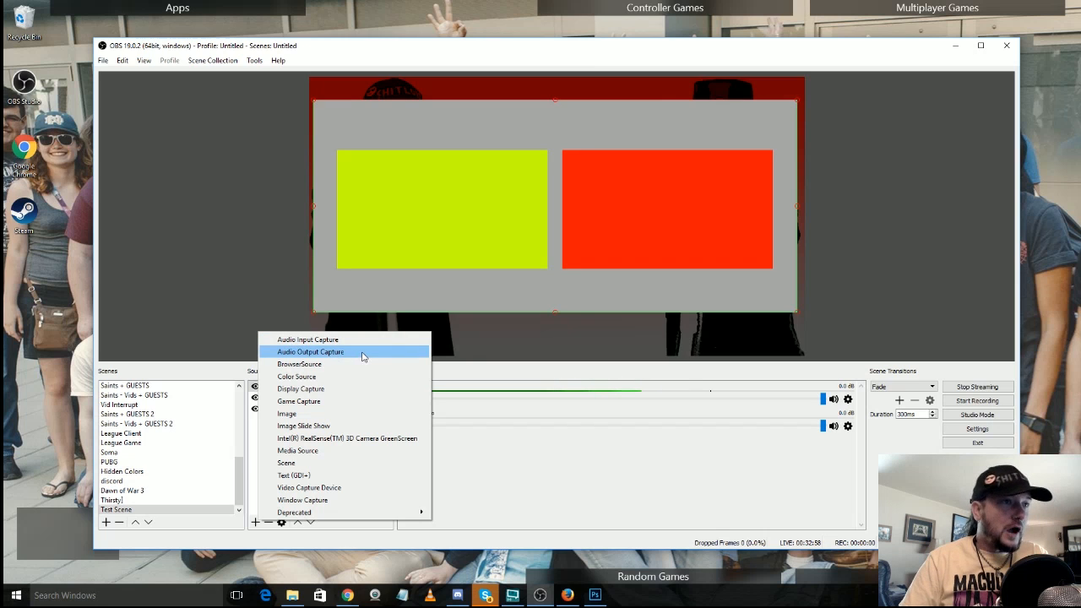
mouse_move(370, 402)
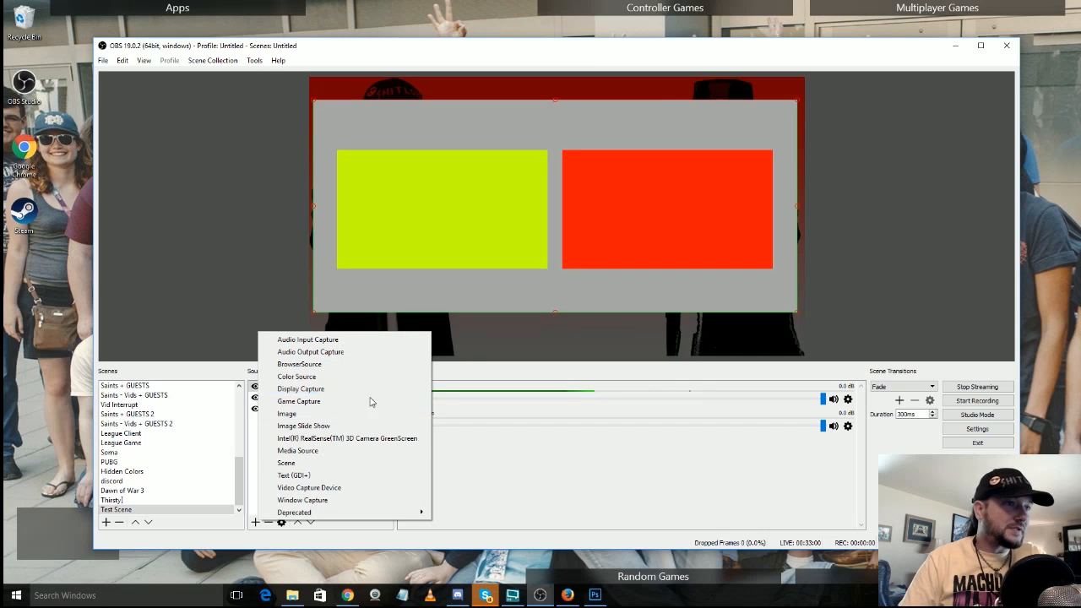
mouse_move(347, 438)
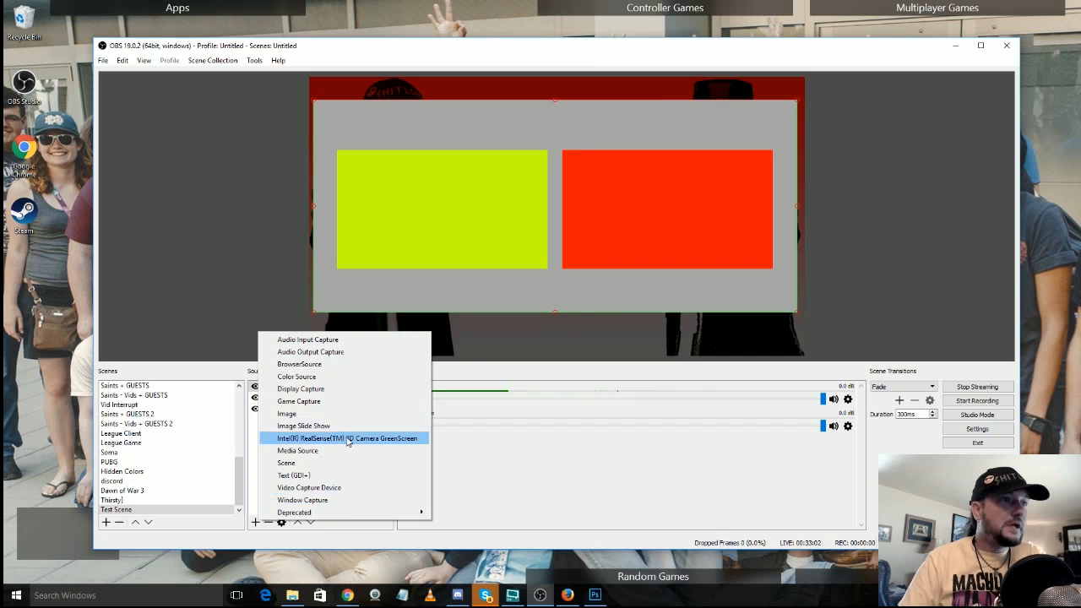
mouse_move(350, 450)
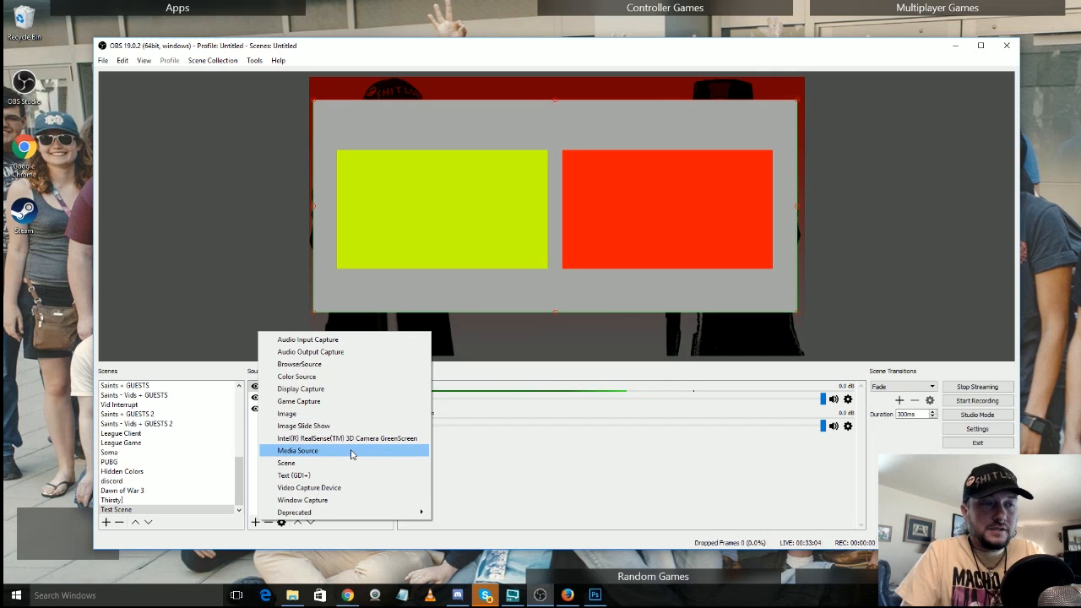
mouse_move(338, 414)
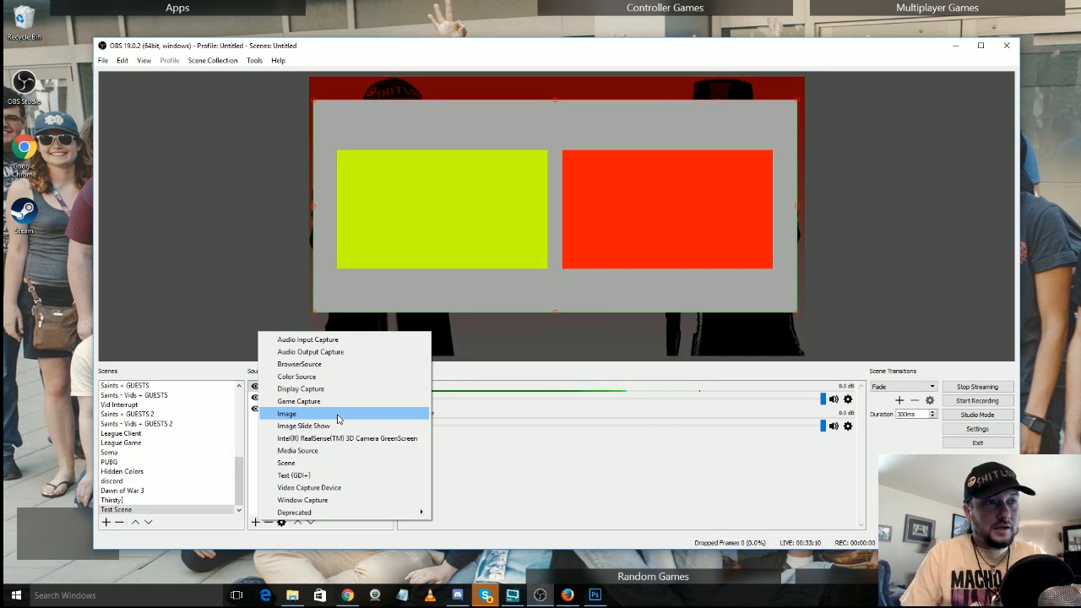
mouse_move(304, 475)
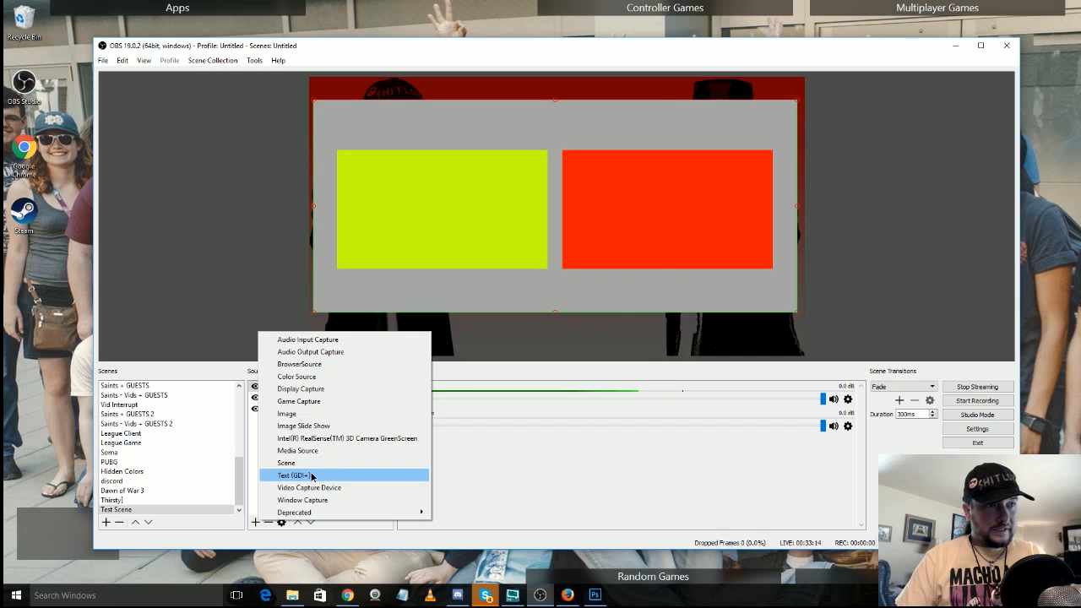
- Add a Text (GDI+) source named 'Random shit' reading 'Type in whatever comes to our mind'
left_click(293, 475)
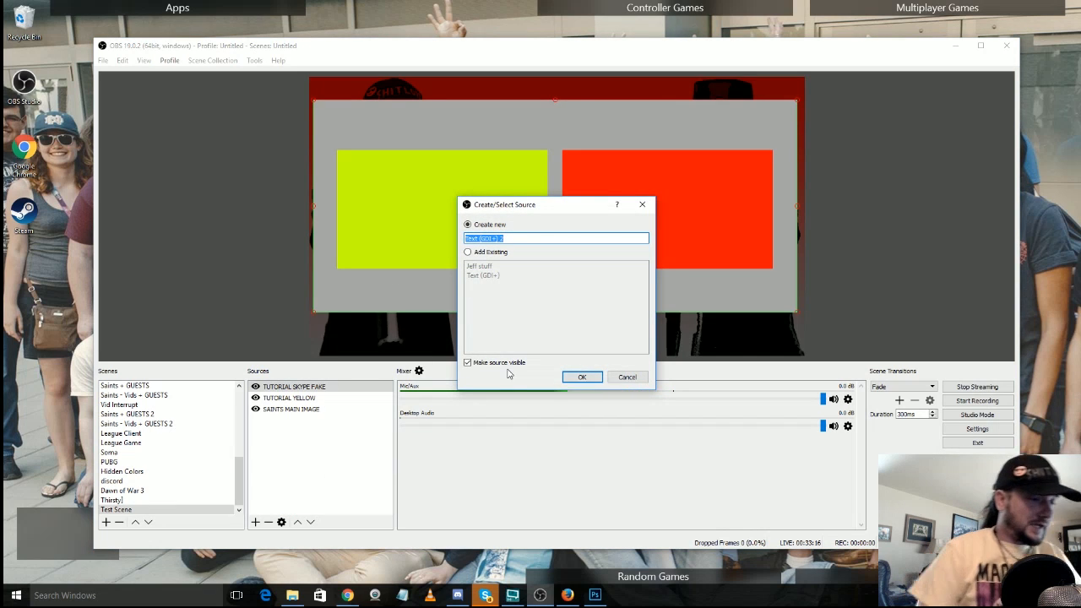
type("Random shit")
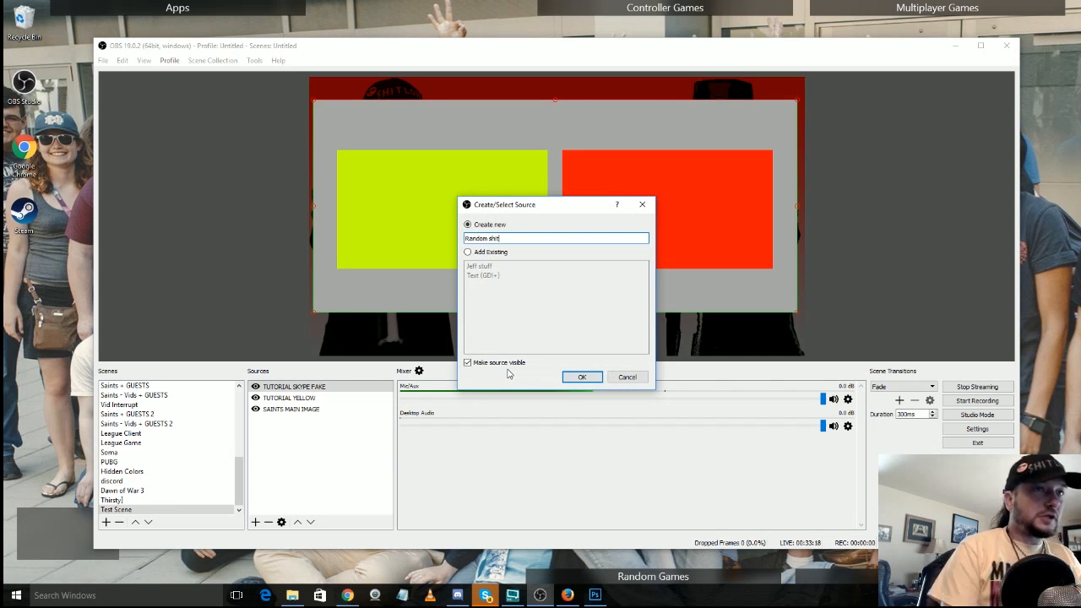
left_click(581, 377)
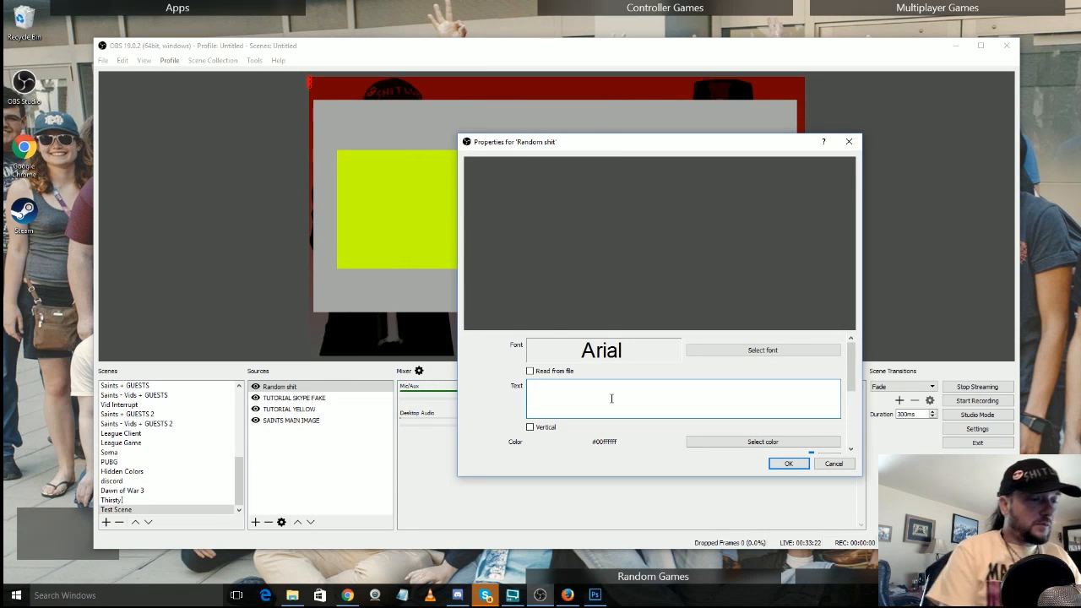
type("Type in")
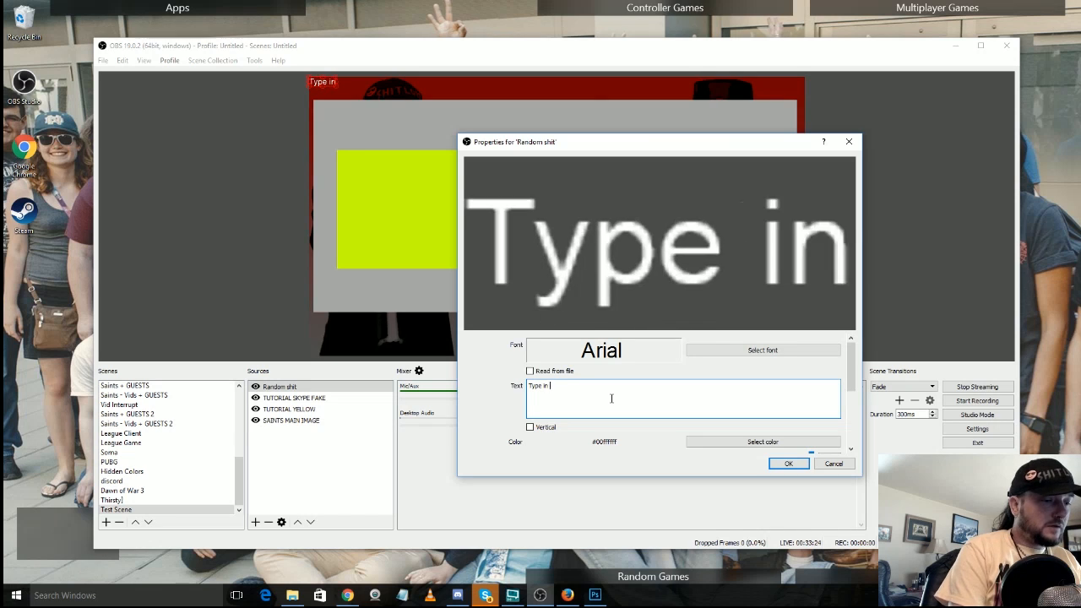
type("whatever comes t")
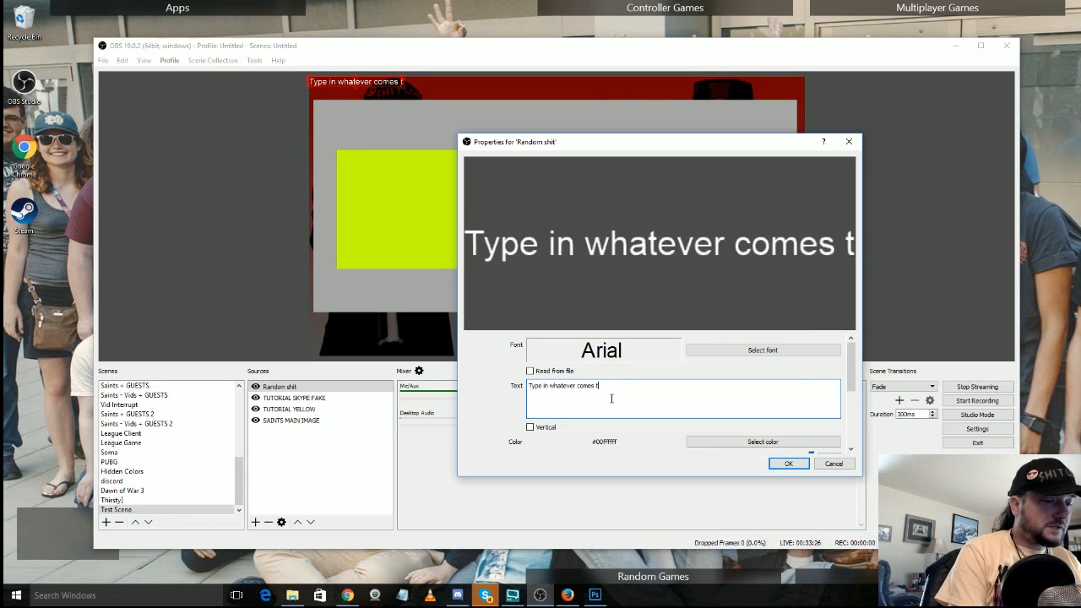
type("o our mind")
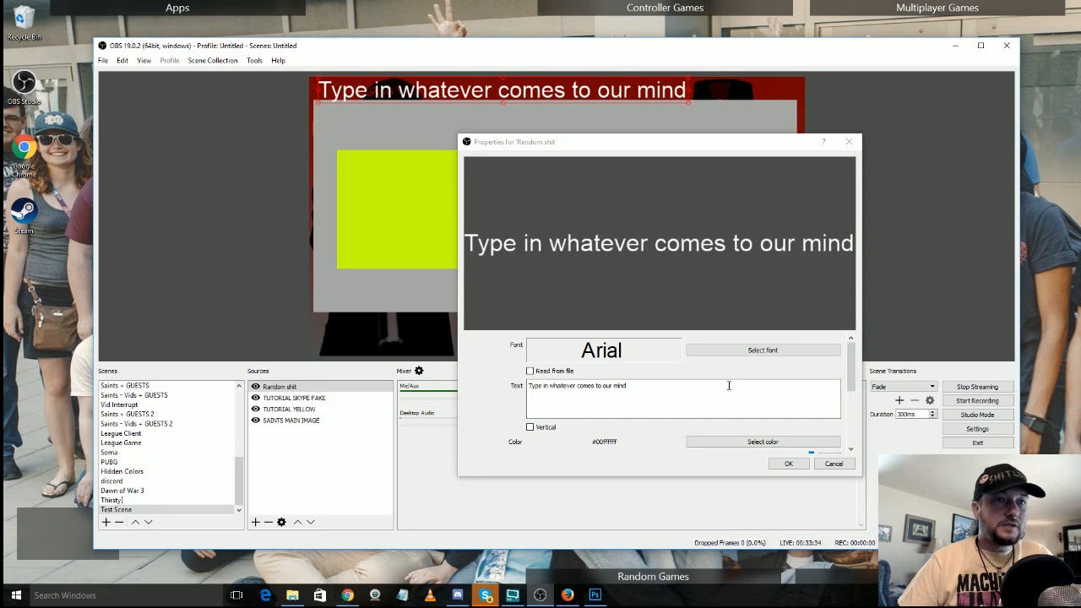
mouse_move(574, 426)
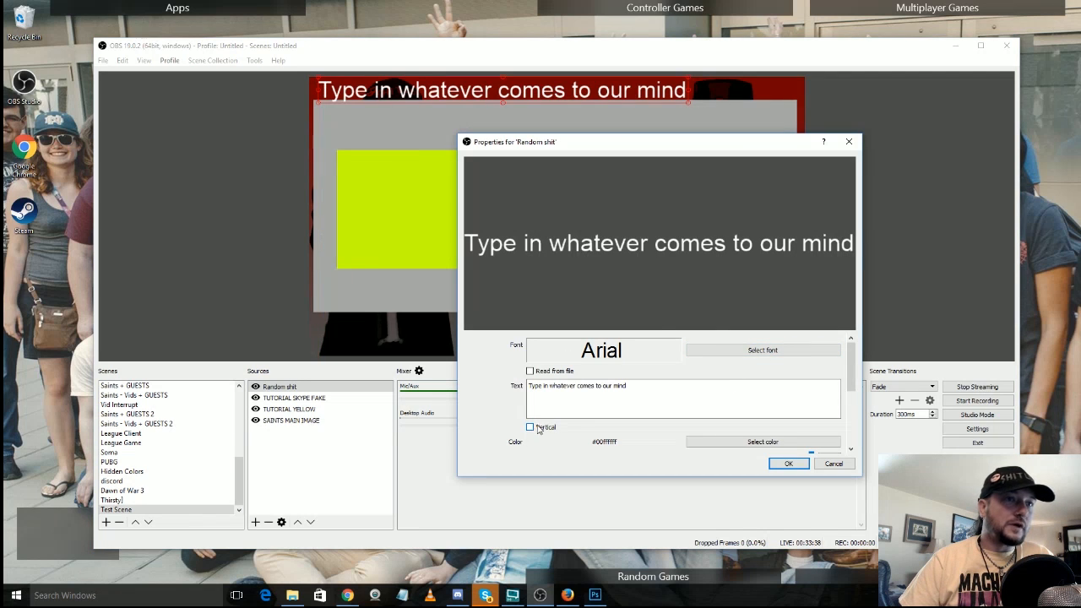
left_click(788, 462)
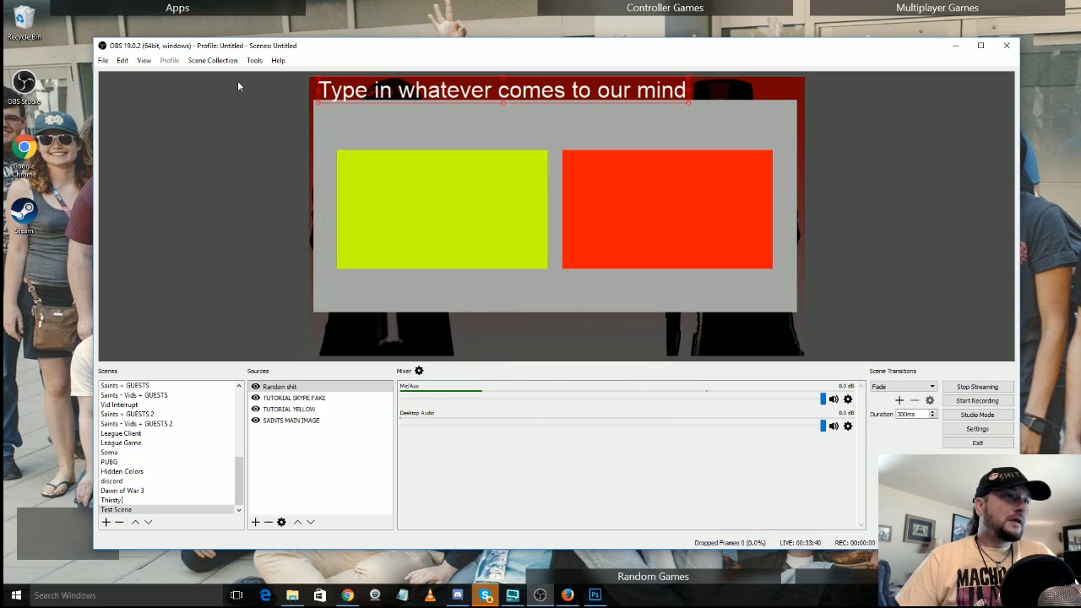
- Add a Scroll filter to the text source and raise its horizontal speed
right_click(293, 397)
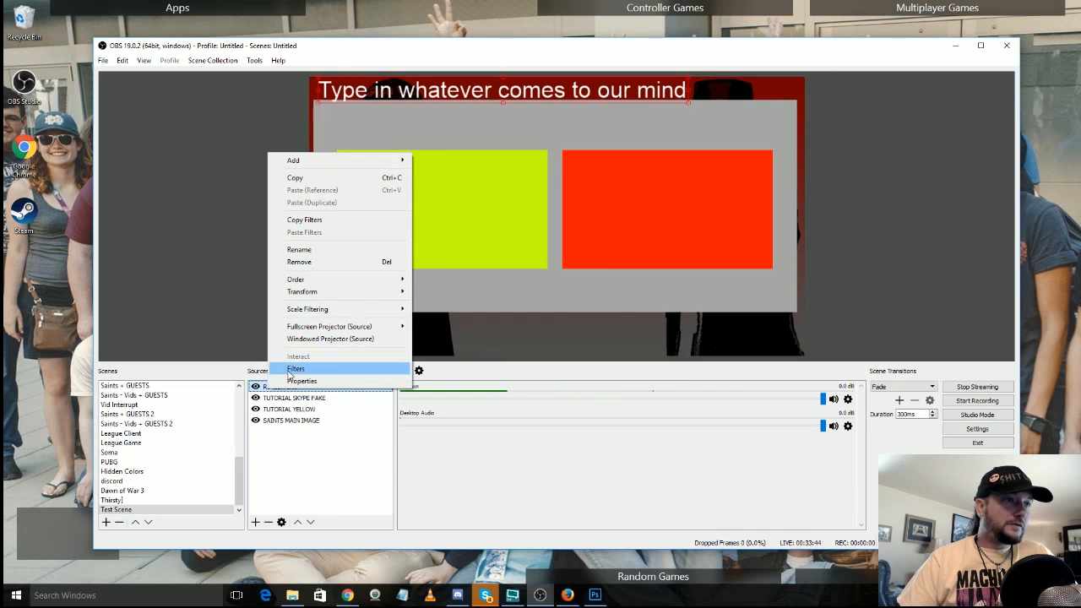
left_click(295, 369)
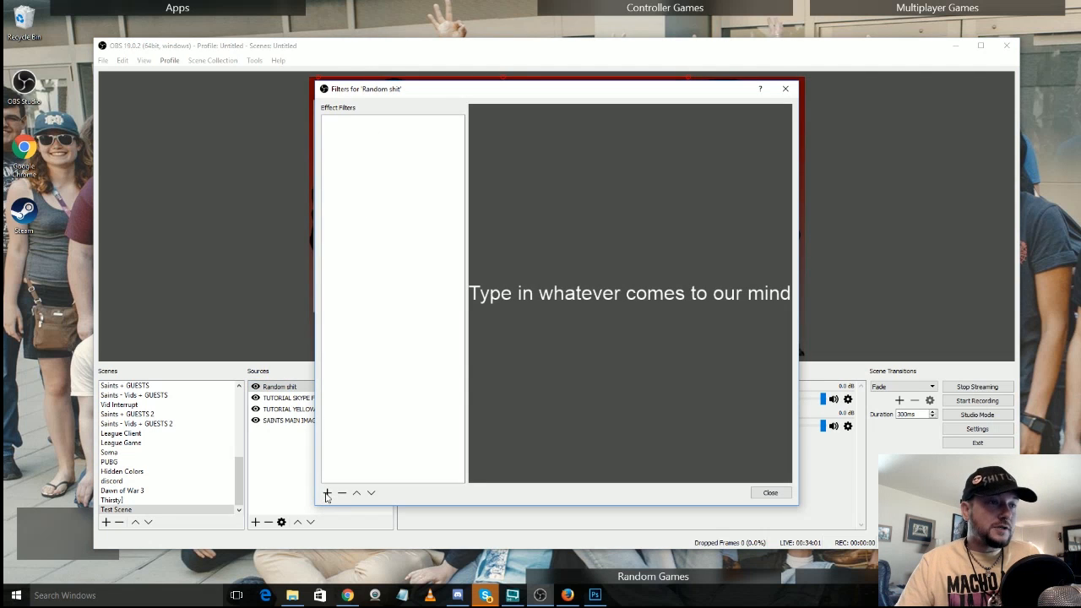
left_click(327, 493)
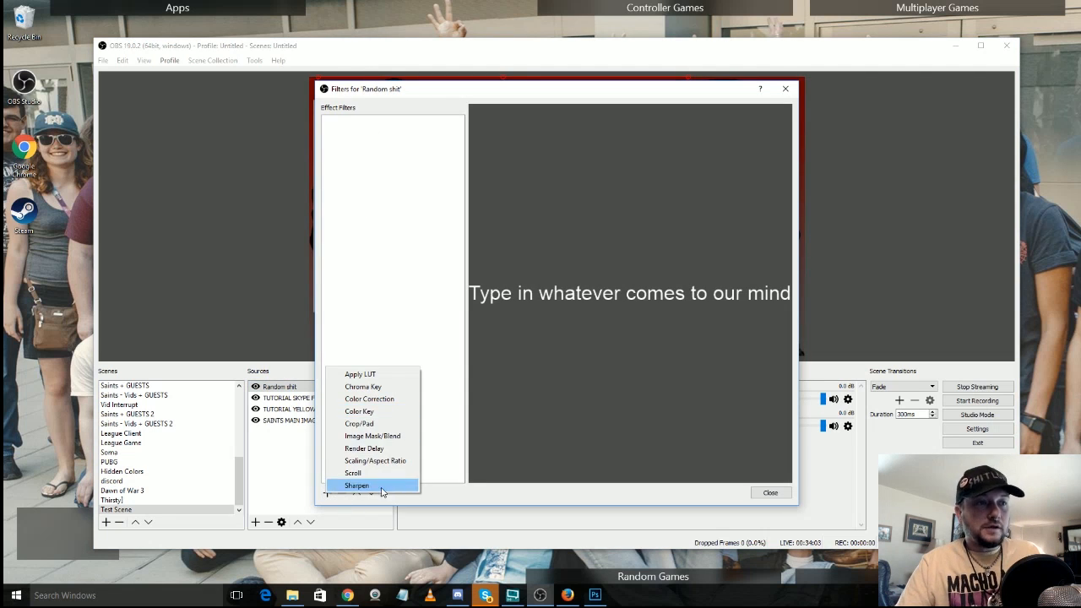
mouse_move(372, 472)
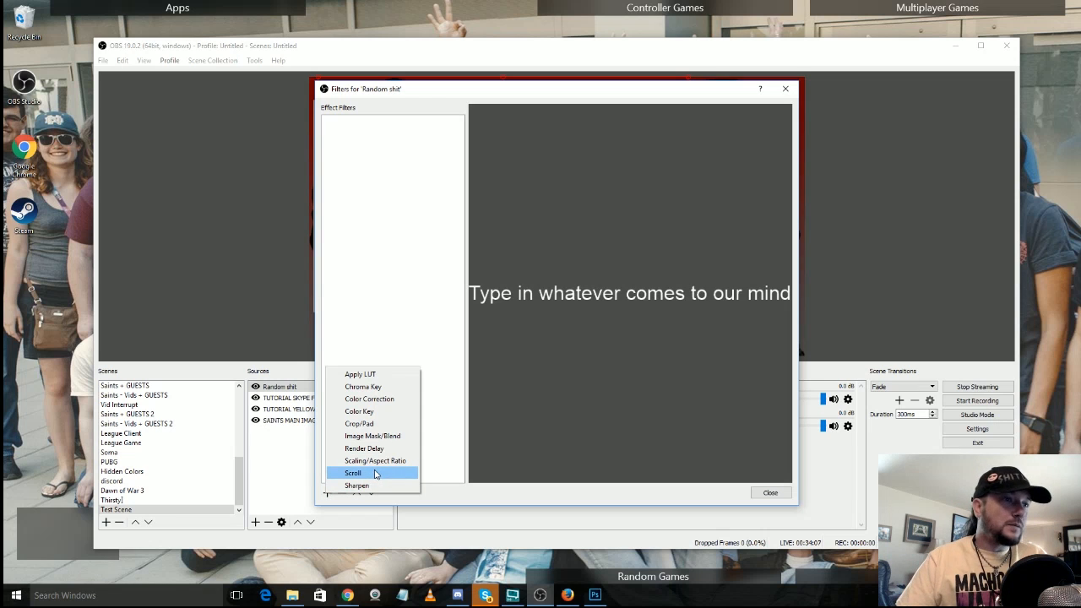
left_click(353, 472)
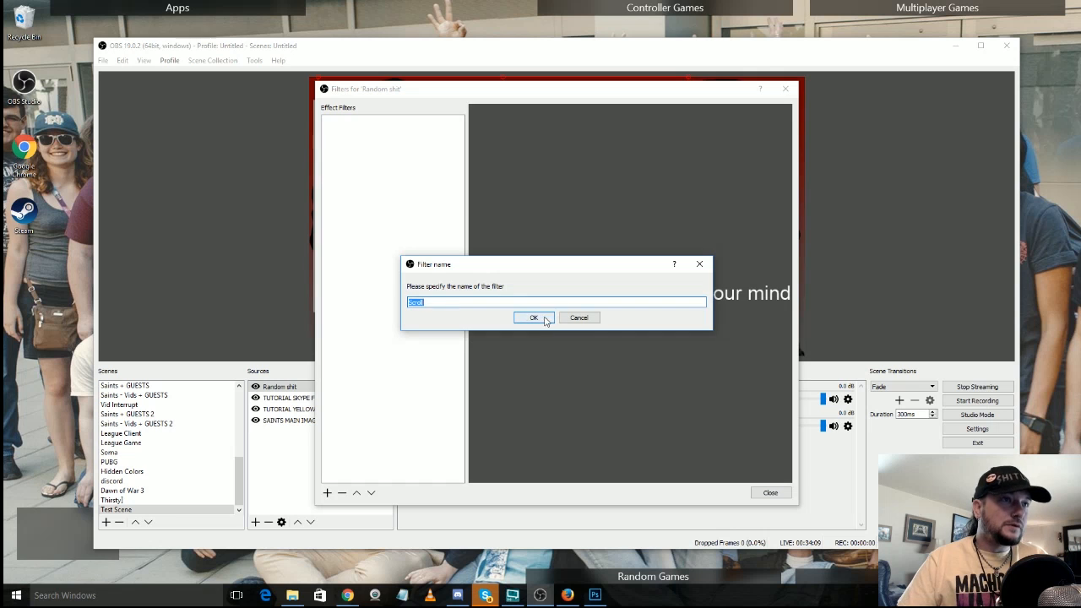
left_click(532, 318)
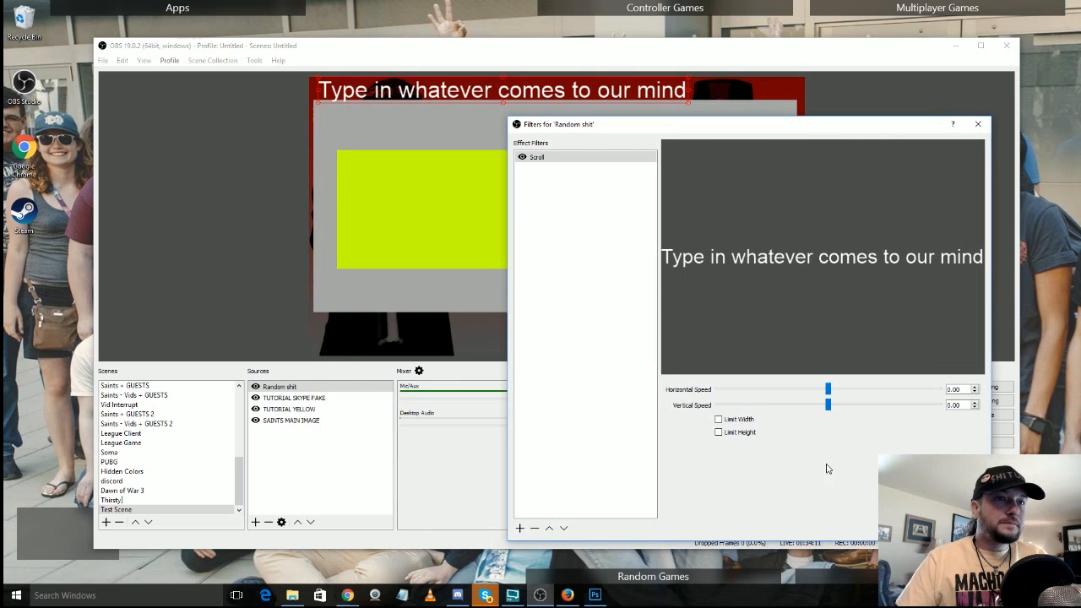
left_click_drag(828, 390, 852, 389)
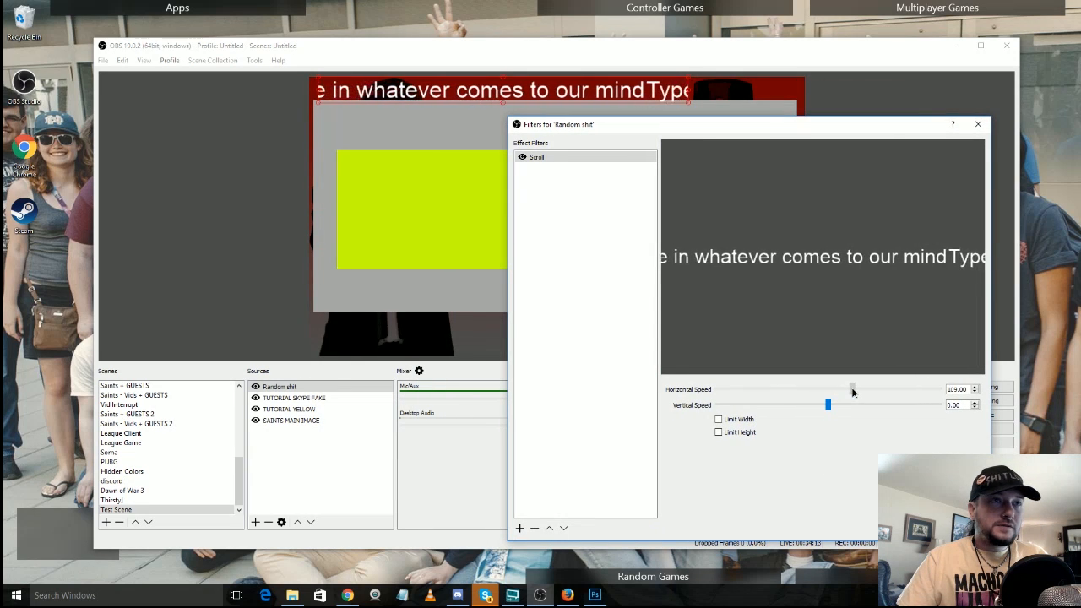
left_click_drag(828, 389, 852, 389)
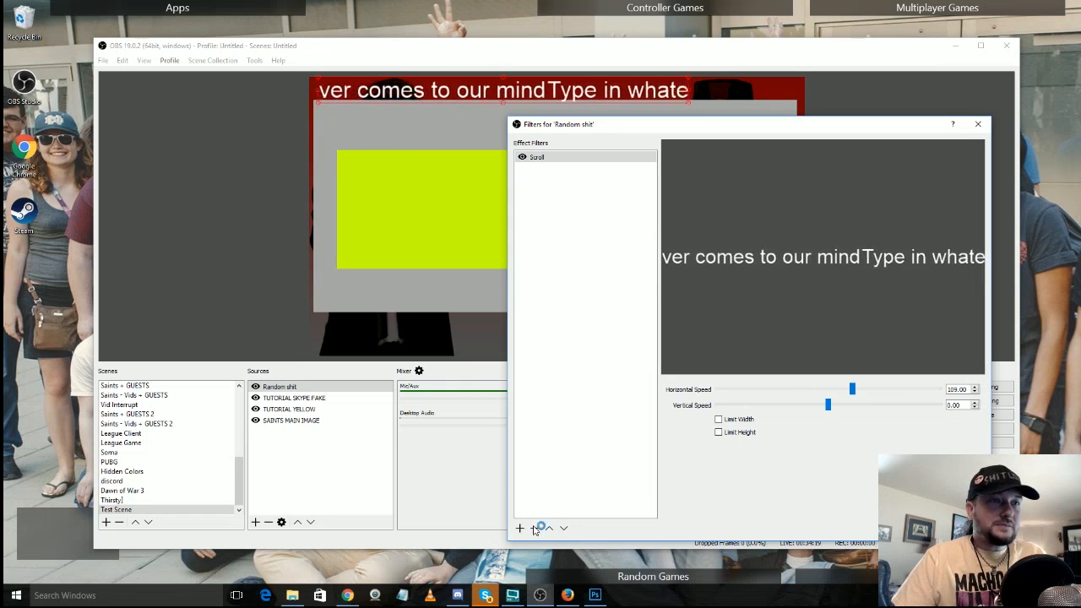
- Remove the Scroll filter and bring up the list of filter types again
left_click(520, 528)
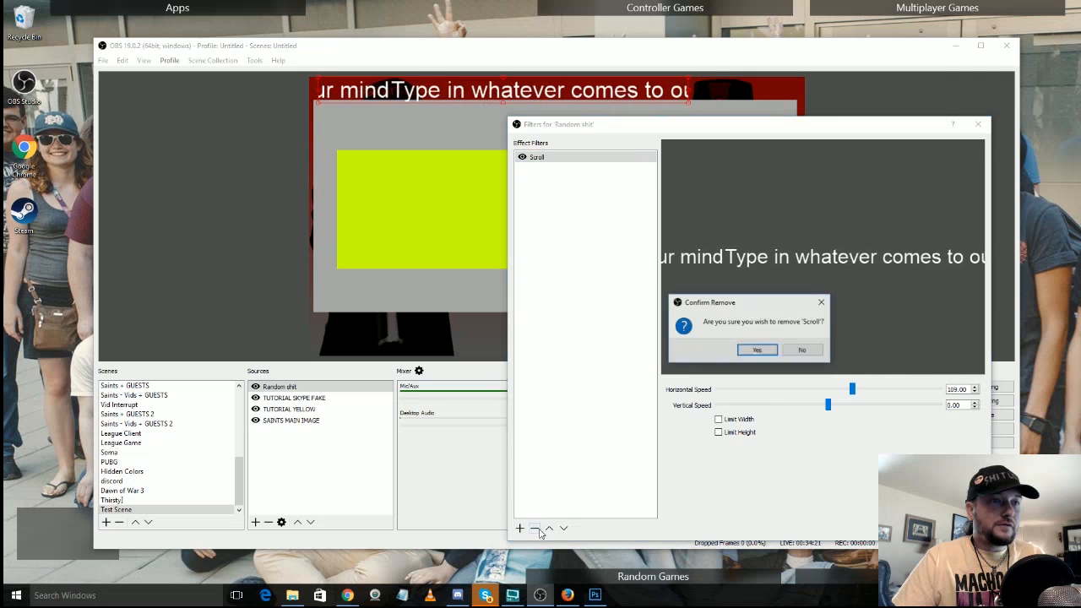
left_click(756, 349)
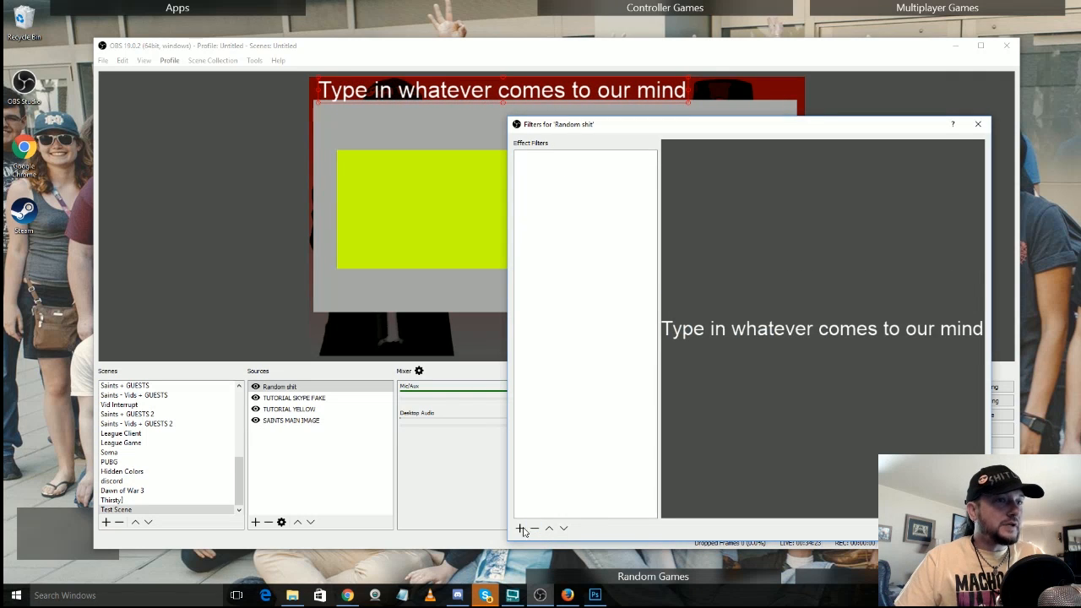
left_click(521, 528)
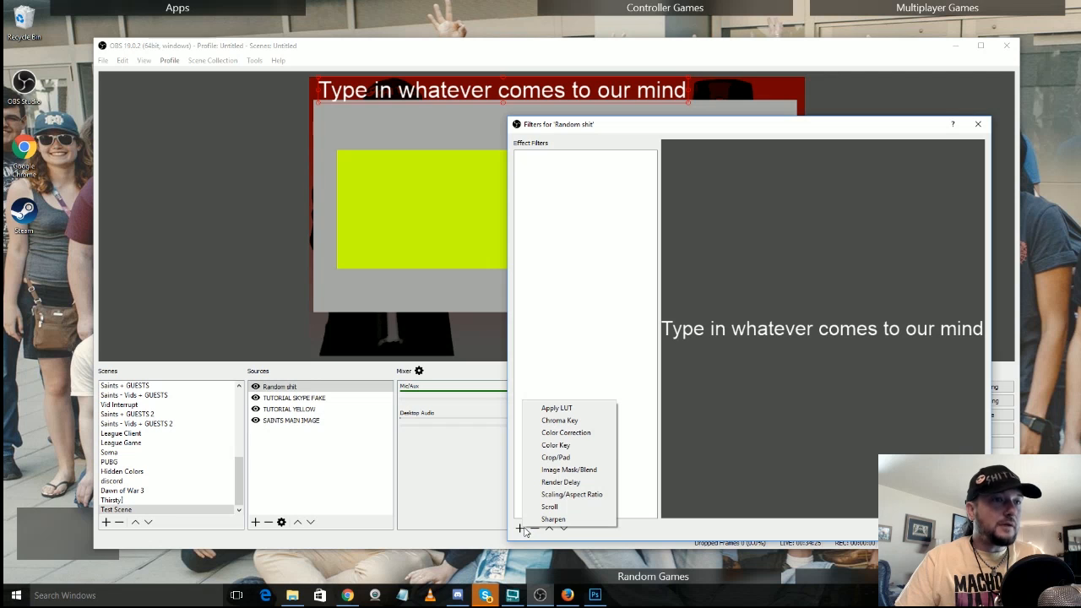
mouse_move(550, 545)
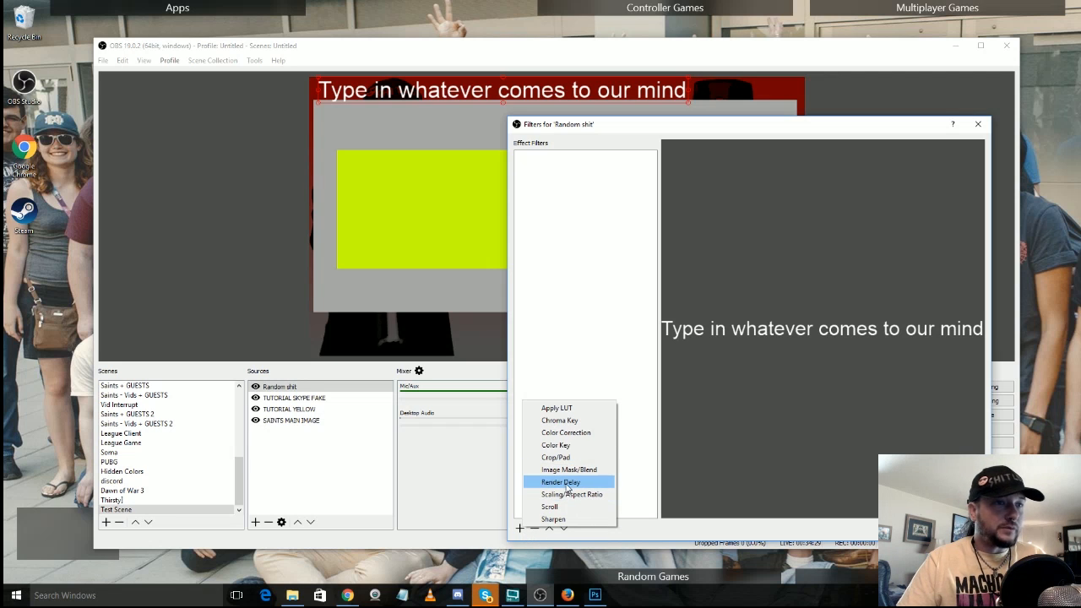
mouse_move(568, 470)
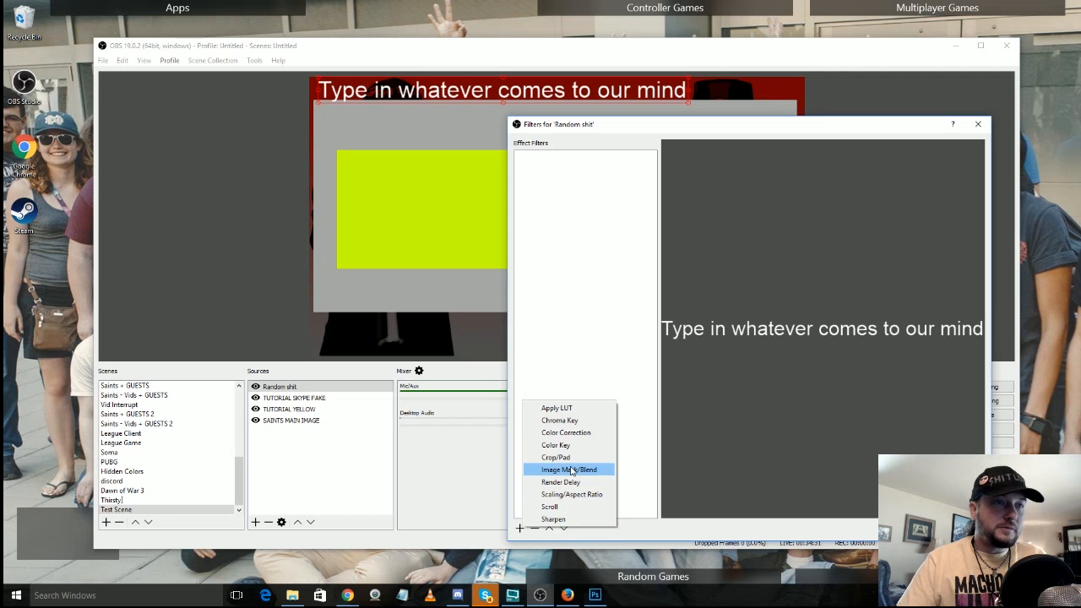
mouse_move(555, 457)
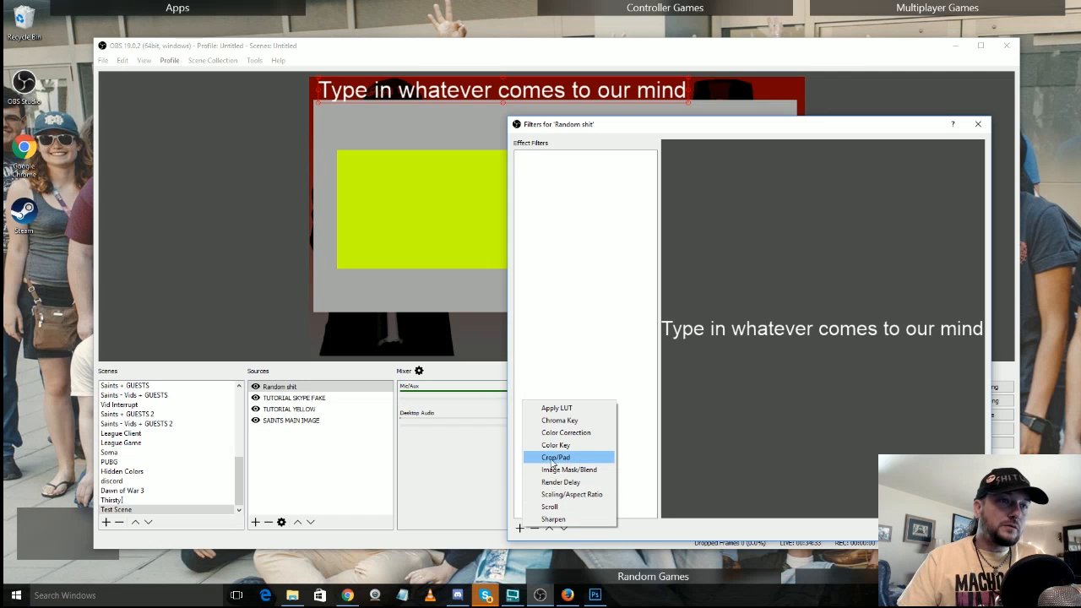
mouse_move(555, 445)
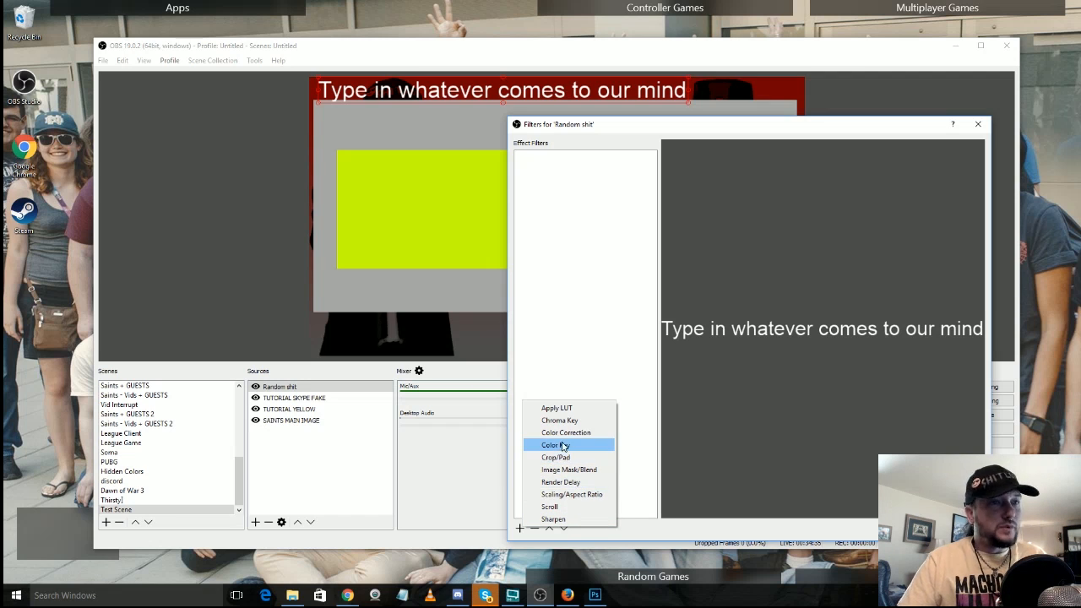
mouse_move(566, 432)
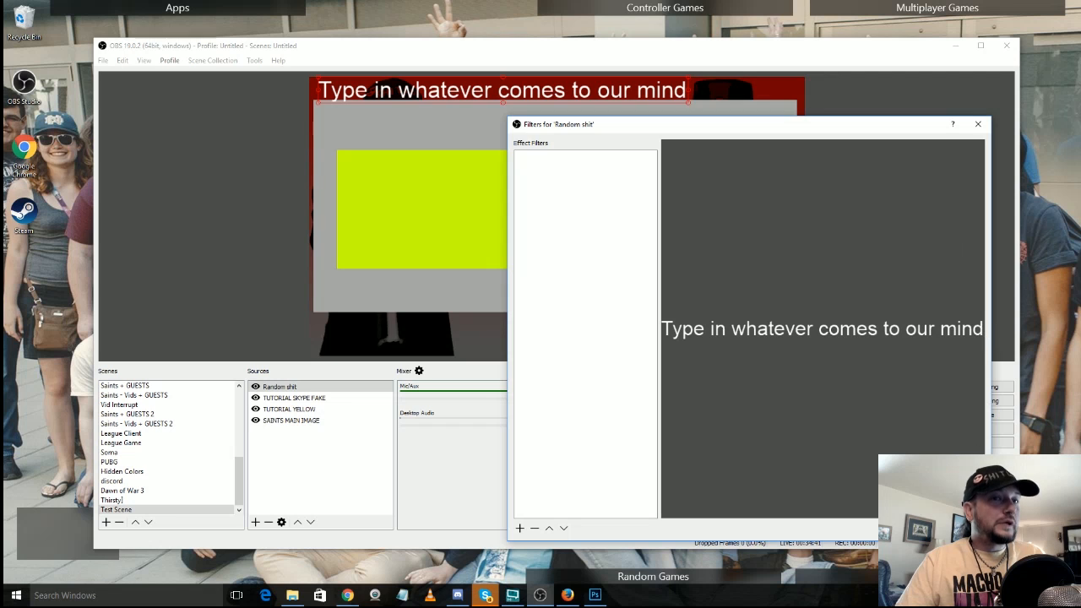
- Close the text source's filters window and select the TUTORIAL SKYPE FAKE source
left_click(979, 124)
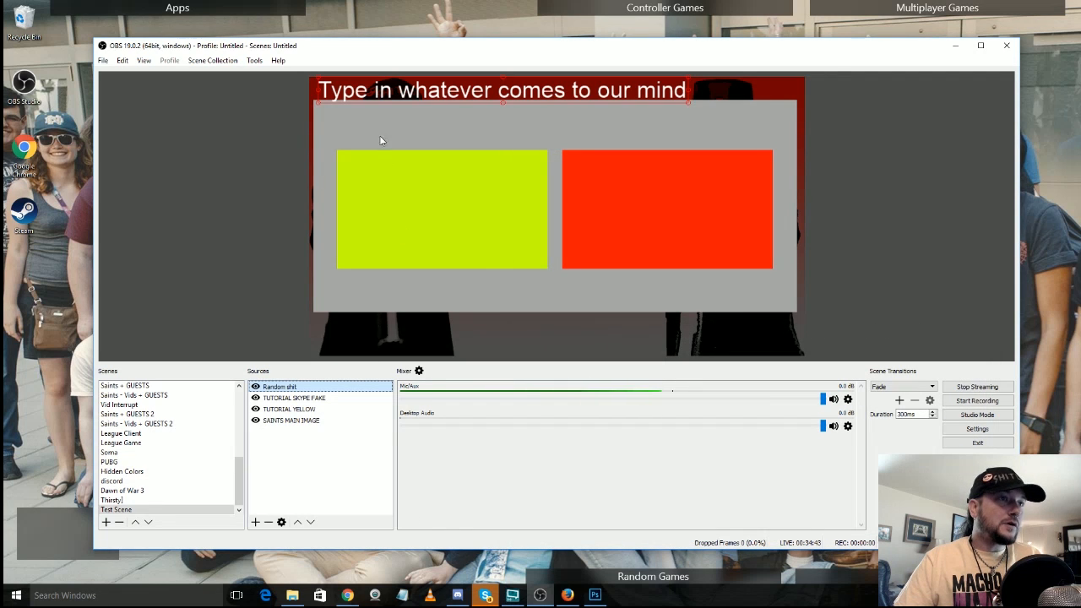
left_click(295, 398)
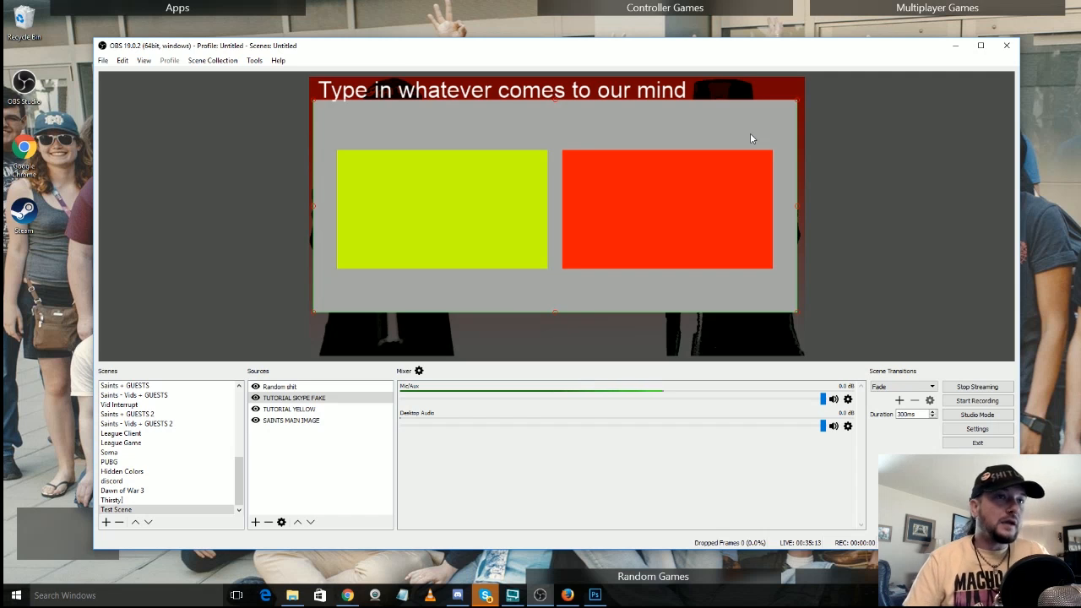
mouse_move(386, 149)
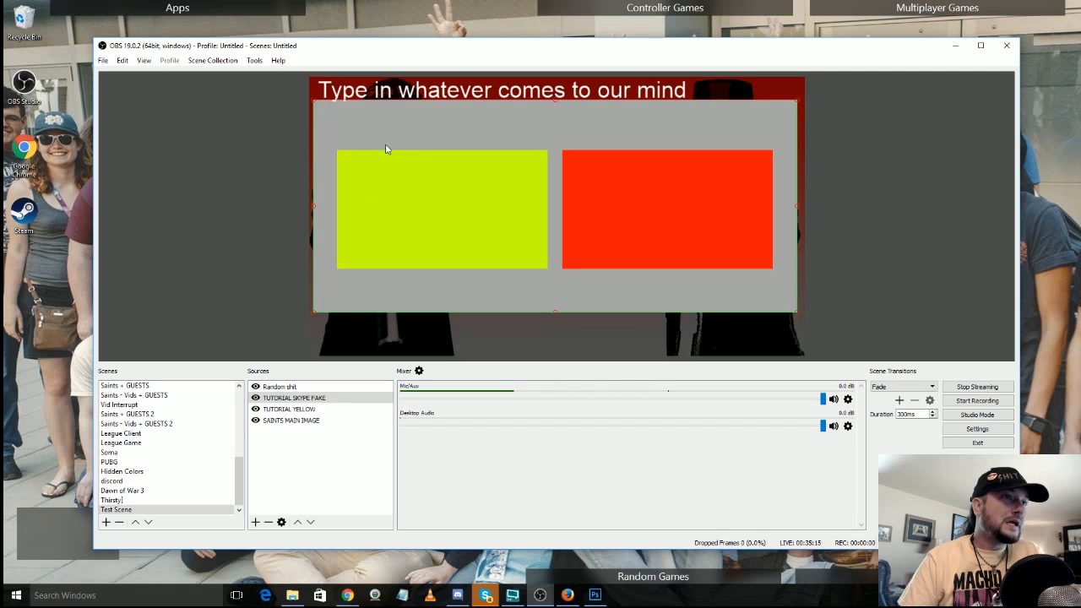
left_click(294, 397)
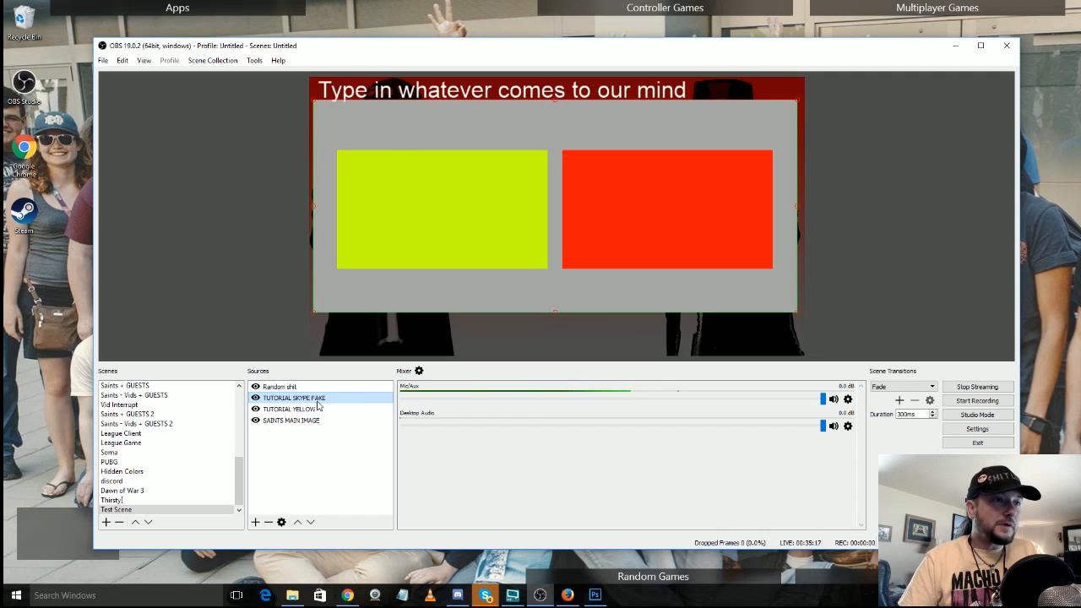
- Add a Chroma Key filter to the fake Skype source with Custom key color type
right_click(294, 398)
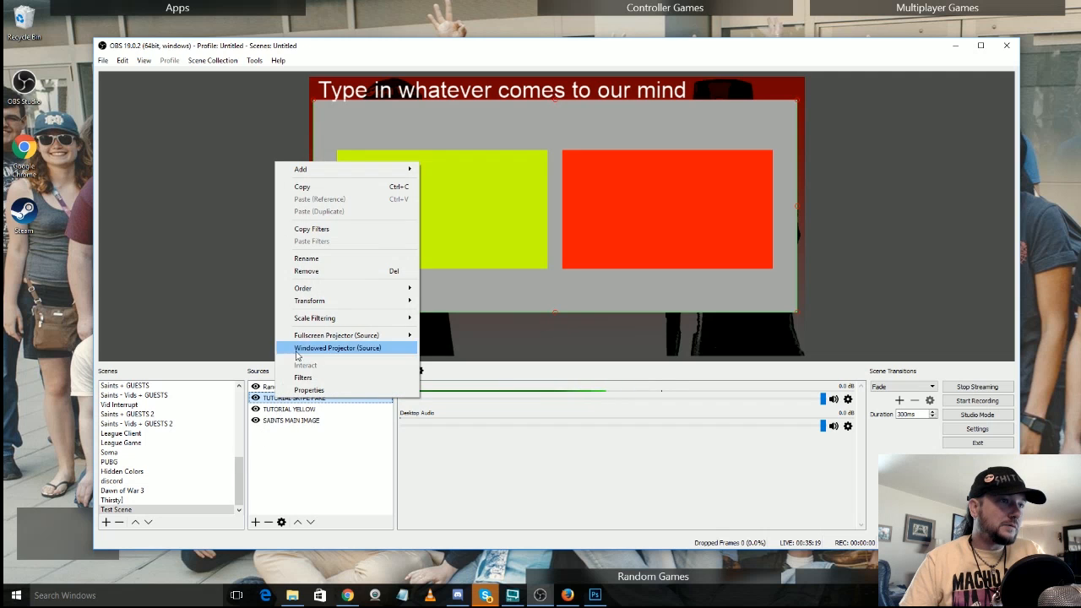
left_click(302, 377)
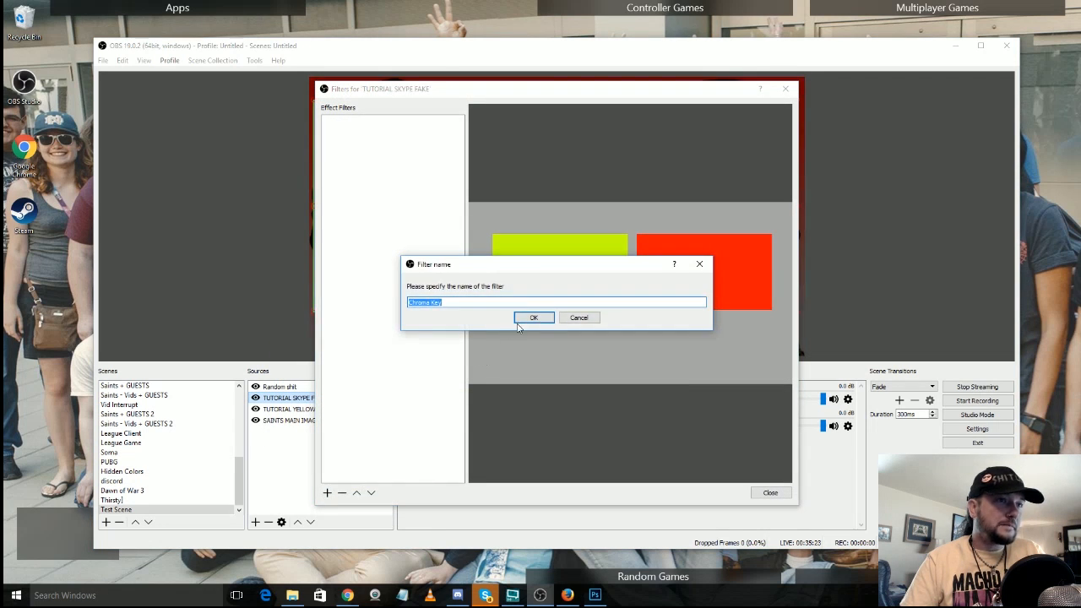
left_click(534, 317)
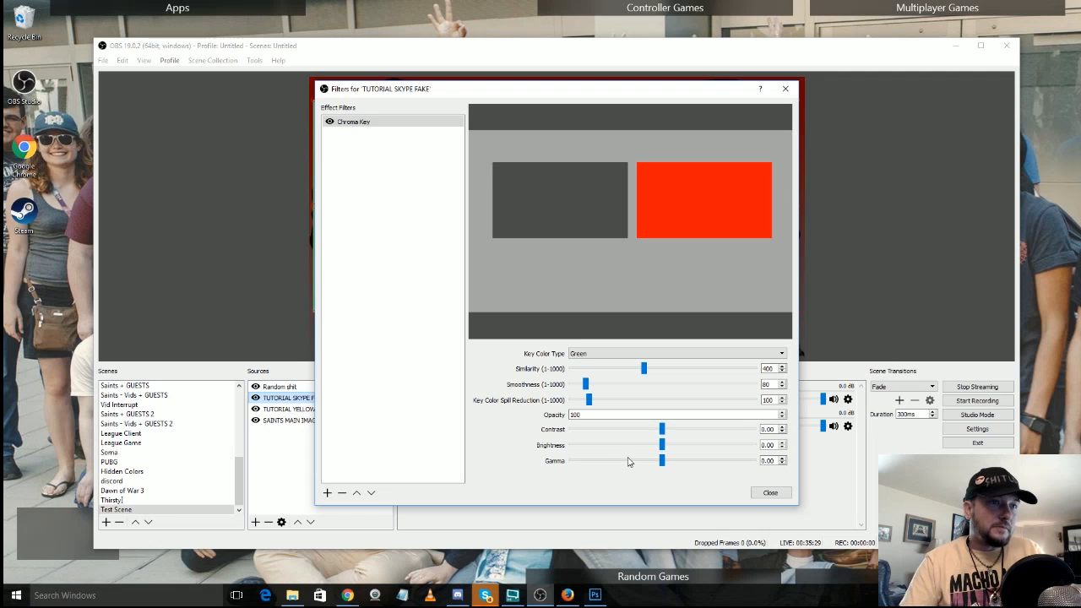
left_click(779, 353)
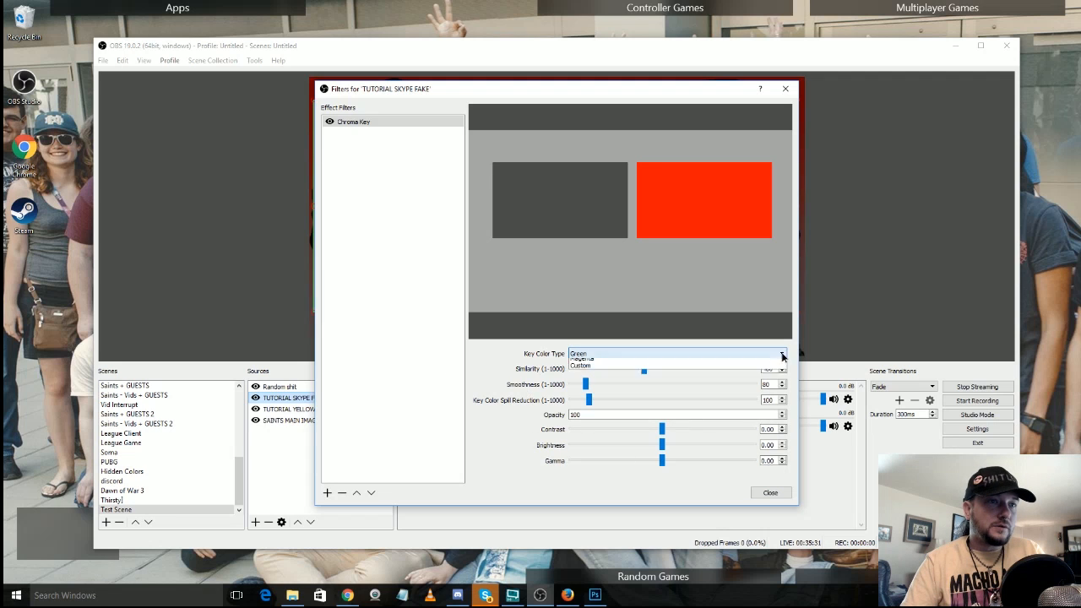
left_click(581, 365)
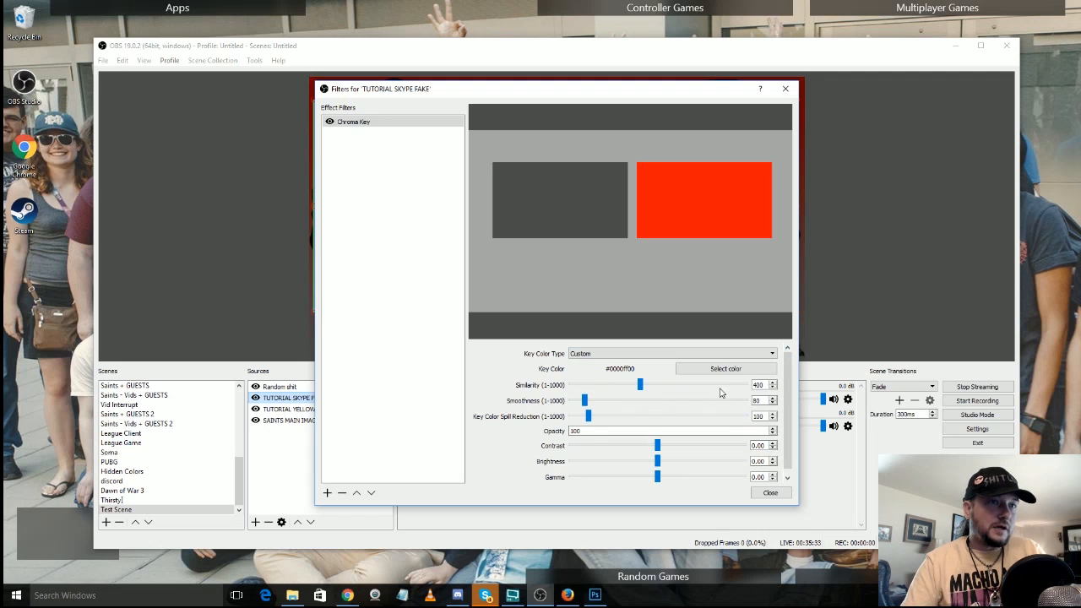
- Sample the gray a7a7a7 background as key color and lower similarity to 85
left_click(725, 368)
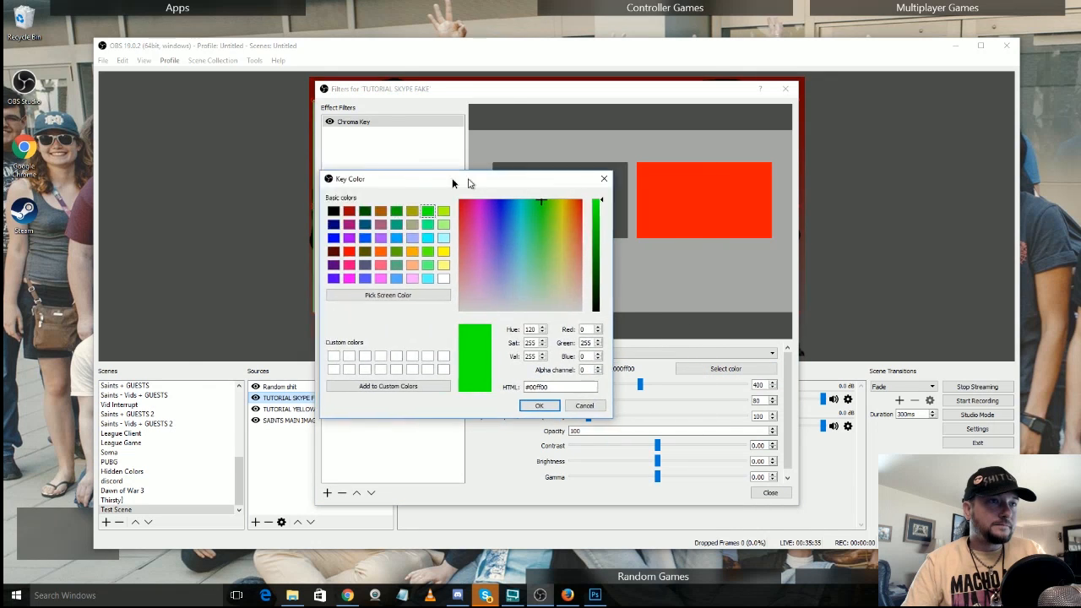
left_click_drag(456, 178, 338, 151)
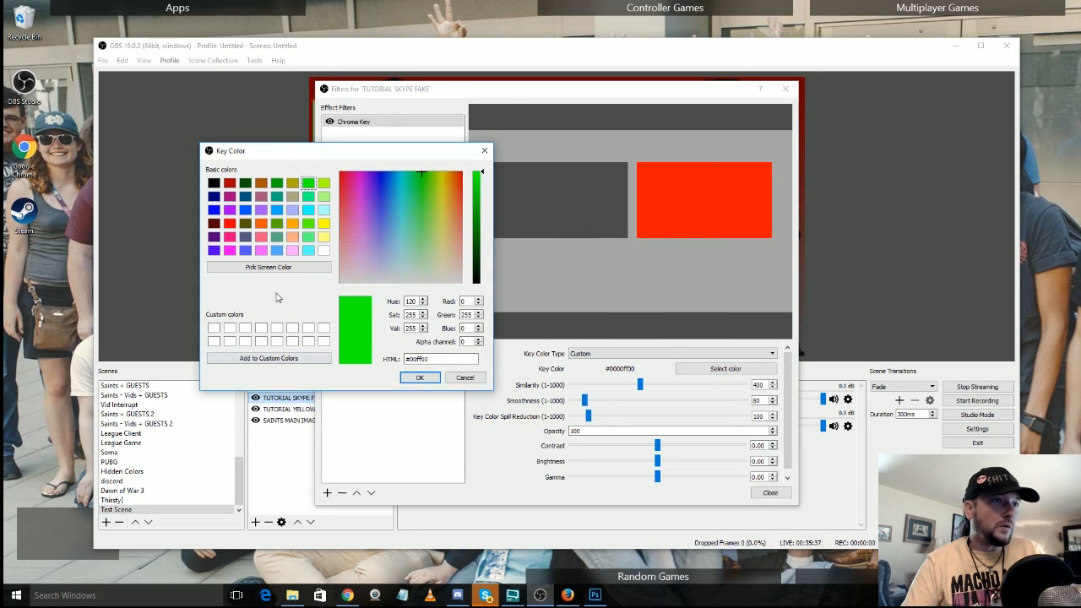
left_click(269, 267)
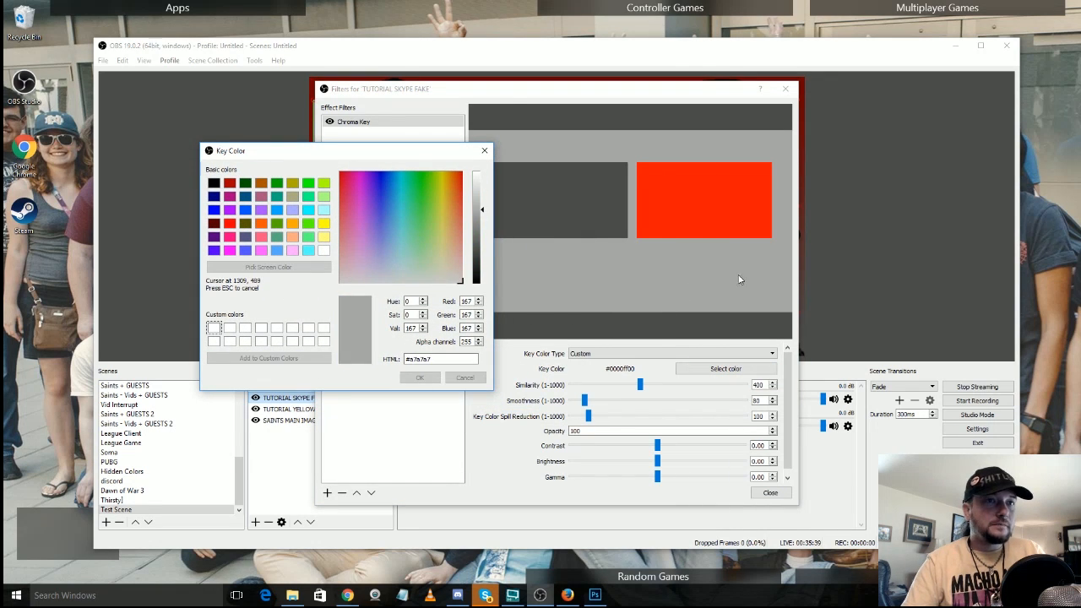
left_click(269, 266)
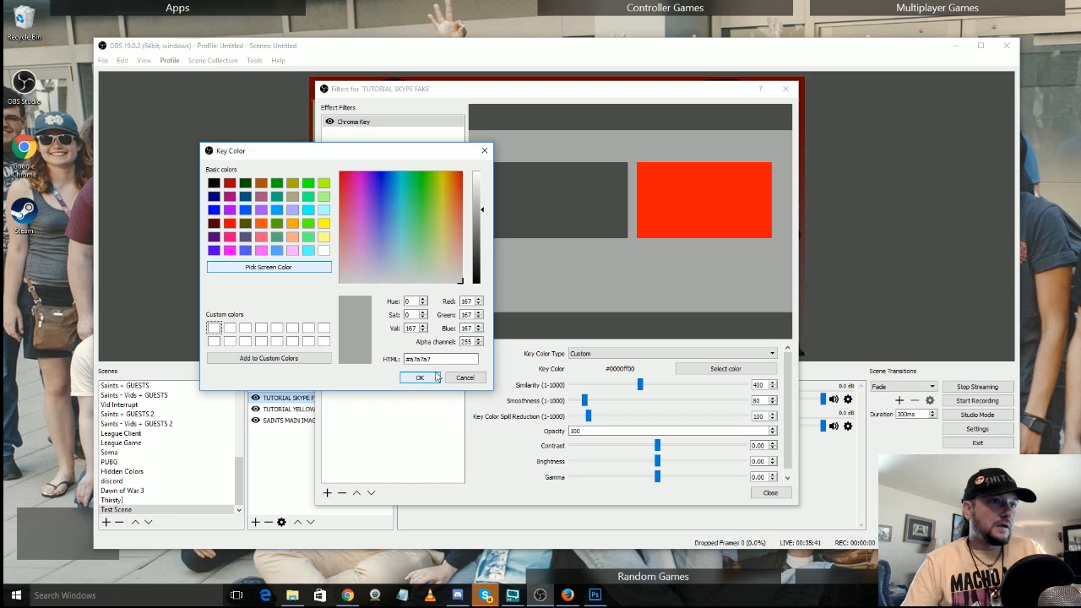
left_click(419, 378)
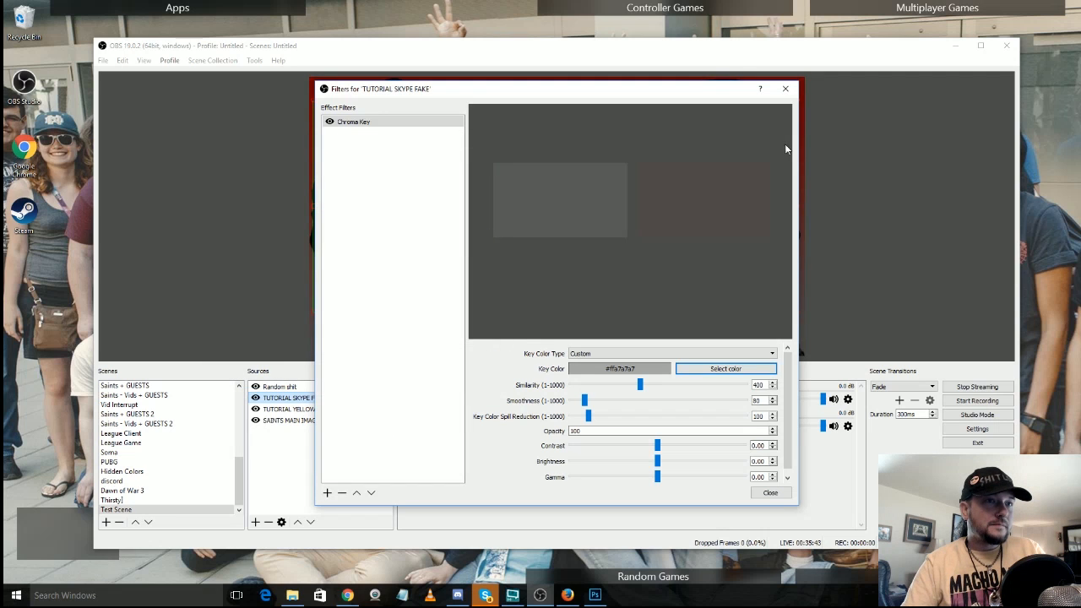
left_click_drag(639, 385, 584, 384)
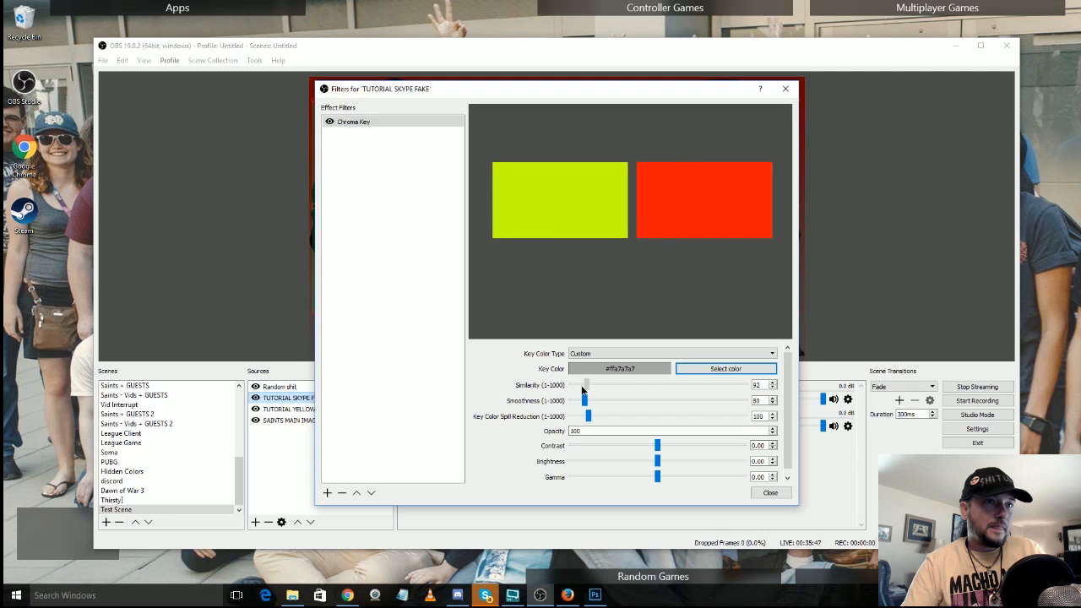
left_click_drag(589, 385, 582, 384)
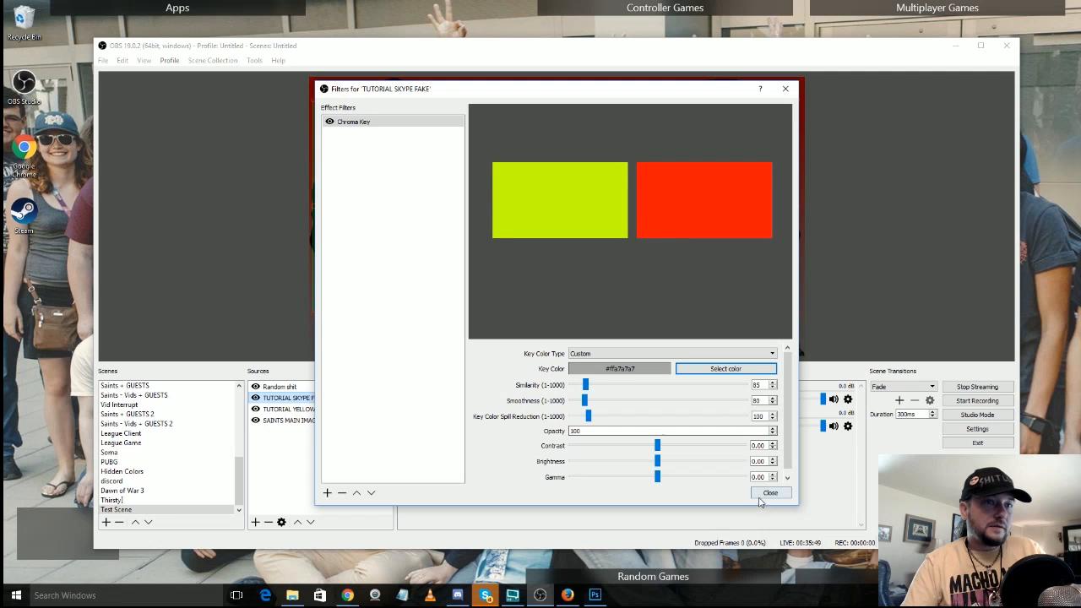
- Close the fake Skype filters window, leaving the keyed boxes over the Saints artwork
left_click(771, 492)
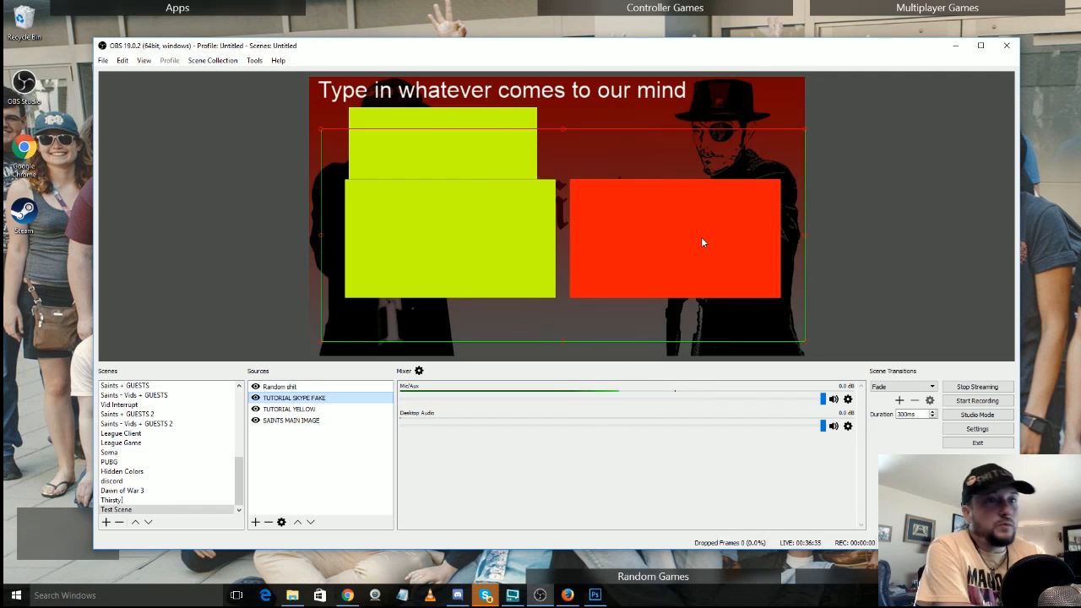
mouse_move(429, 438)
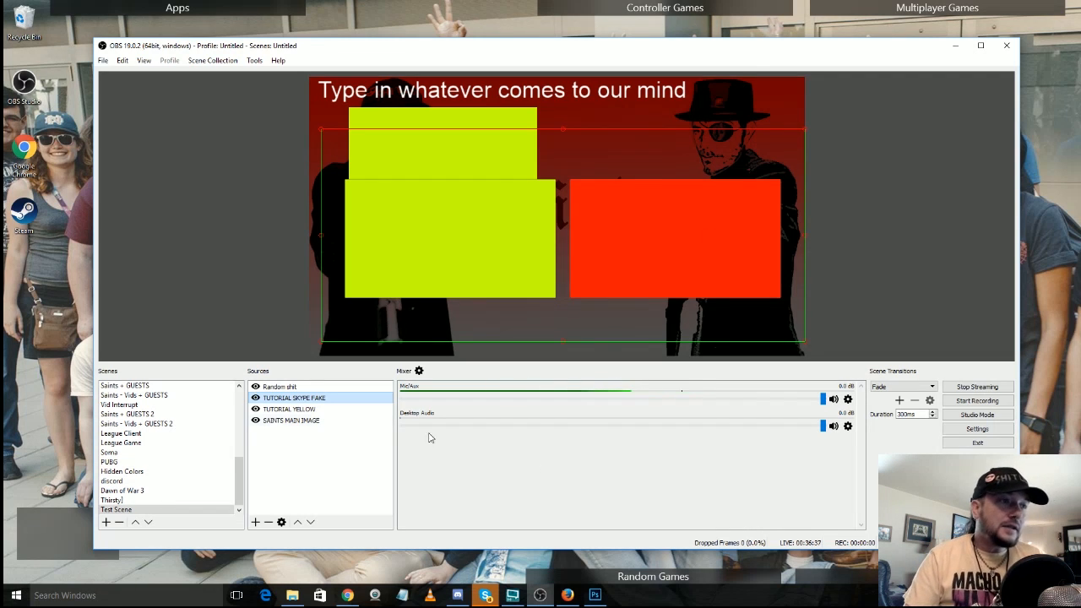
left_click(122, 490)
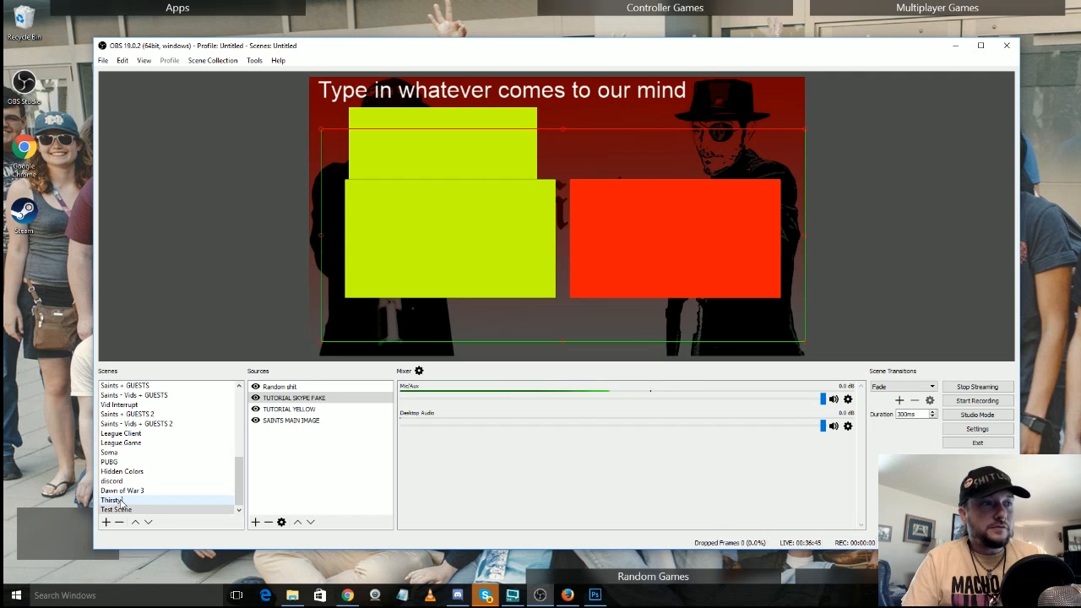
- Activate the Thirsty scene and select its Gaming Chat source
left_click(112, 500)
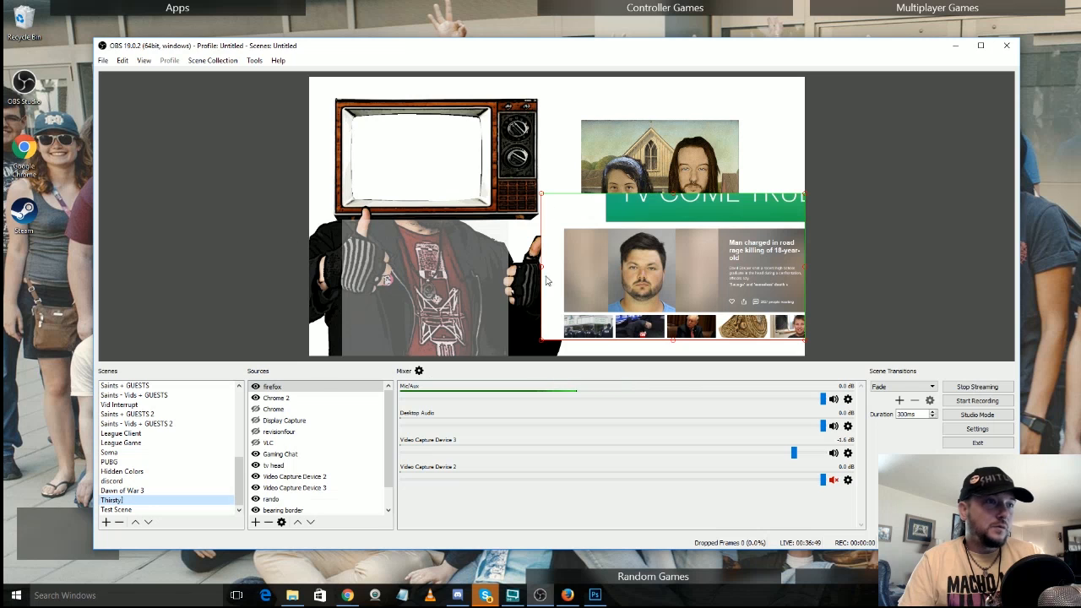
mouse_move(687, 247)
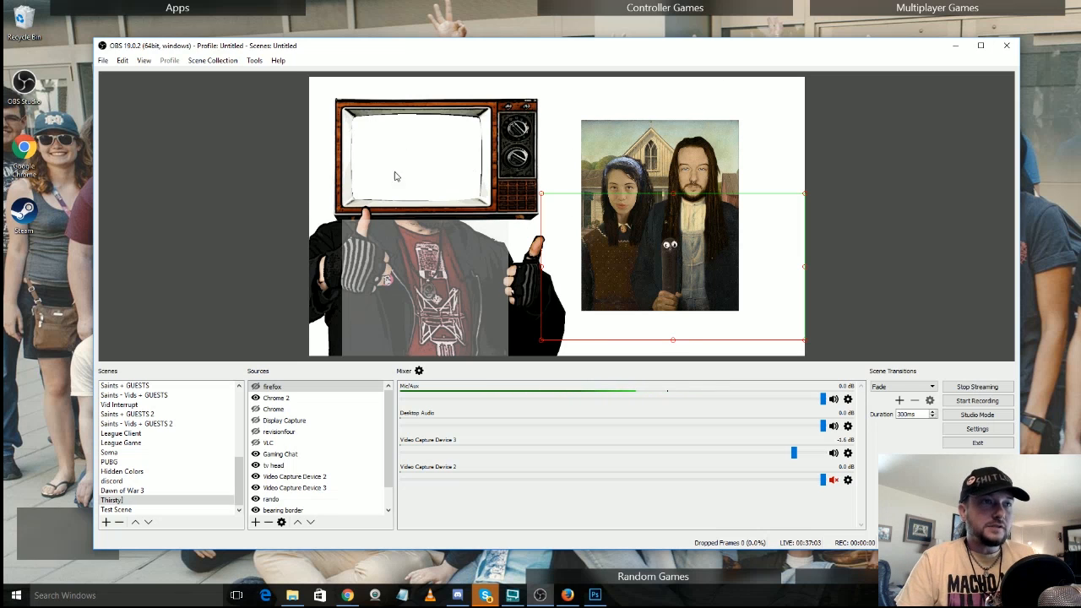
mouse_move(462, 280)
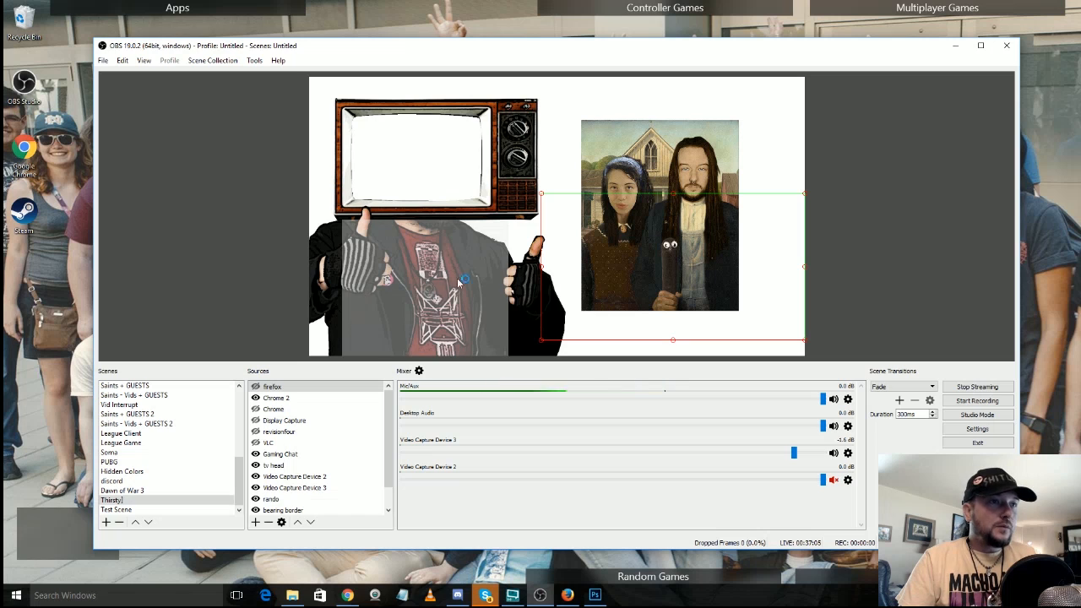
mouse_move(428, 172)
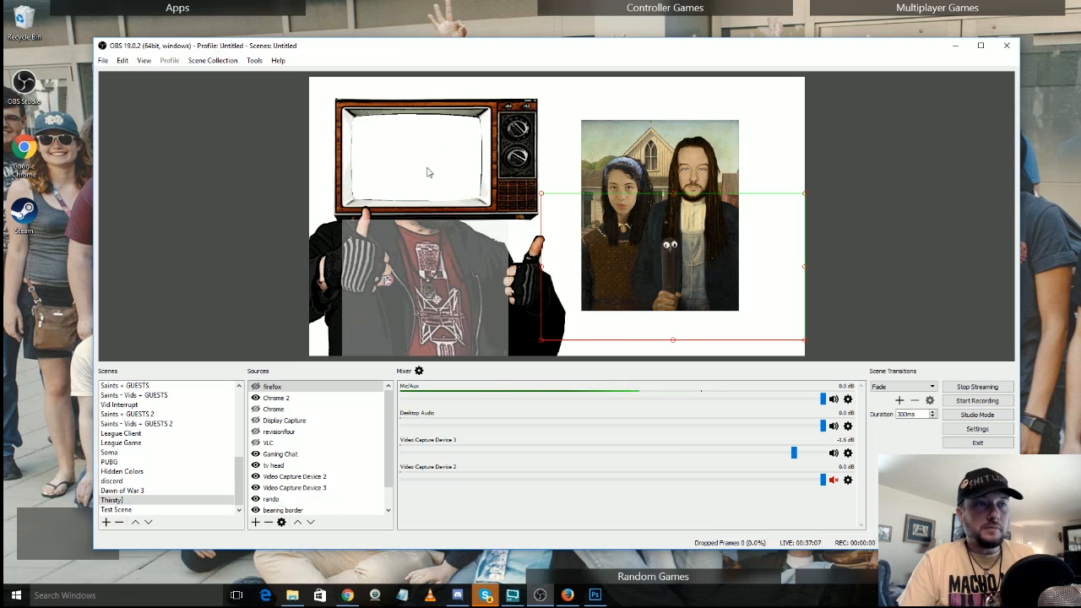
left_click(285, 419)
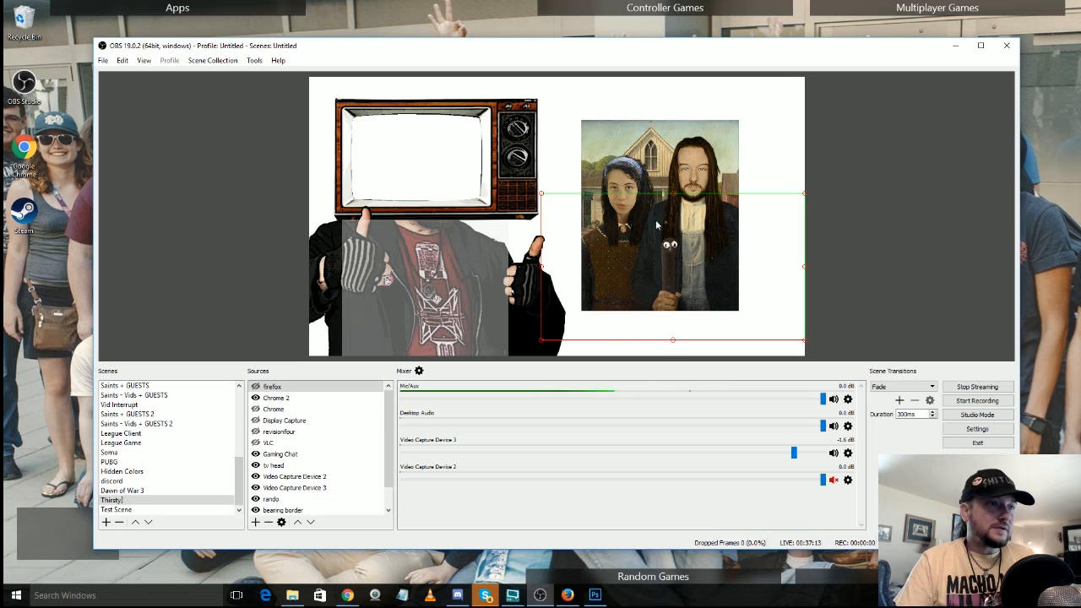
mouse_move(724, 261)
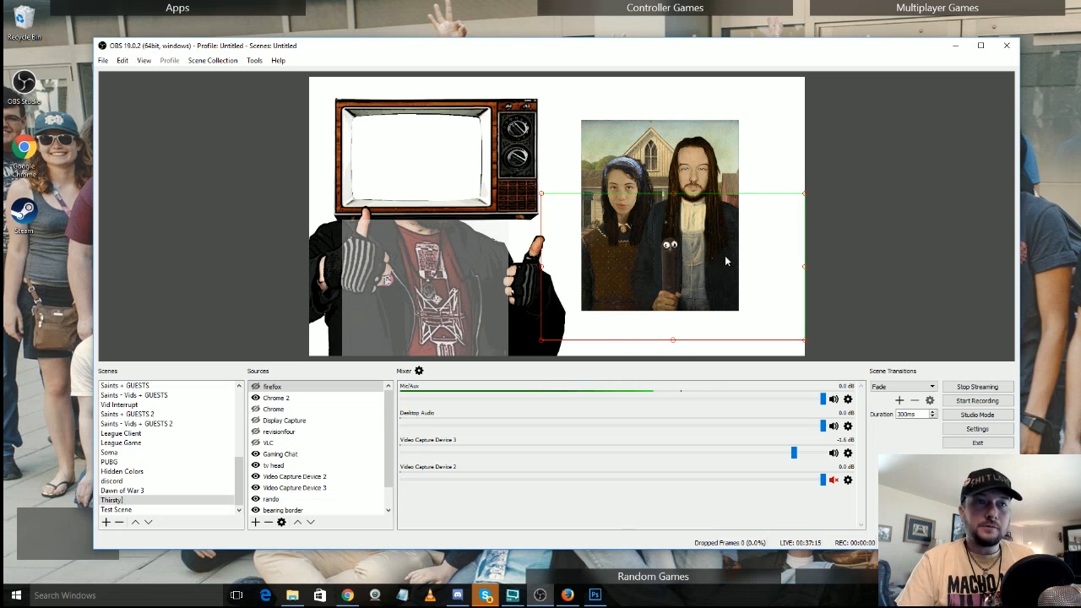
mouse_move(632, 153)
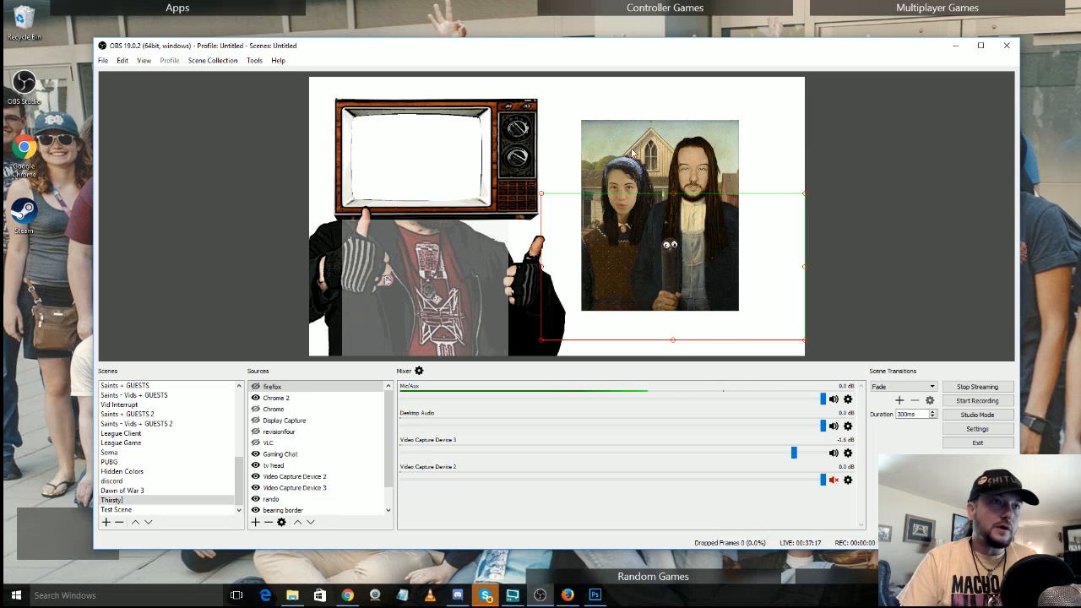
mouse_move(674, 296)
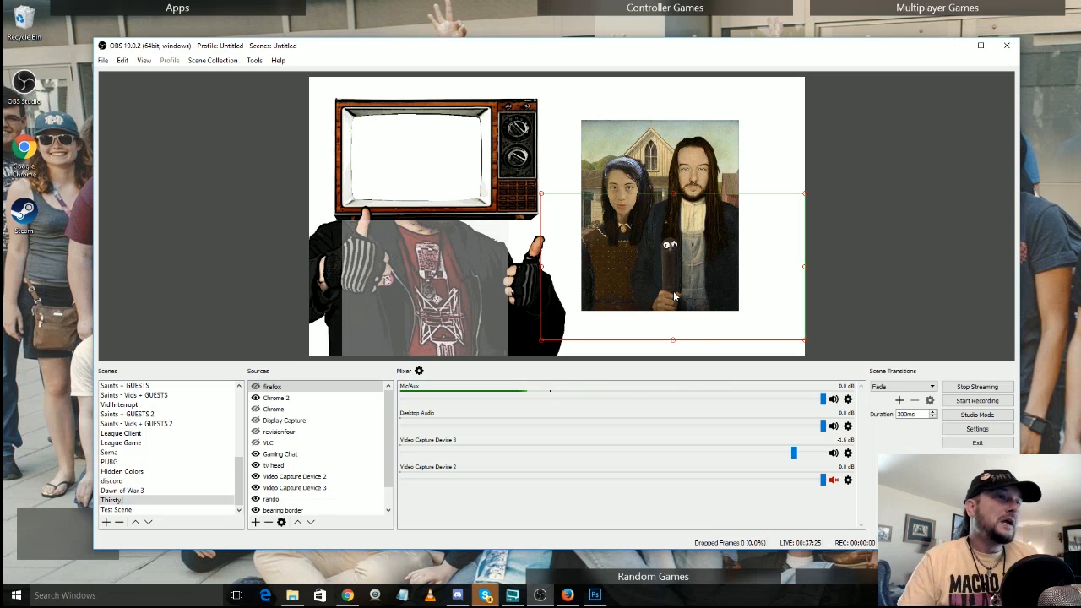
left_click(274, 466)
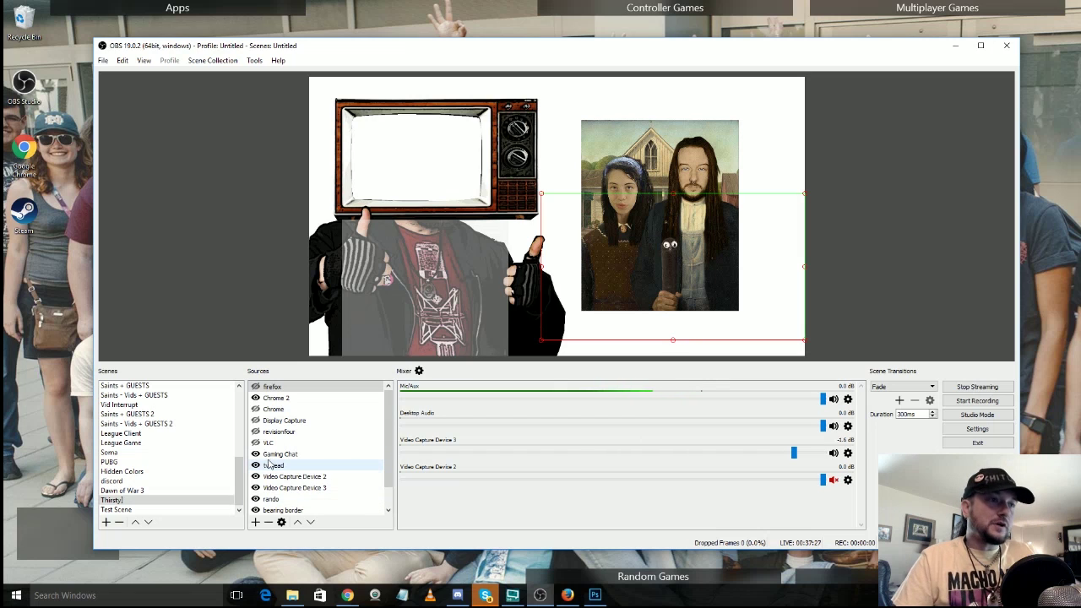
left_click(279, 453)
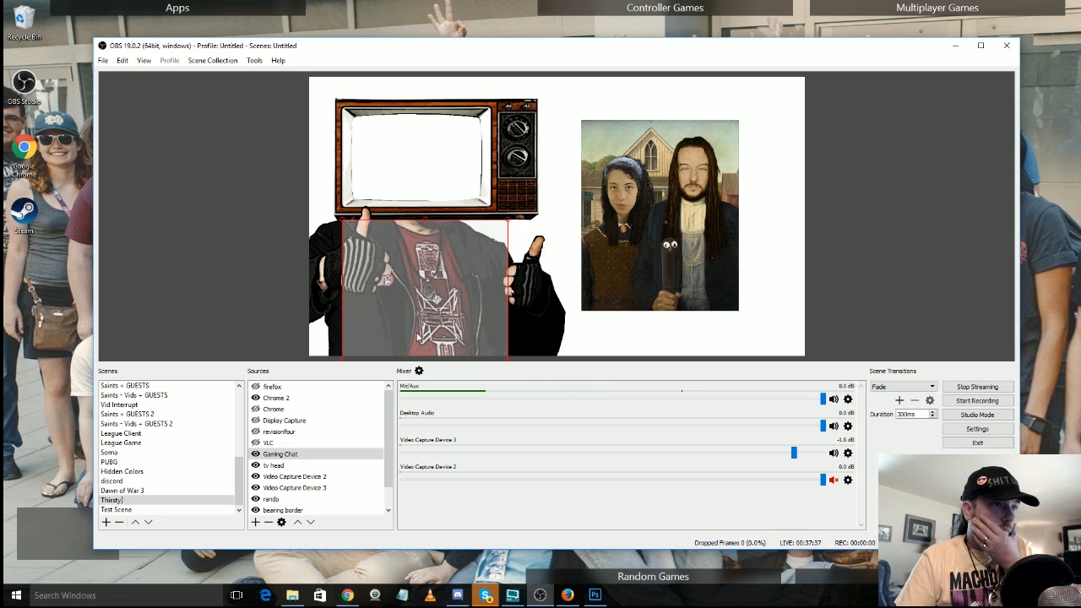
left_click(279, 454)
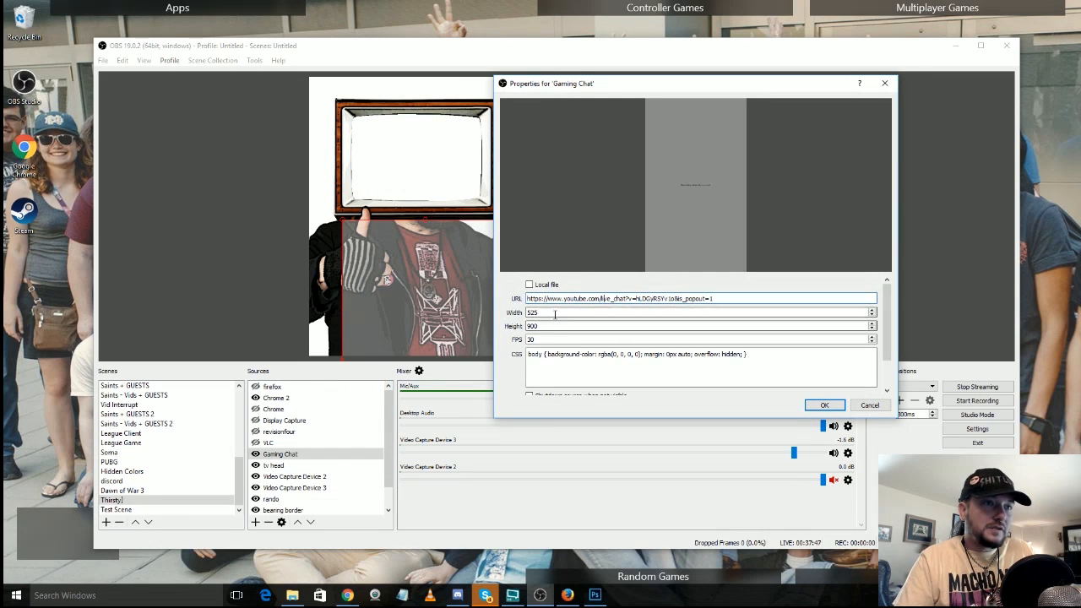
mouse_move(570, 324)
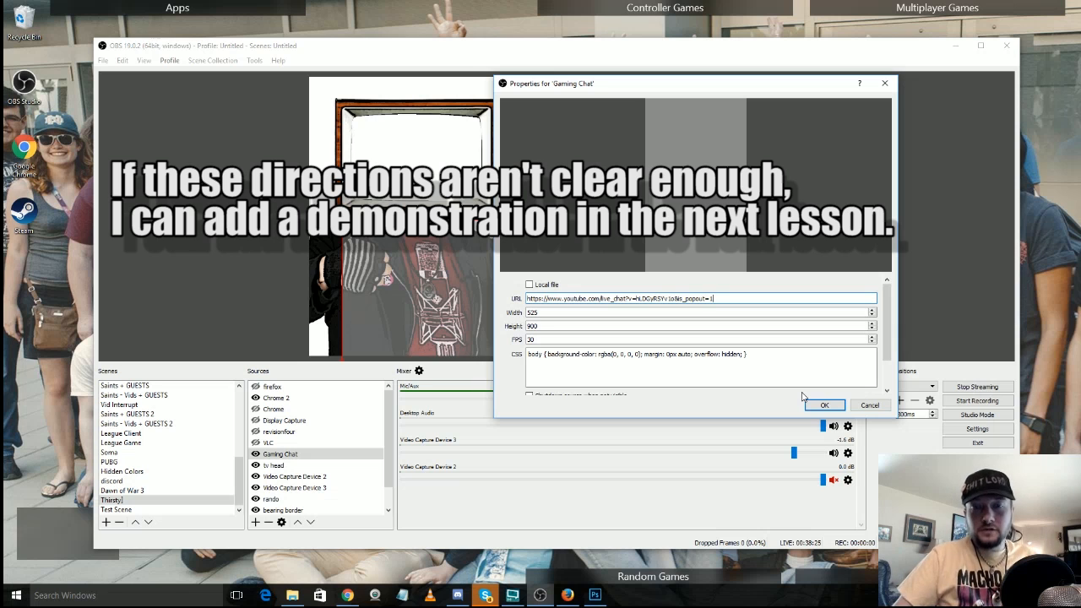
left_click(824, 404)
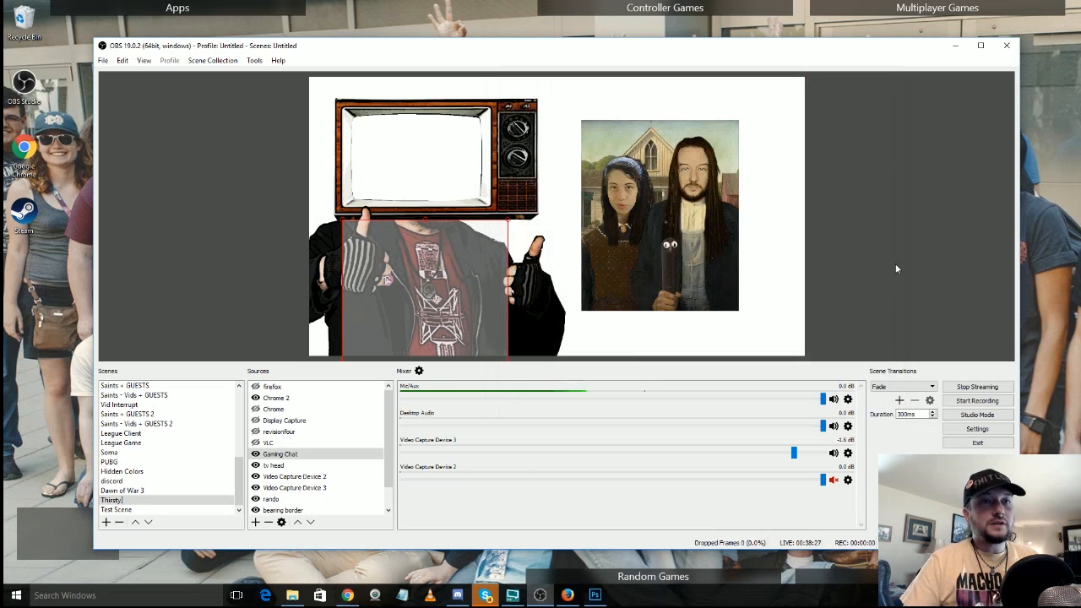